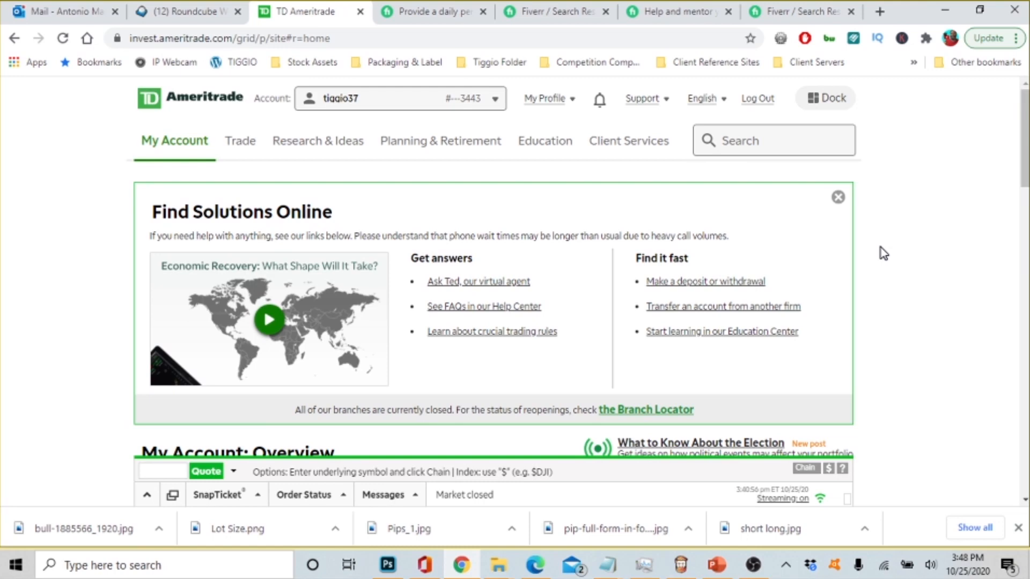
{"action": "mouse_move", "coordinate": [876, 237]}
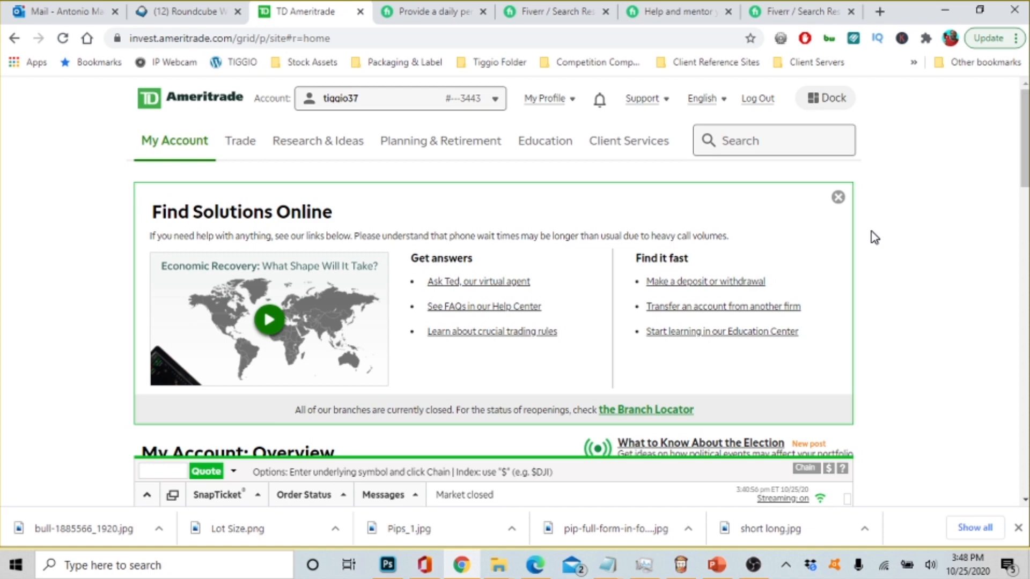
Switch to the Fiverr tab with the daily penny stock watchlist gig and its $10 one-month subscription
{"action": "scroll", "scroll_direction": "down", "scroll_amount": 3}
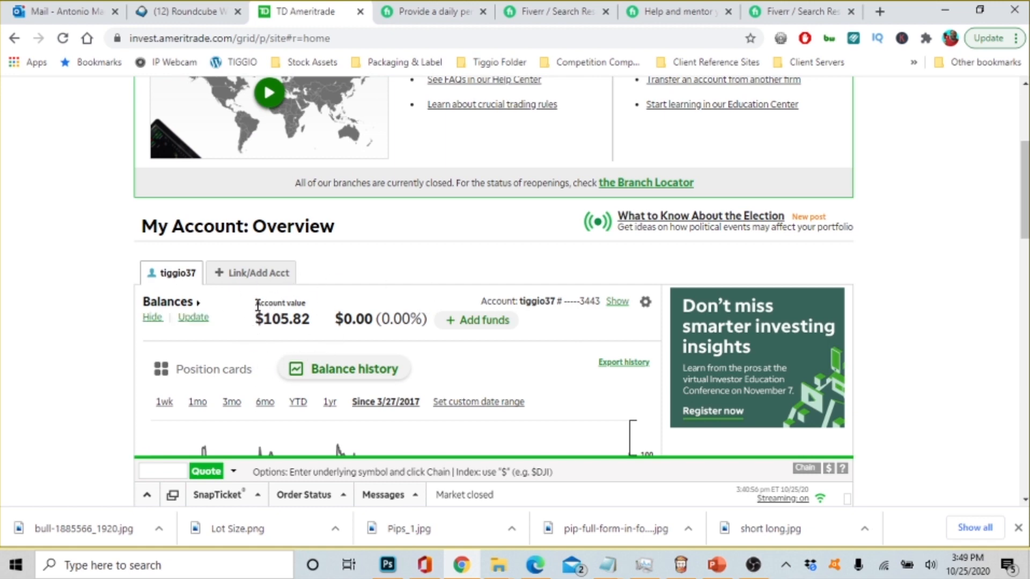
{"action": "mouse_move", "coordinate": [287, 327]}
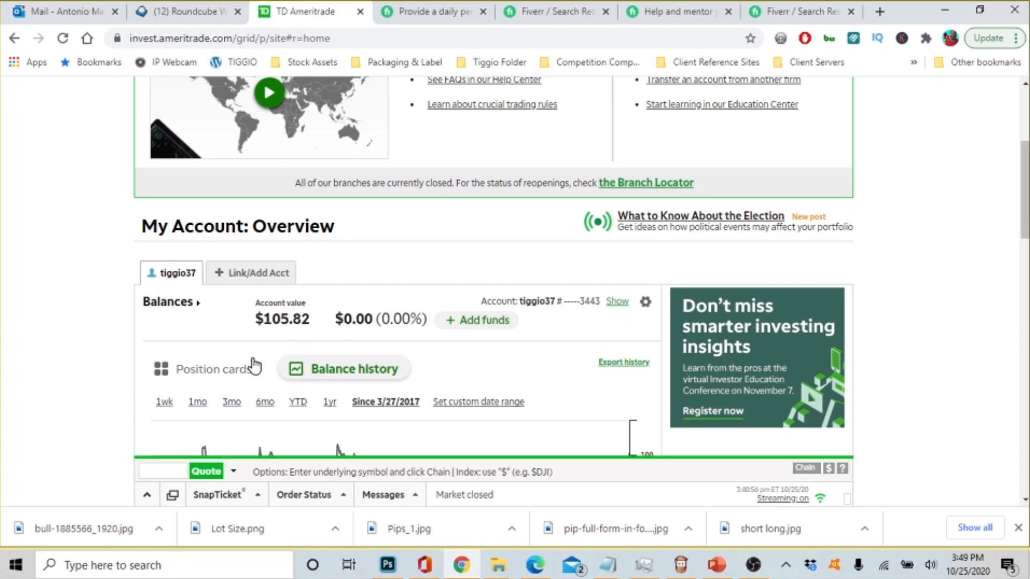
{"action": "mouse_move", "coordinate": [283, 340]}
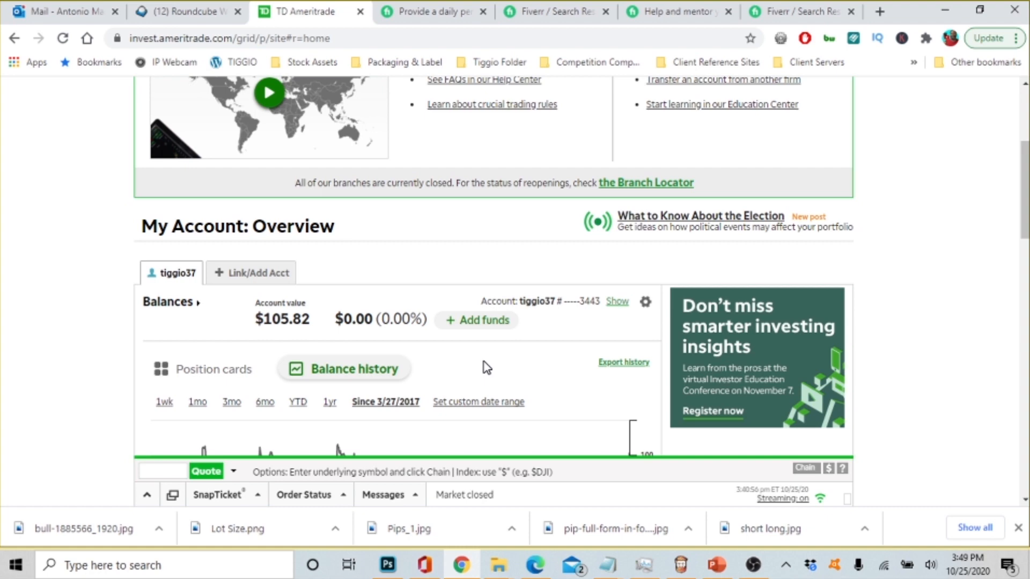
{"action": "scroll", "scroll_direction": "down", "scroll_amount": 3}
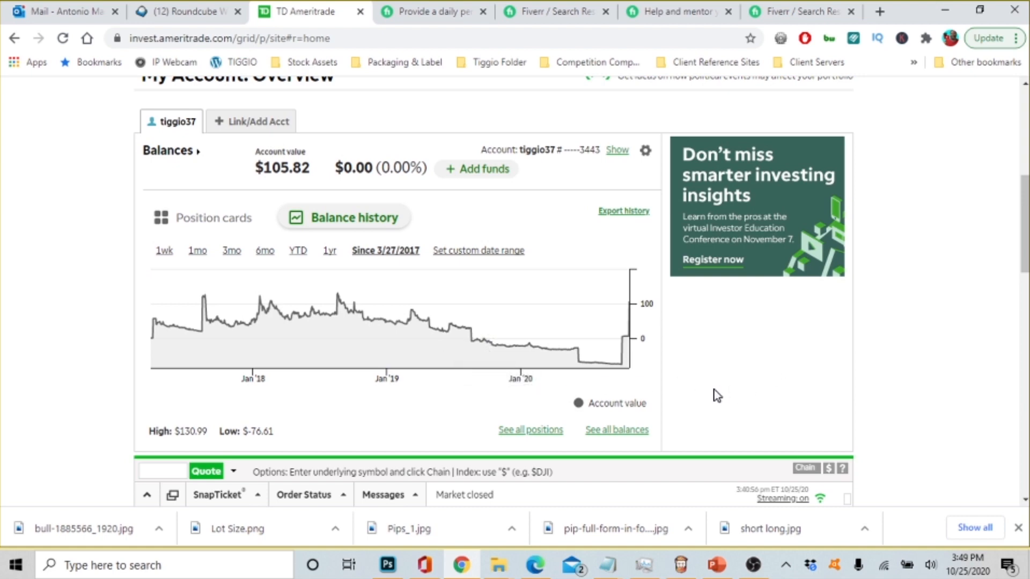
{"action": "mouse_move", "coordinate": [279, 315]}
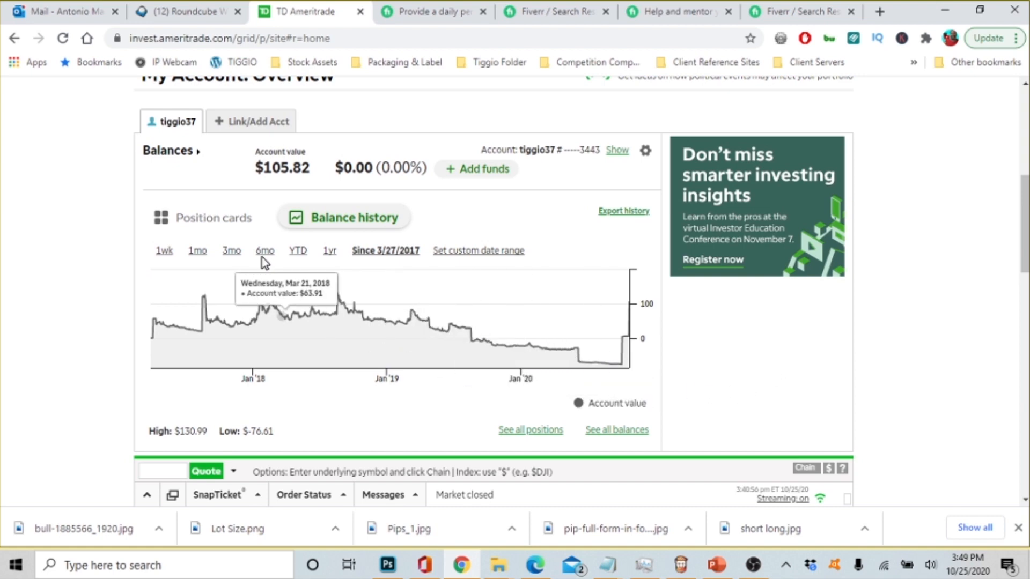
{"action": "scroll", "scroll_direction": "down", "scroll_amount": 3}
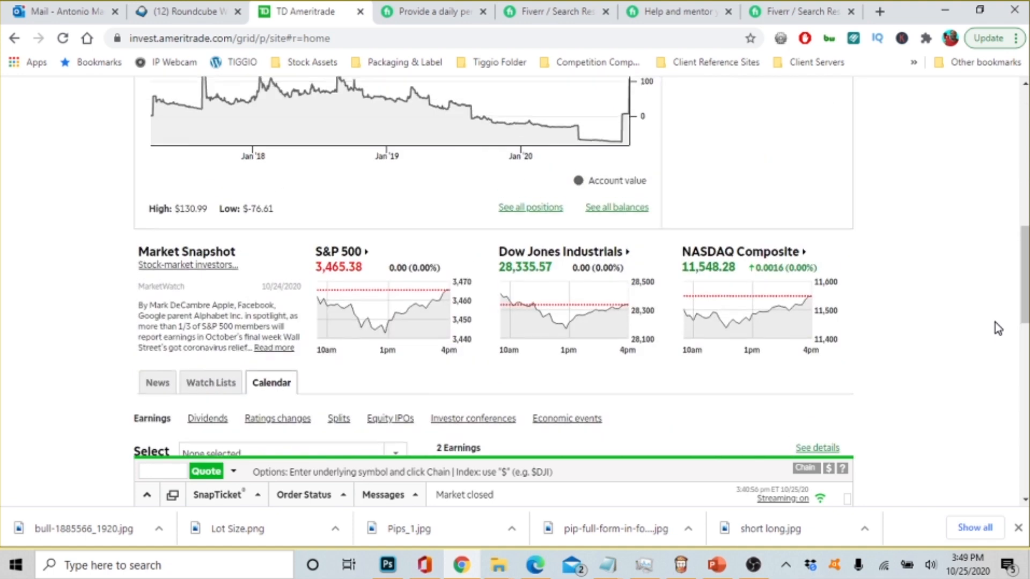
{"action": "scroll", "scroll_direction": "up", "scroll_amount": 3}
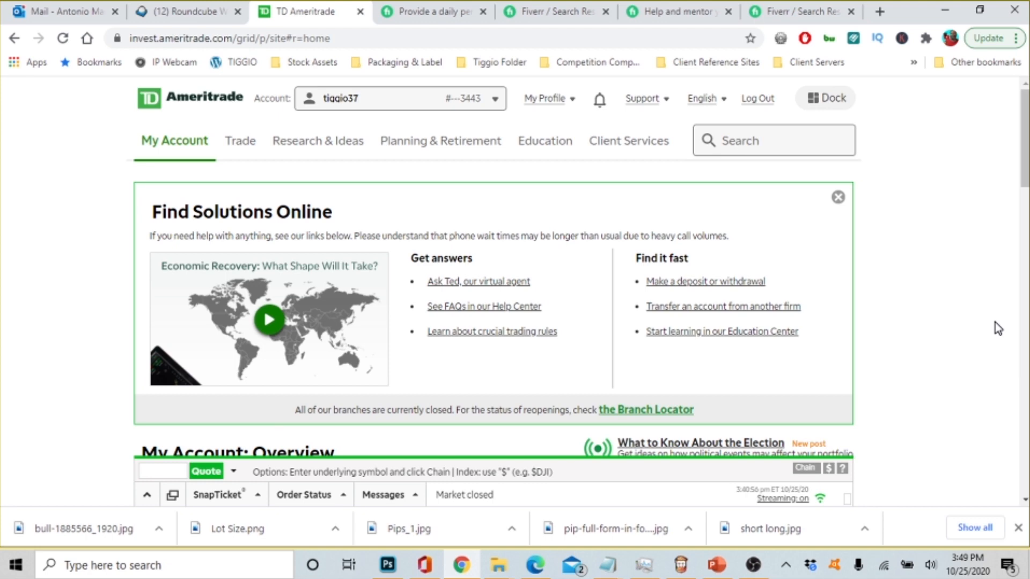
{"action": "mouse_move", "coordinate": [889, 247]}
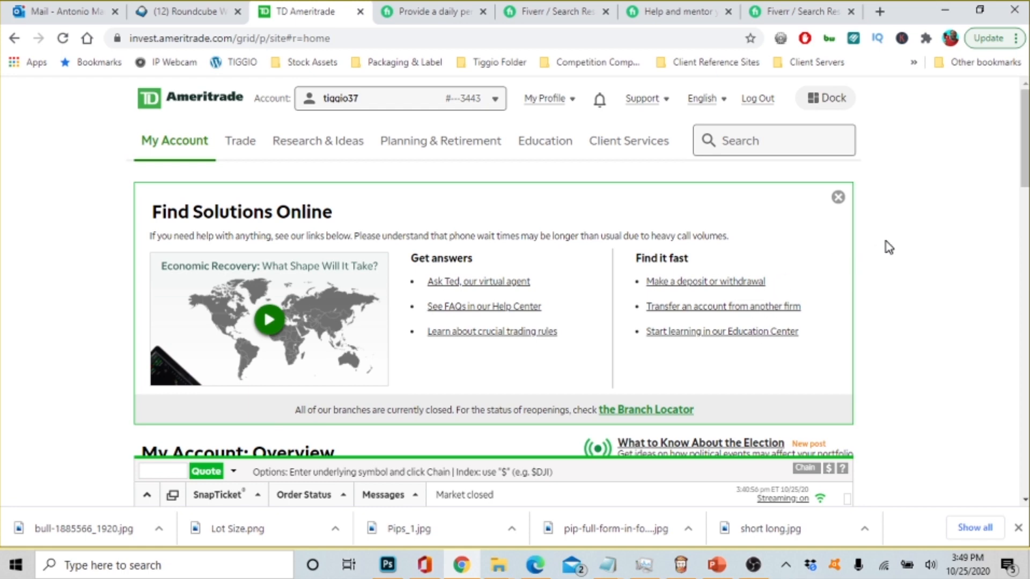
{"action": "mouse_move", "coordinate": [902, 244]}
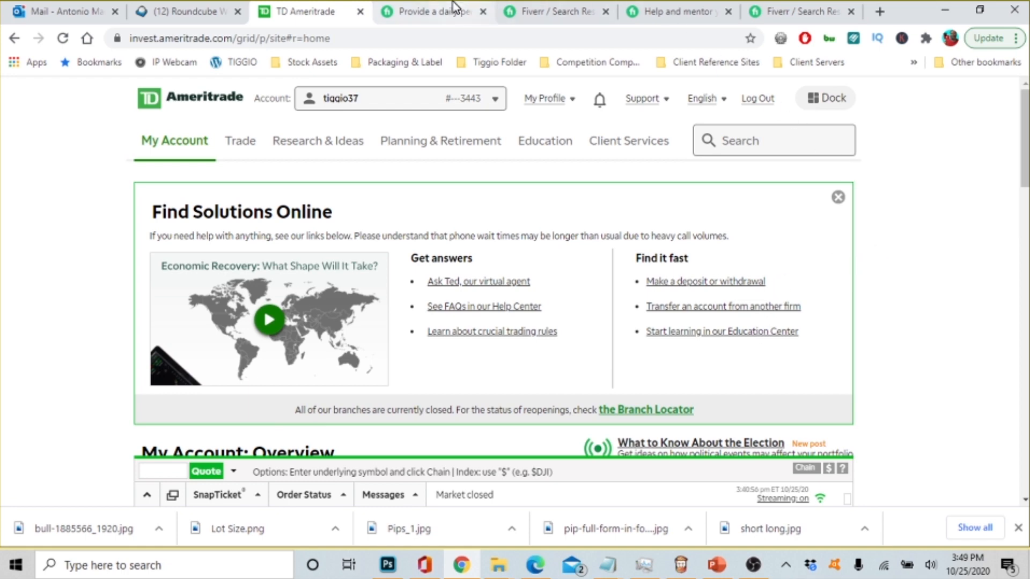
{"action": "mouse_move", "coordinate": [1017, 223]}
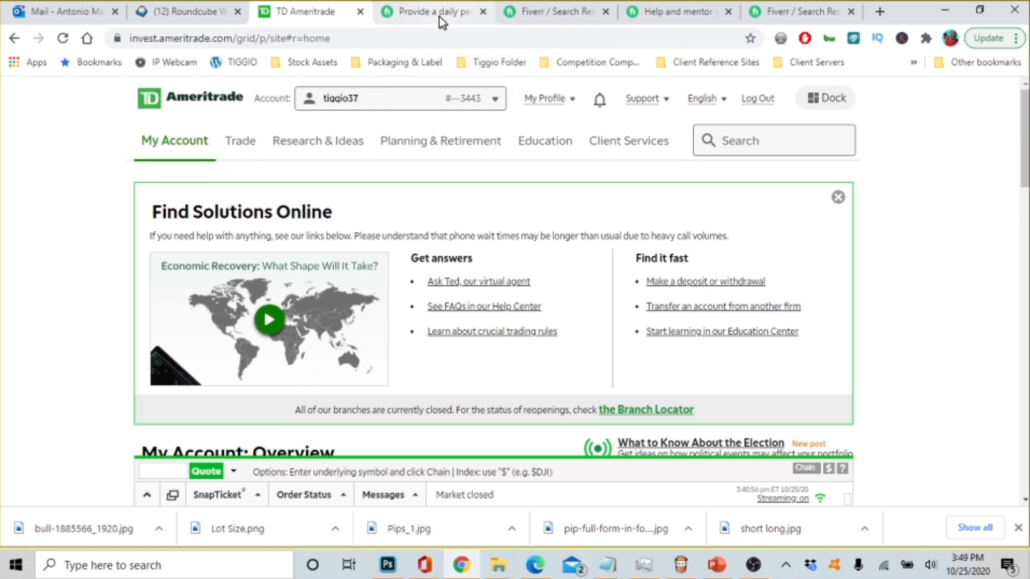
{"action": "mouse_move", "coordinate": [434, 10]}
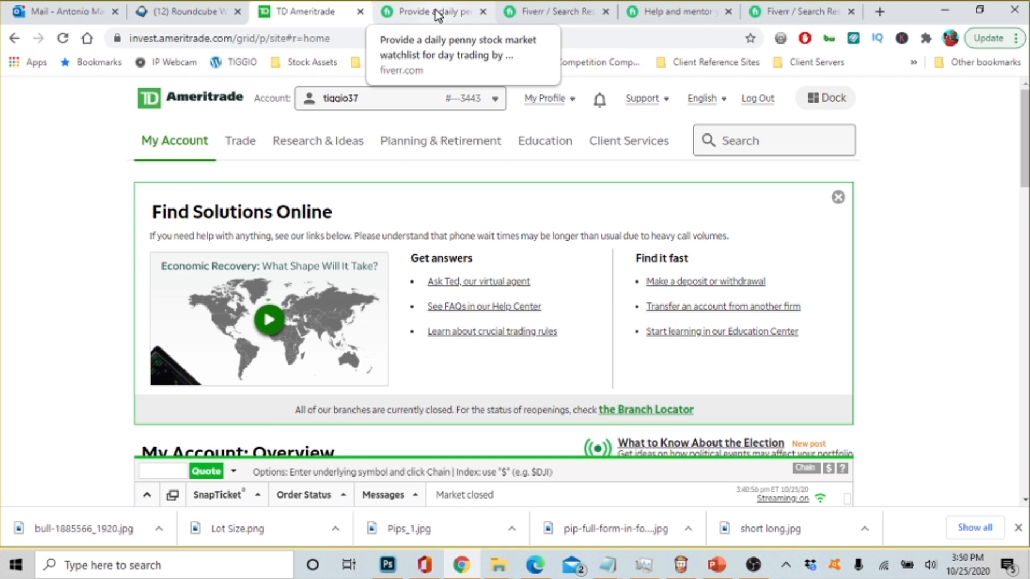
{"action": "left_click", "coordinate": [431, 10]}
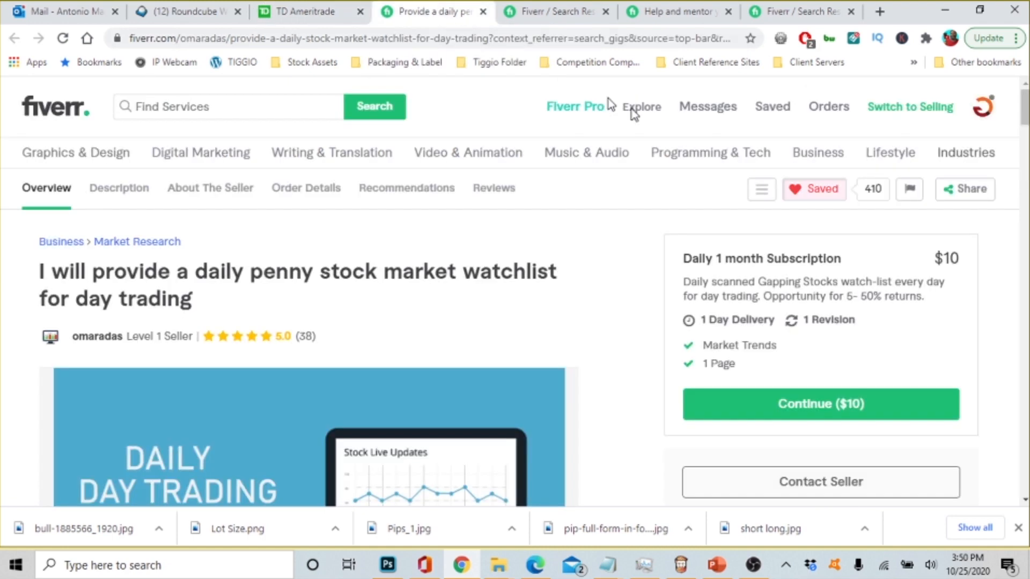
{"action": "mouse_move", "coordinate": [469, 33]}
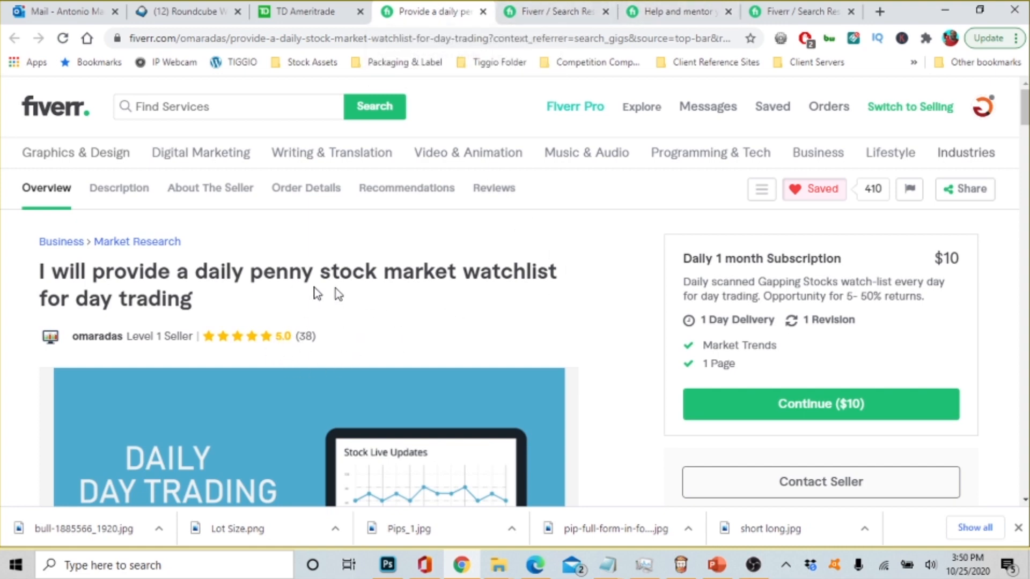
{"action": "mouse_move", "coordinate": [452, 304]}
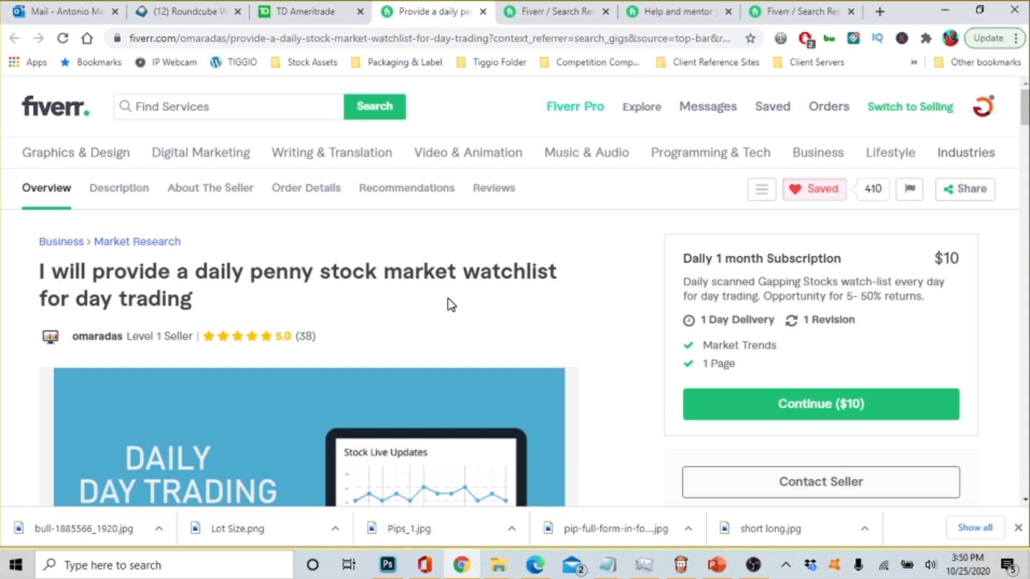
{"action": "mouse_move", "coordinate": [394, 301]}
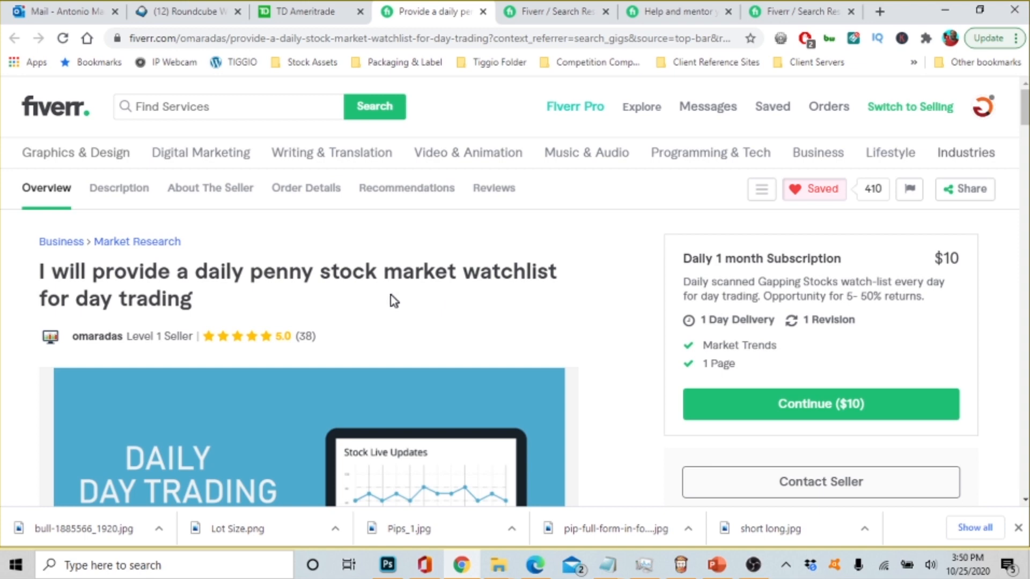
{"action": "mouse_move", "coordinate": [314, 325]}
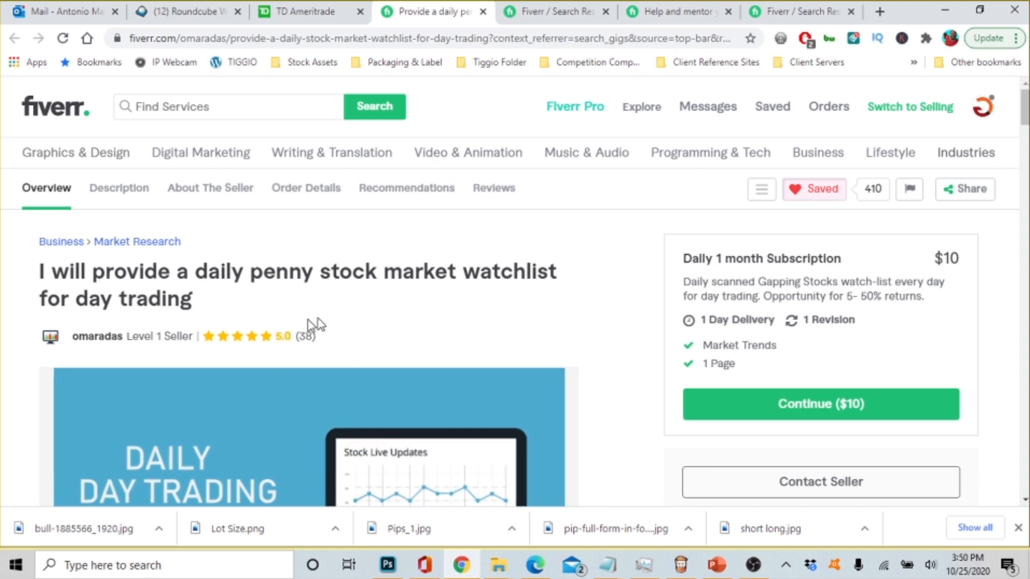
{"action": "mouse_move", "coordinate": [346, 336]}
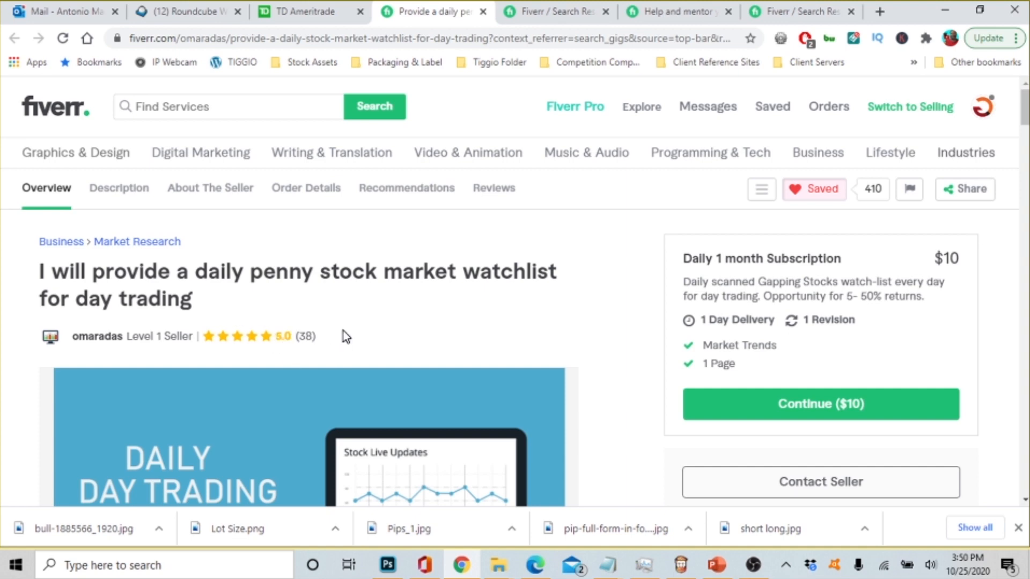
{"action": "mouse_move", "coordinate": [470, 281]}
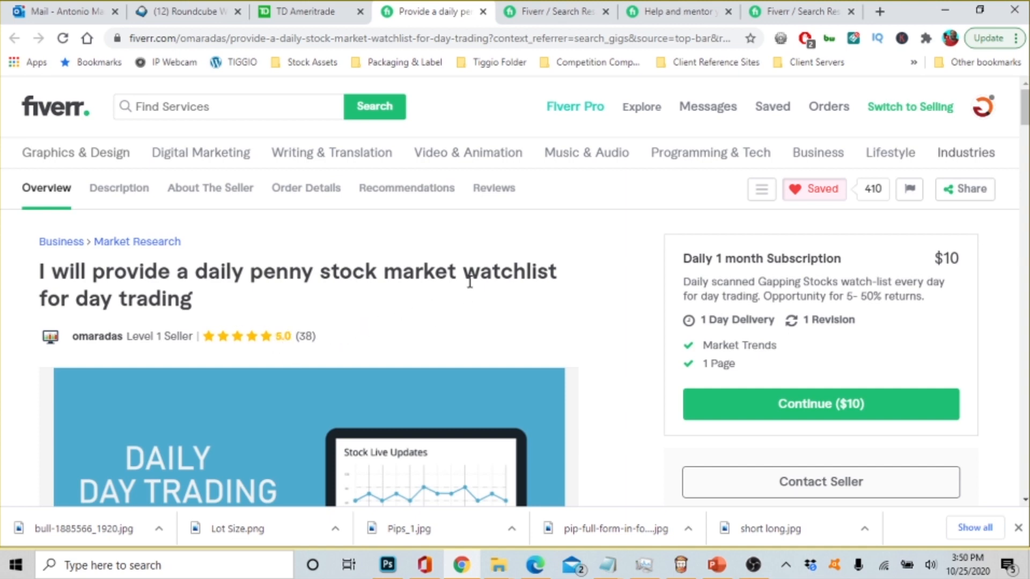
{"action": "mouse_move", "coordinate": [690, 294]}
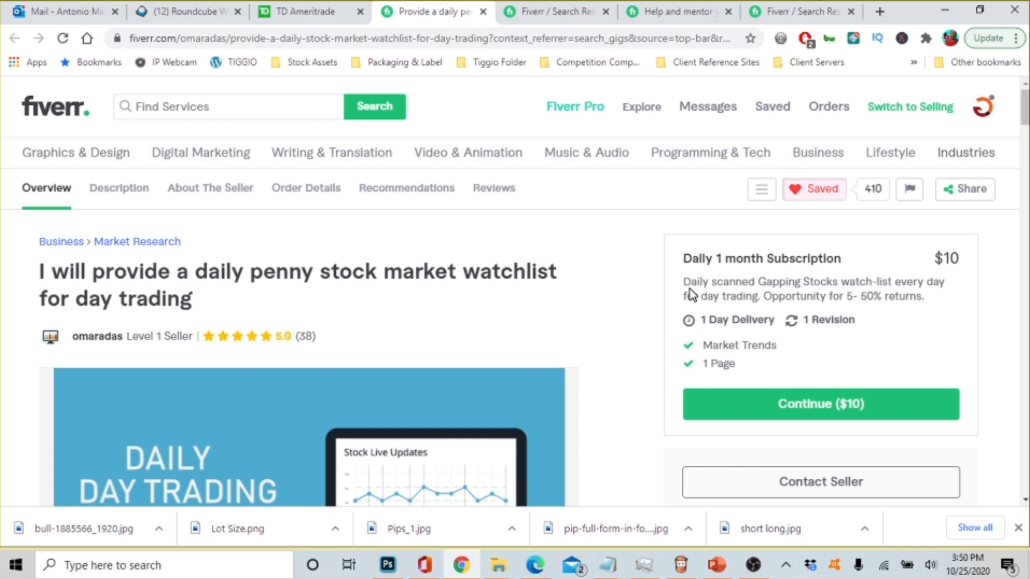
{"action": "mouse_move", "coordinate": [698, 277]}
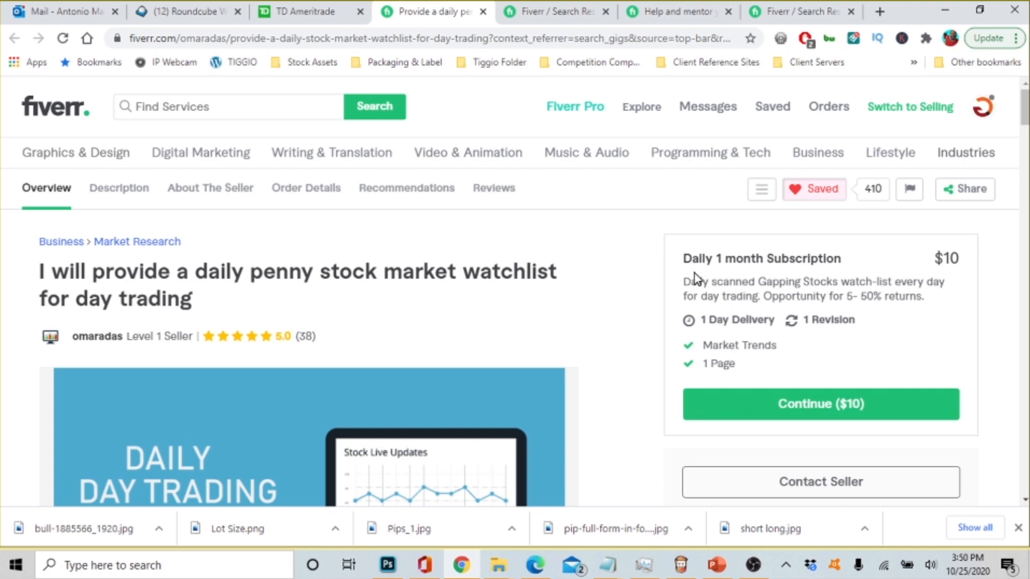
{"action": "mouse_move", "coordinate": [814, 273]}
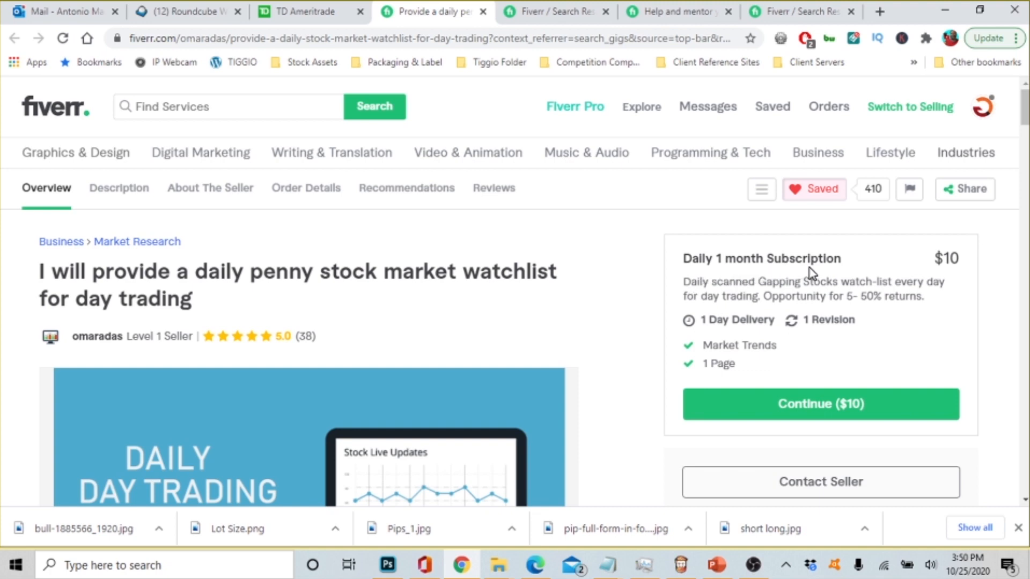
{"action": "mouse_move", "coordinate": [702, 298]}
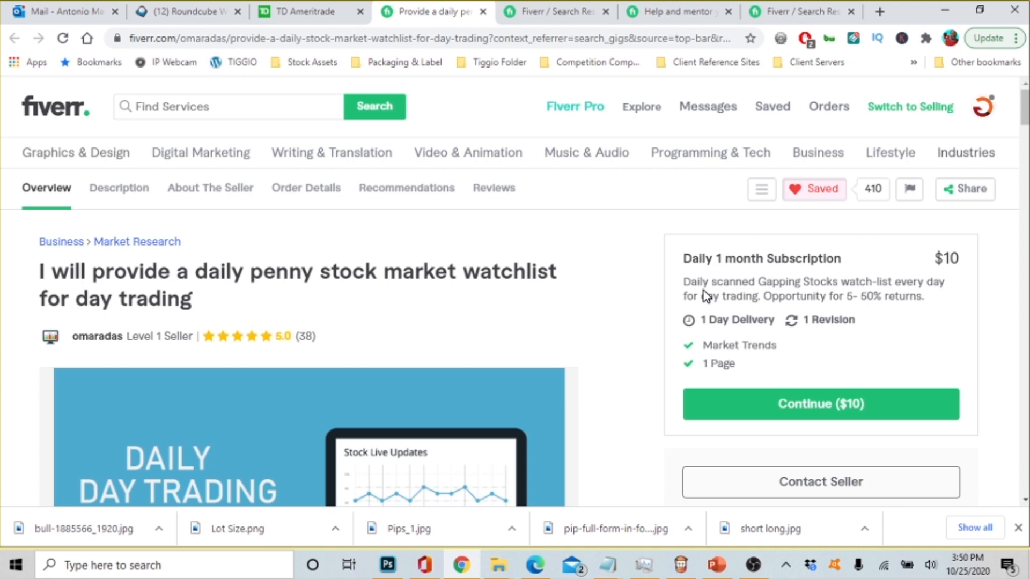
{"action": "mouse_move", "coordinate": [742, 294]}
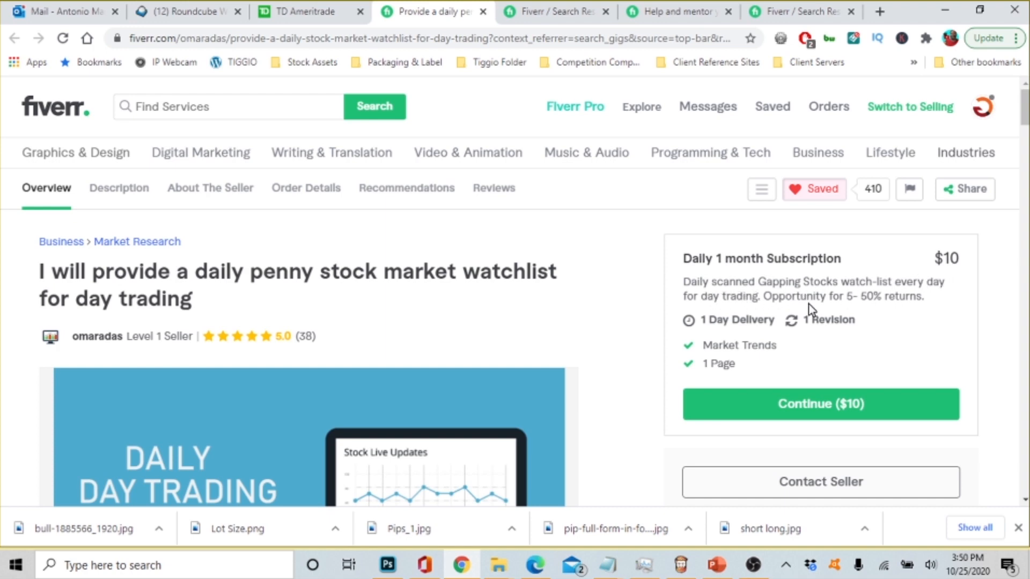
{"action": "mouse_move", "coordinate": [926, 300]}
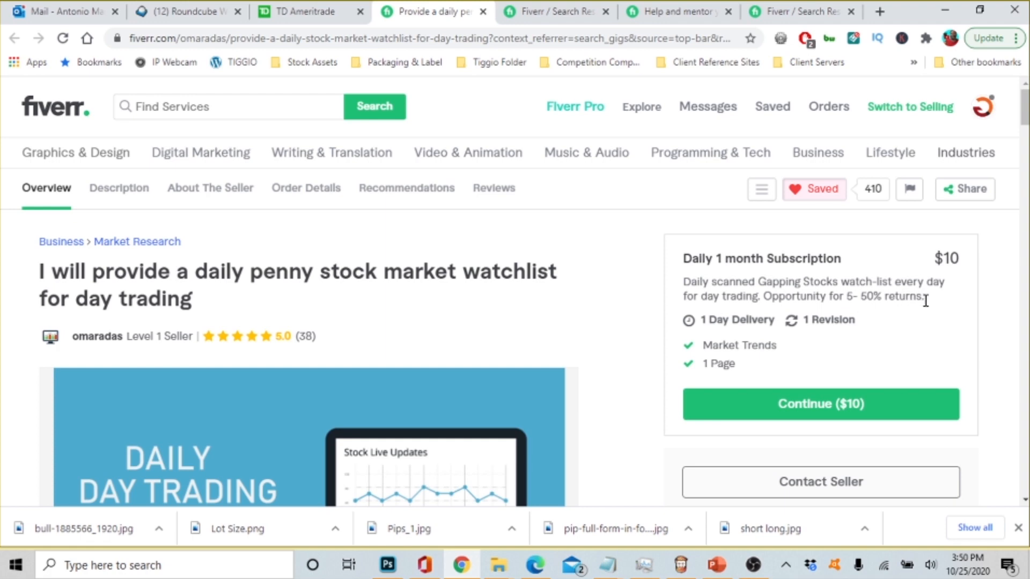
{"action": "mouse_move", "coordinate": [928, 305]}
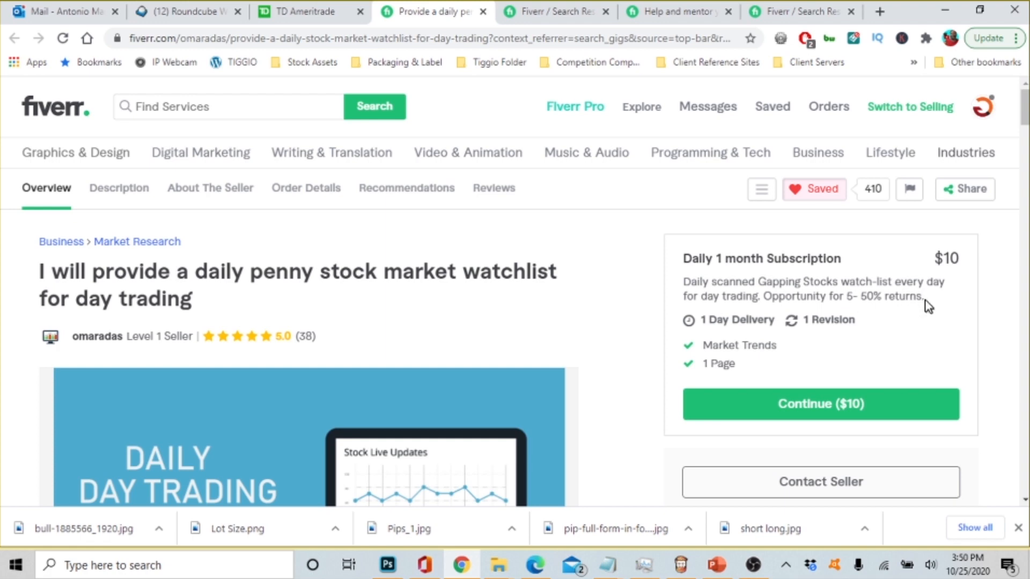
{"action": "mouse_move", "coordinate": [921, 299]}
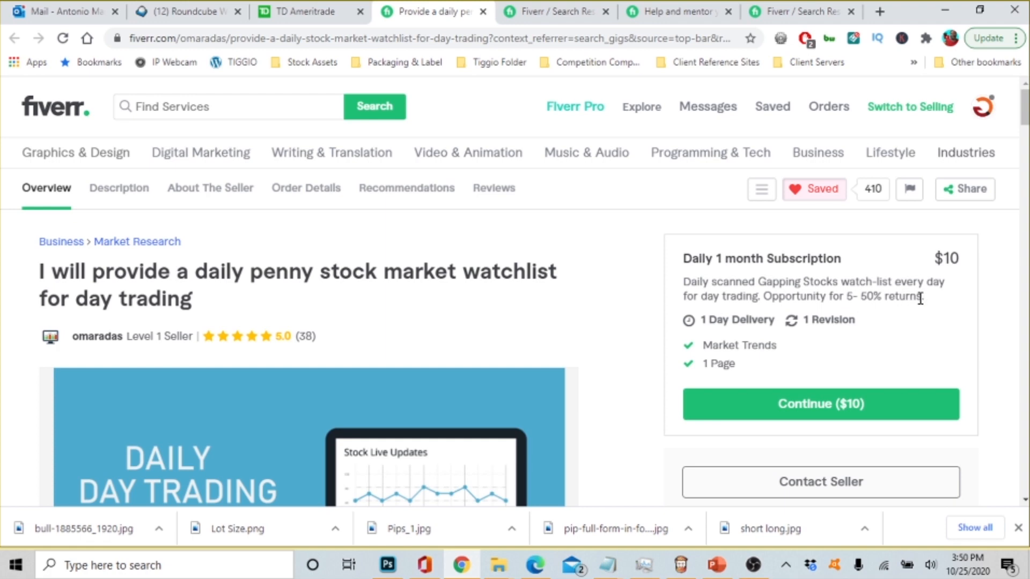
{"action": "mouse_move", "coordinate": [931, 309]}
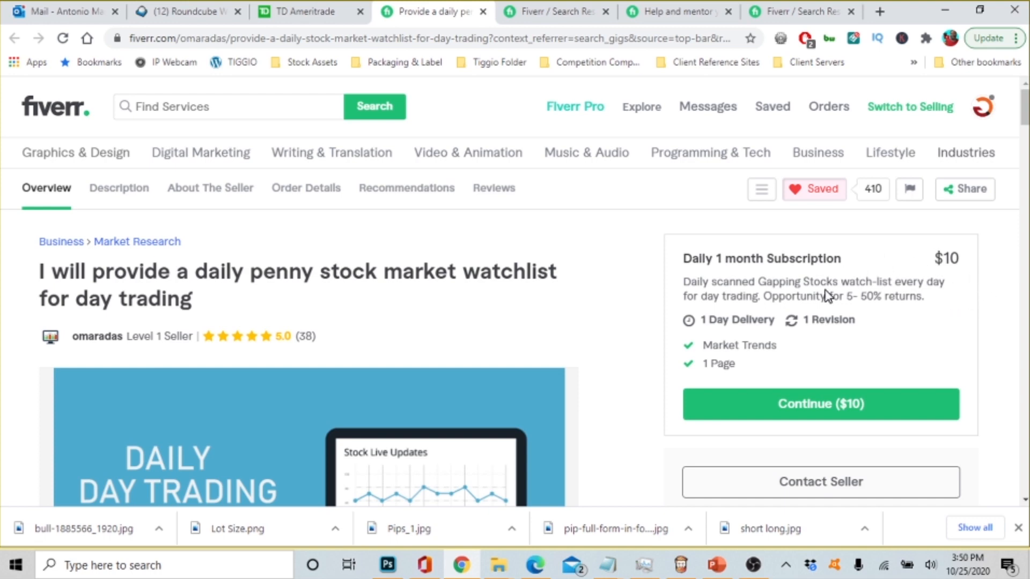
{"action": "mouse_move", "coordinate": [839, 294]}
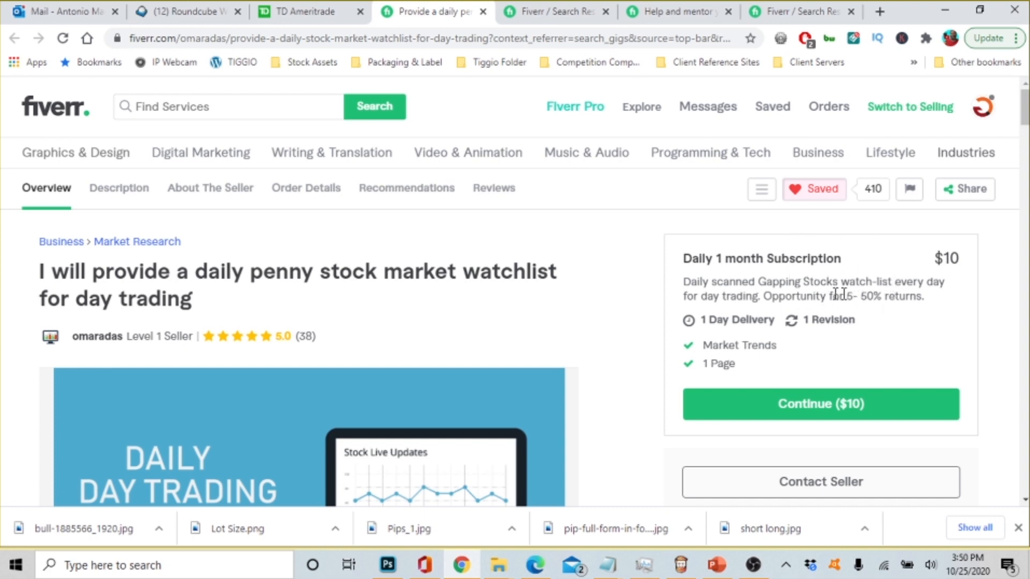
{"action": "mouse_move", "coordinate": [958, 341]}
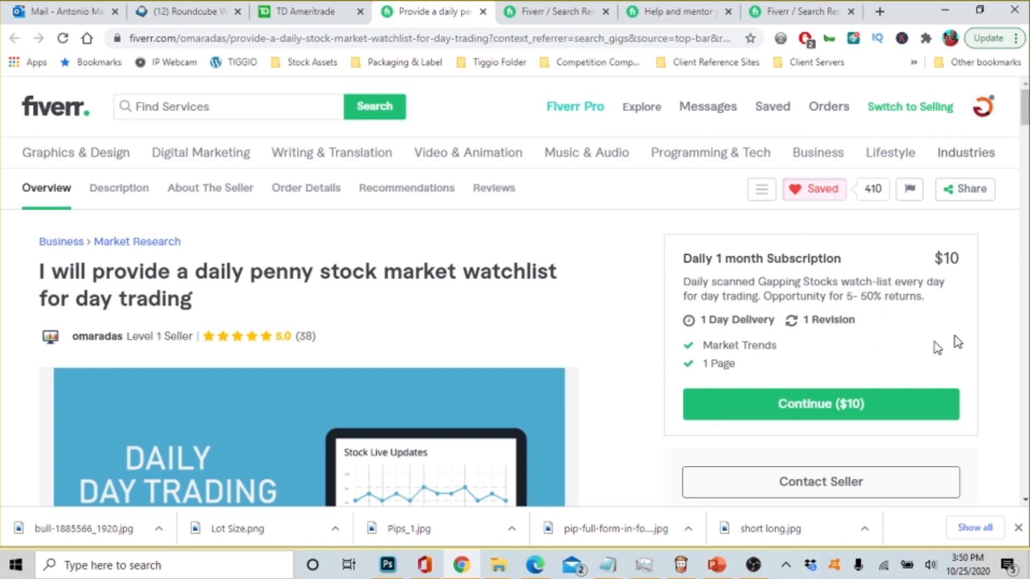
Read the watchlist gig's About This Gig description, then jump to the seller information
{"action": "scroll", "scroll_direction": "down", "scroll_amount": 3}
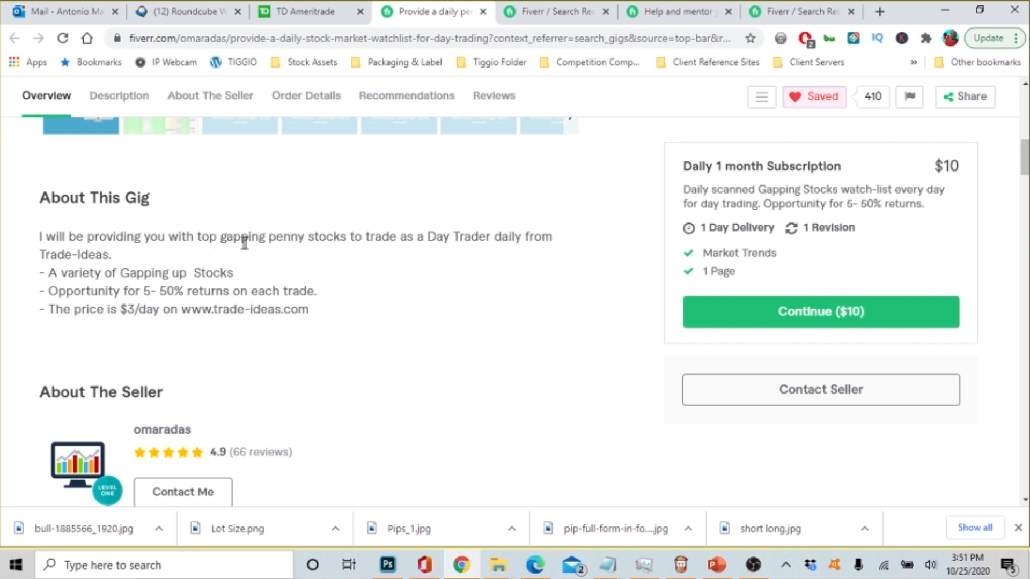
{"action": "mouse_move", "coordinate": [474, 253]}
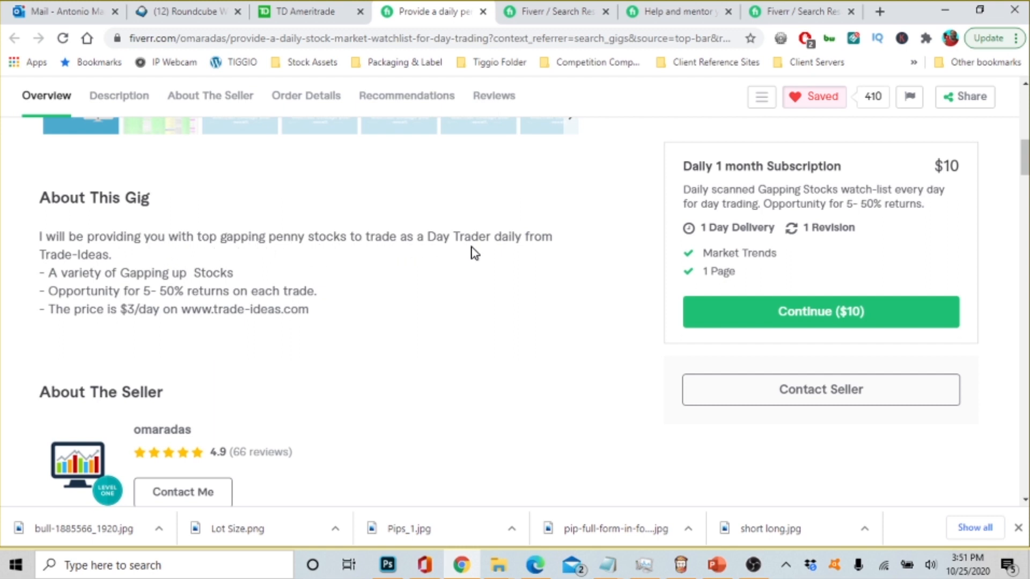
{"action": "mouse_move", "coordinate": [543, 252]}
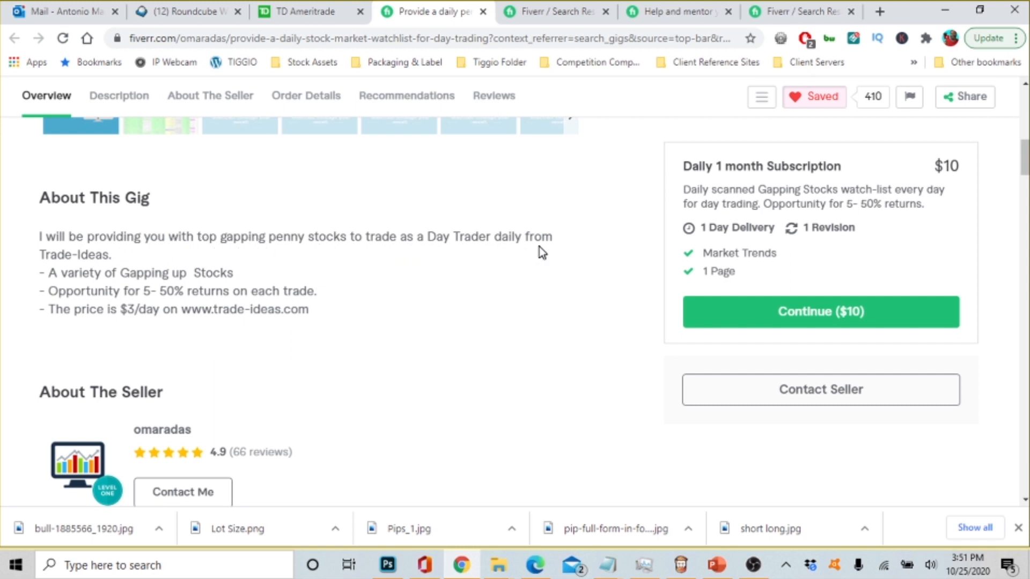
{"action": "mouse_move", "coordinate": [108, 271]}
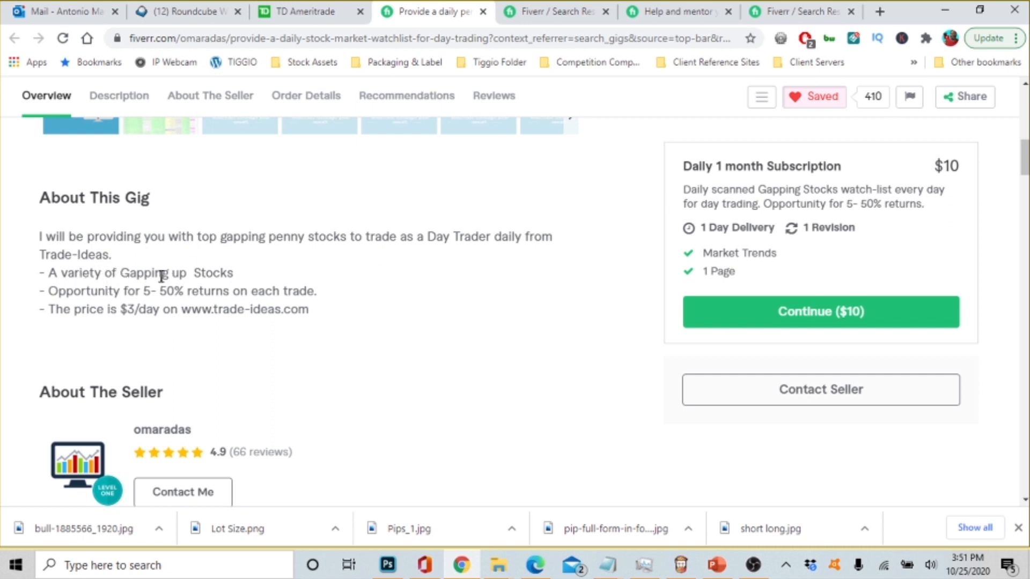
{"action": "mouse_move", "coordinate": [175, 297]}
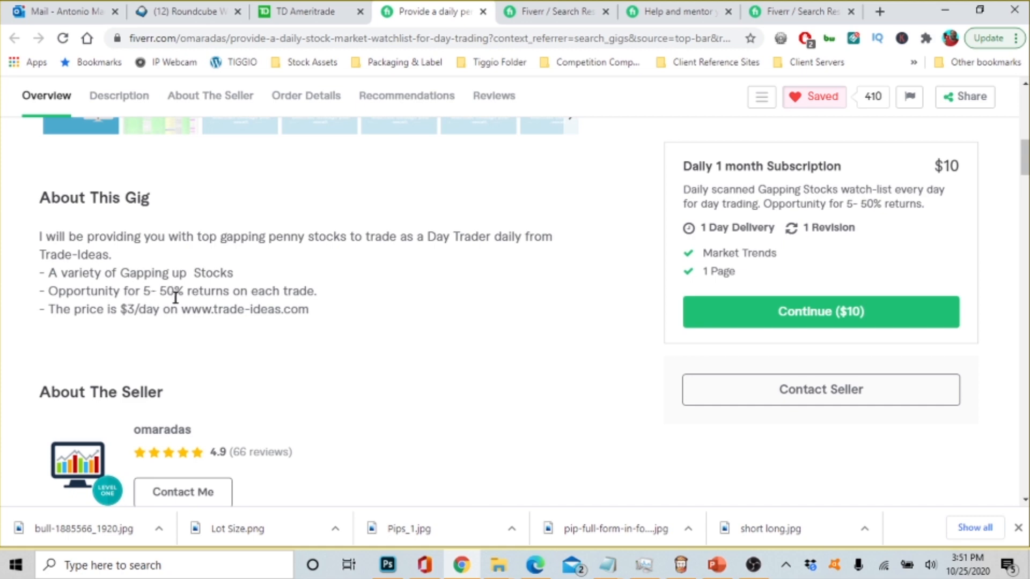
{"action": "mouse_move", "coordinate": [262, 307]}
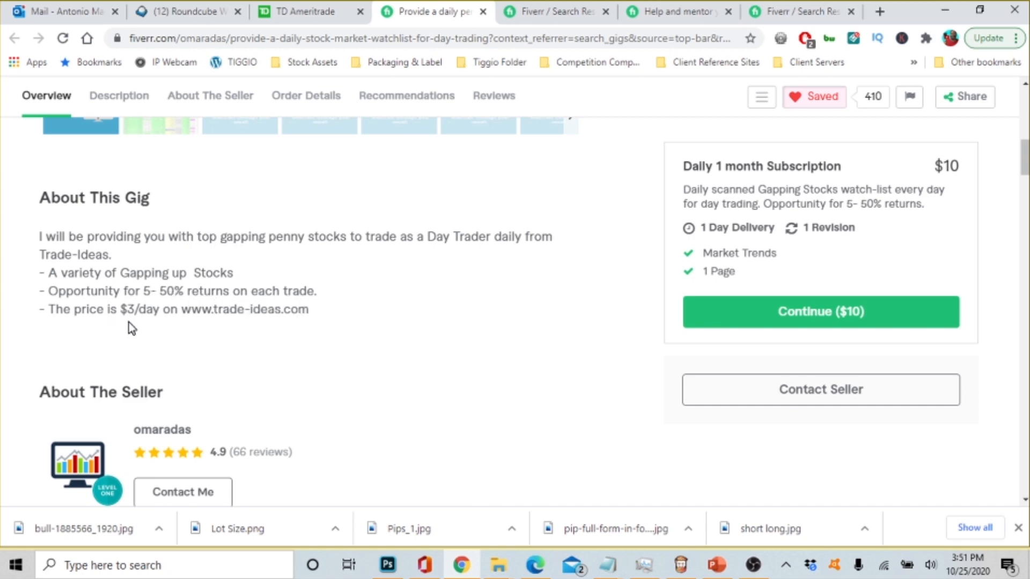
{"action": "mouse_move", "coordinate": [229, 331]}
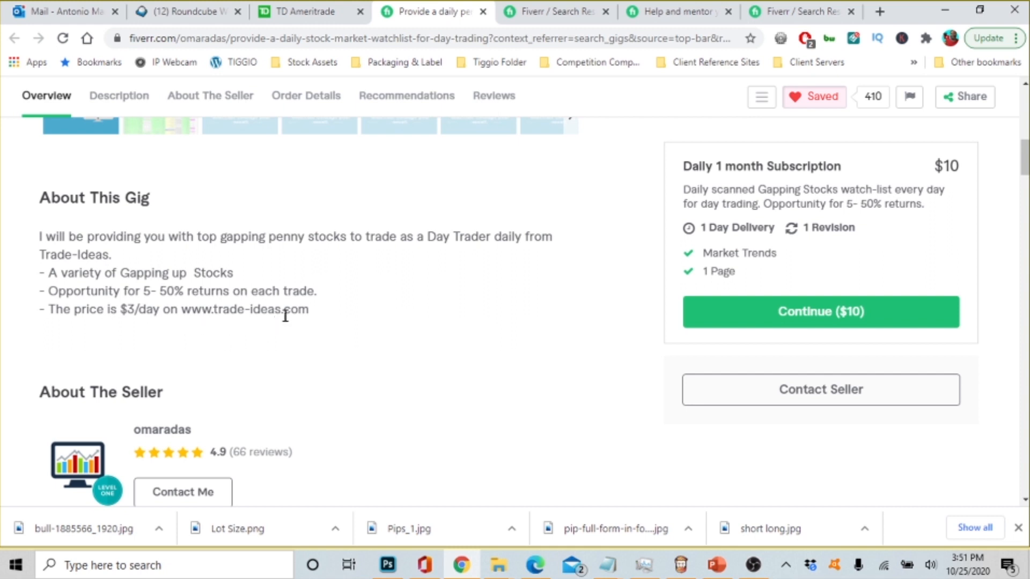
{"action": "mouse_move", "coordinate": [405, 340]}
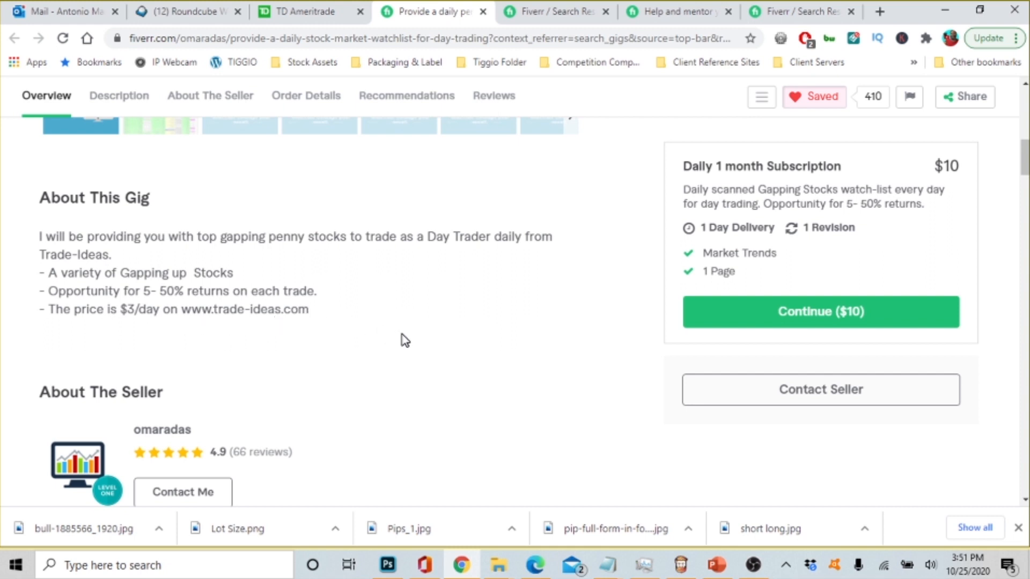
{"action": "mouse_move", "coordinate": [411, 338]}
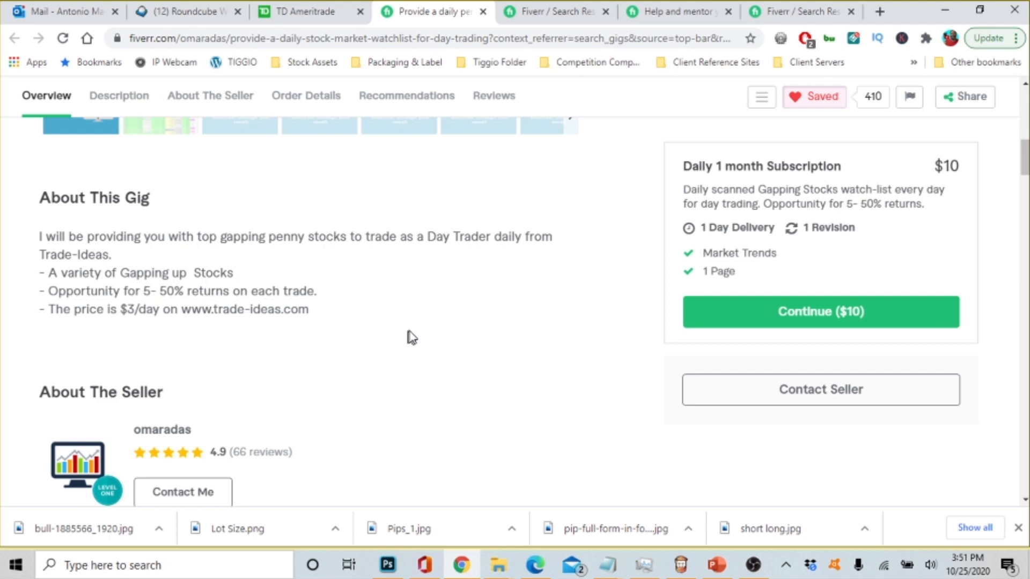
{"action": "left_click", "coordinate": [119, 96]}
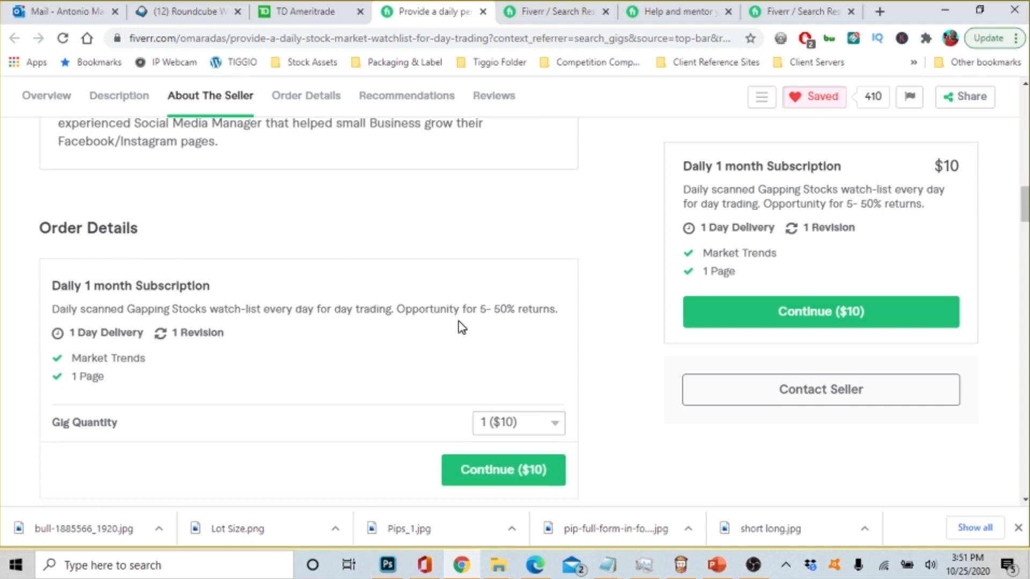
Read through the watchlist gig's 38 buyer reviews down to the related tags
{"action": "left_click", "coordinate": [494, 96]}
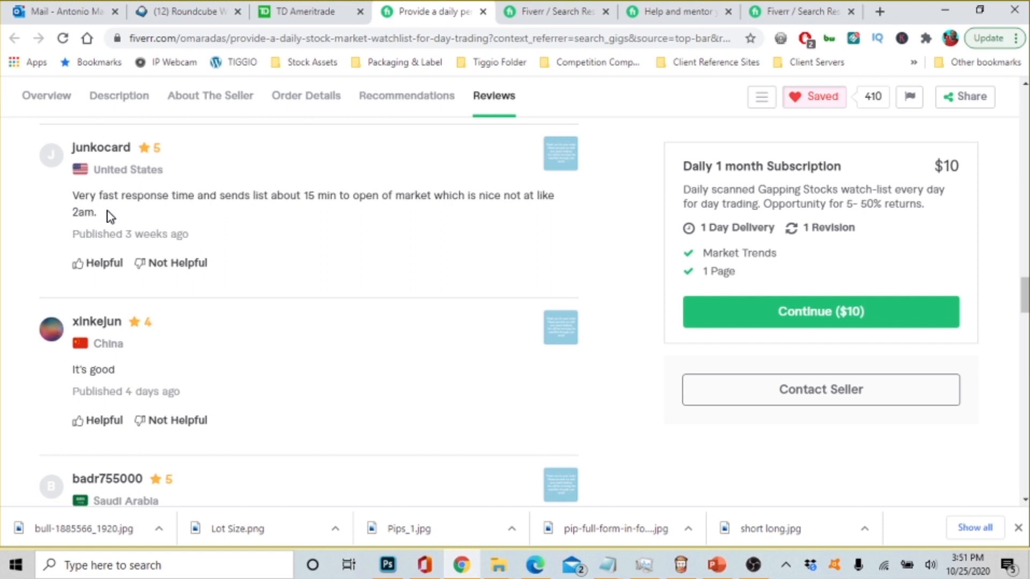
{"action": "mouse_move", "coordinate": [238, 221]}
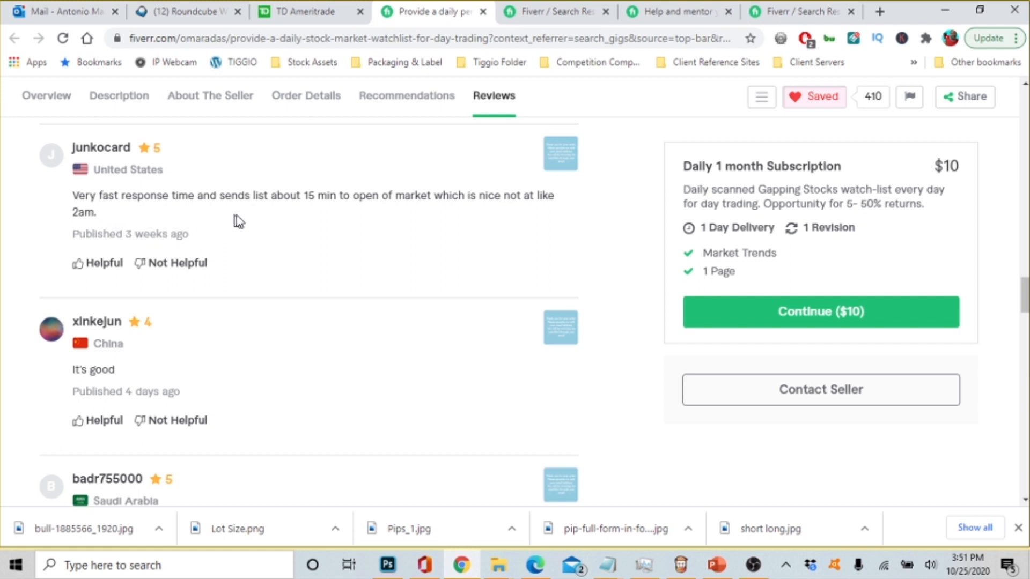
{"action": "mouse_move", "coordinate": [385, 214]}
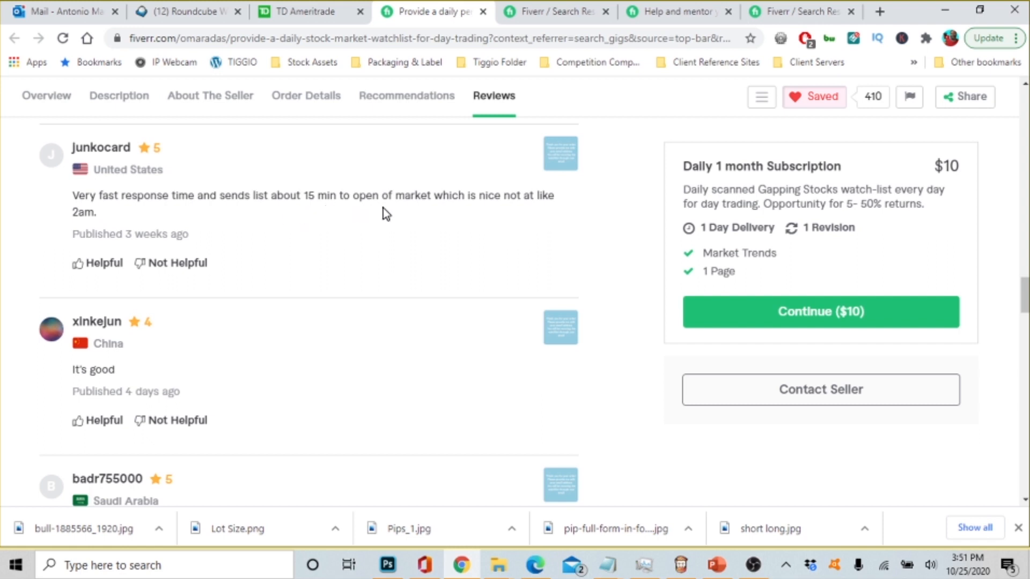
{"action": "mouse_move", "coordinate": [569, 217]}
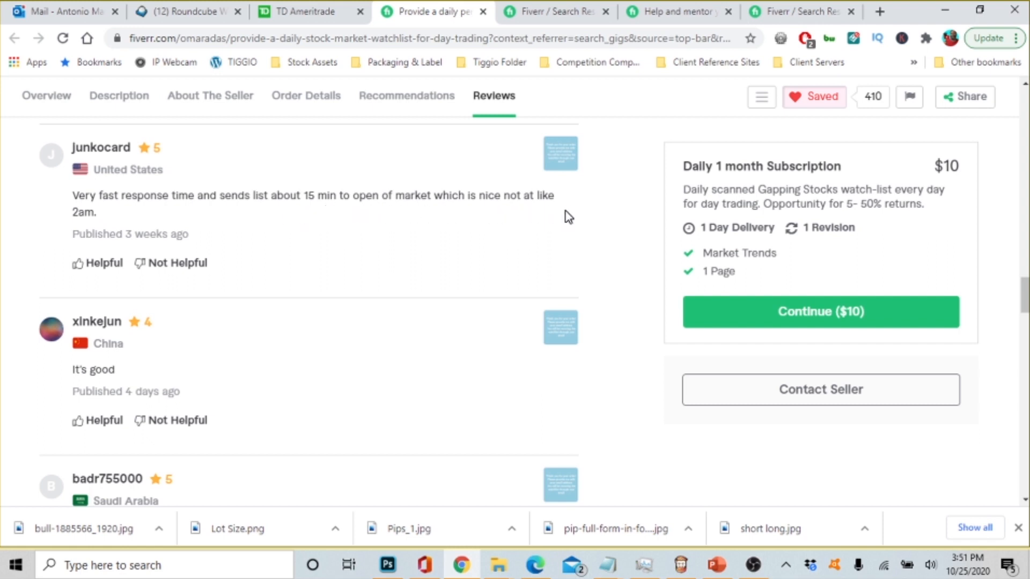
{"action": "mouse_move", "coordinate": [214, 341]}
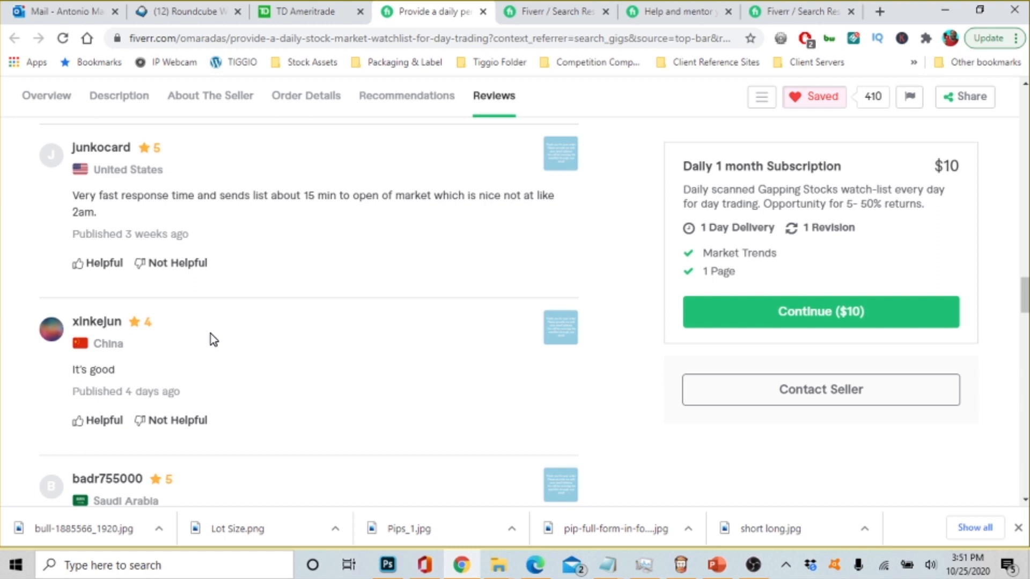
{"action": "scroll", "scroll_direction": "down", "scroll_amount": 3}
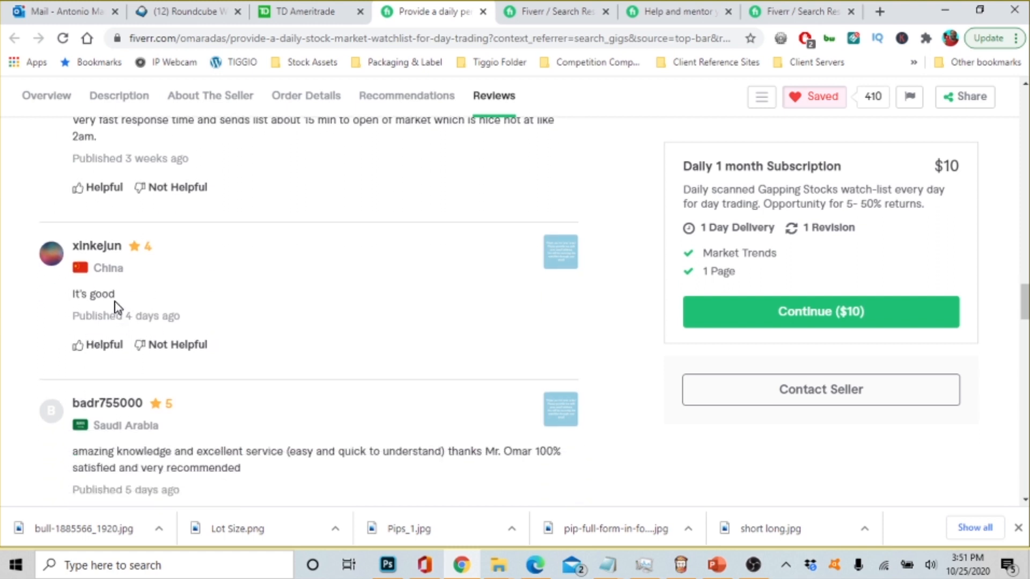
{"action": "scroll", "scroll_direction": "down", "scroll_amount": 3}
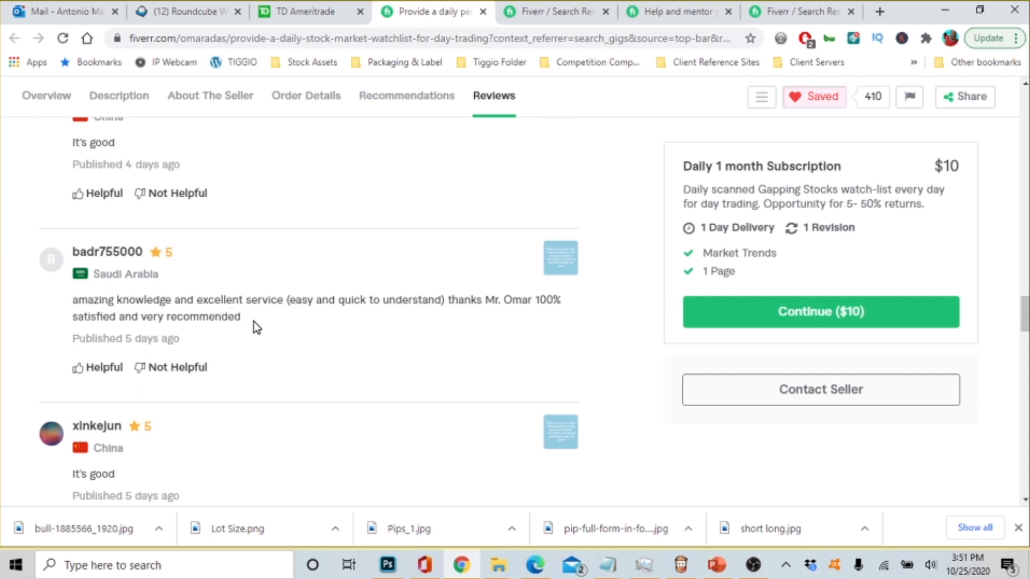
{"action": "mouse_move", "coordinate": [457, 325]}
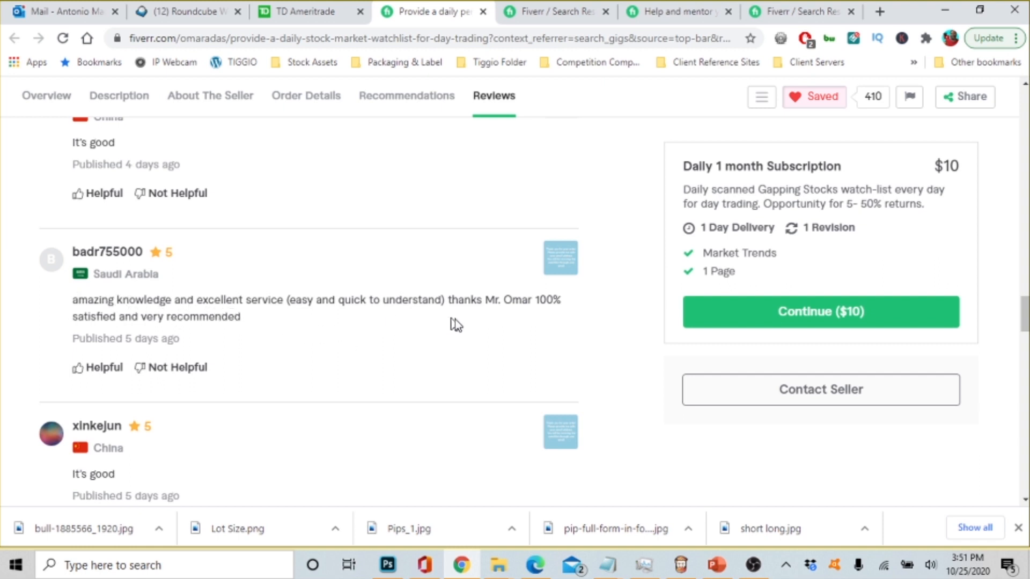
{"action": "mouse_move", "coordinate": [153, 334]}
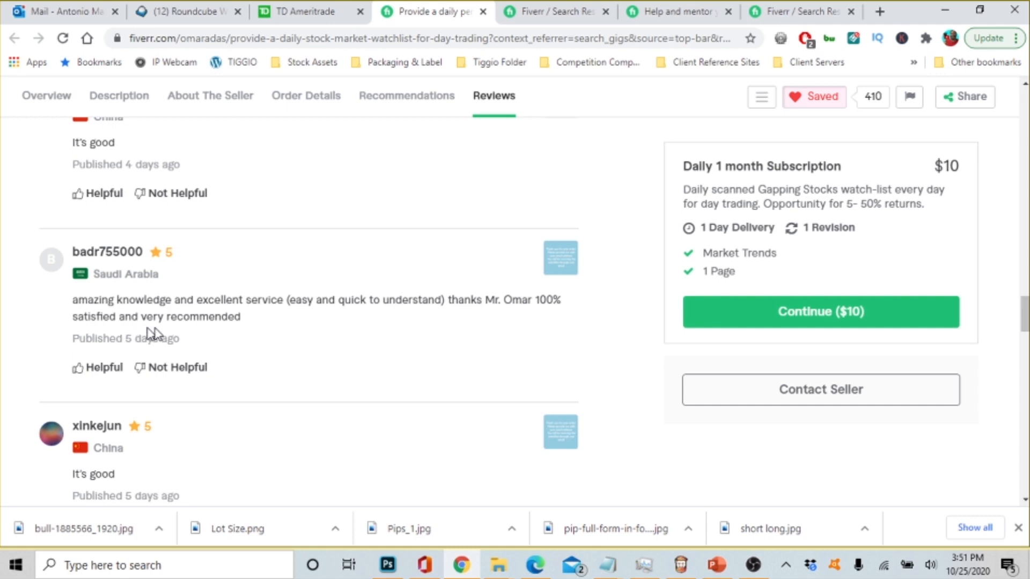
{"action": "scroll", "scroll_direction": "down", "scroll_amount": 3}
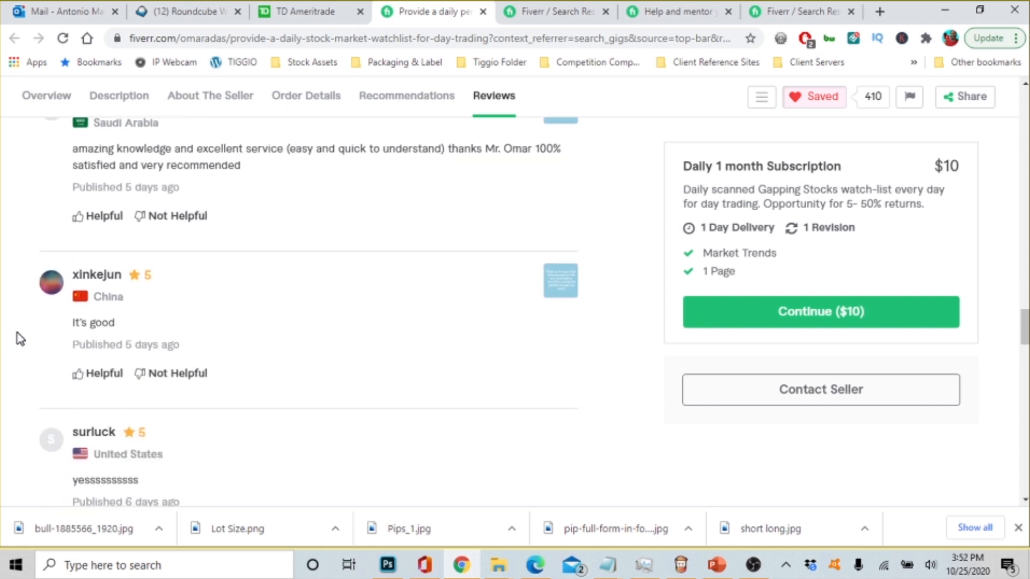
{"action": "mouse_move", "coordinate": [189, 337]}
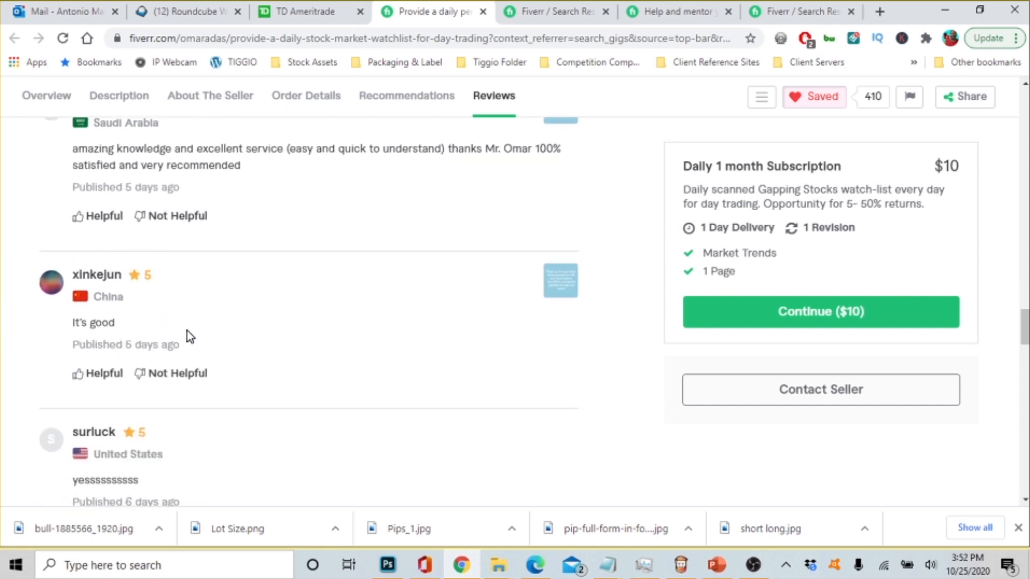
{"action": "scroll", "scroll_direction": "down", "scroll_amount": 3}
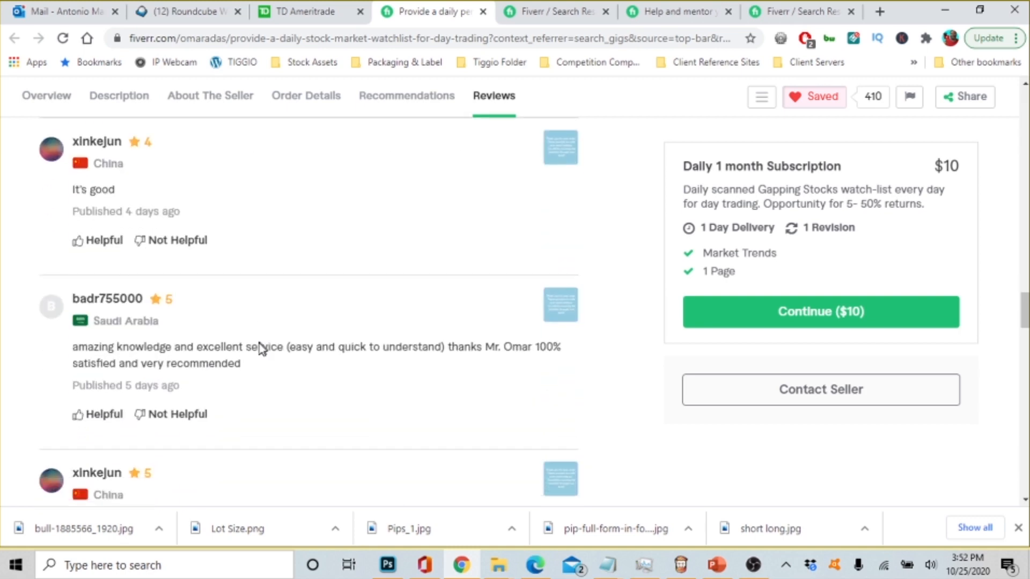
{"action": "scroll", "scroll_direction": "down", "scroll_amount": 3}
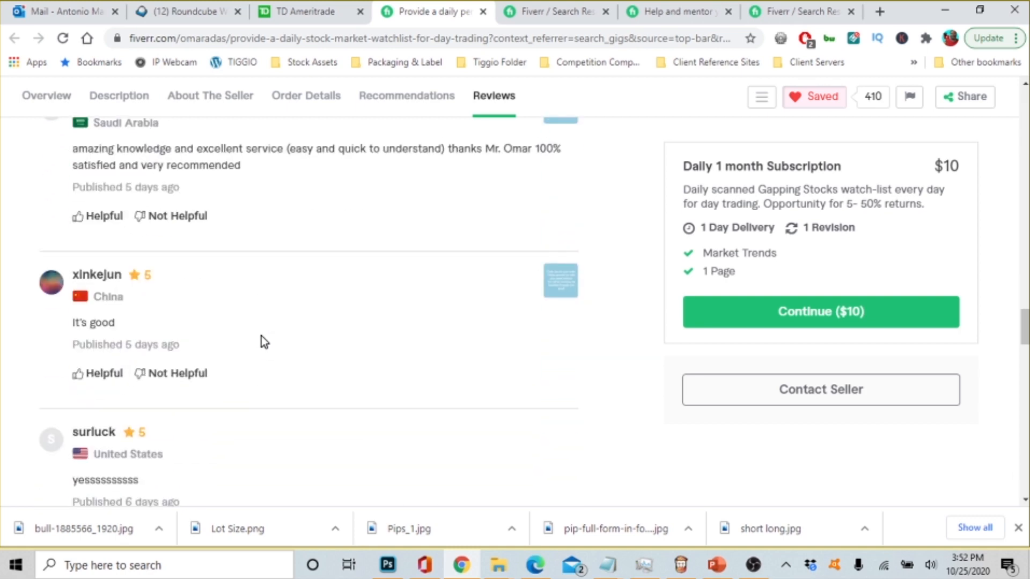
{"action": "scroll", "scroll_direction": "down", "scroll_amount": 3}
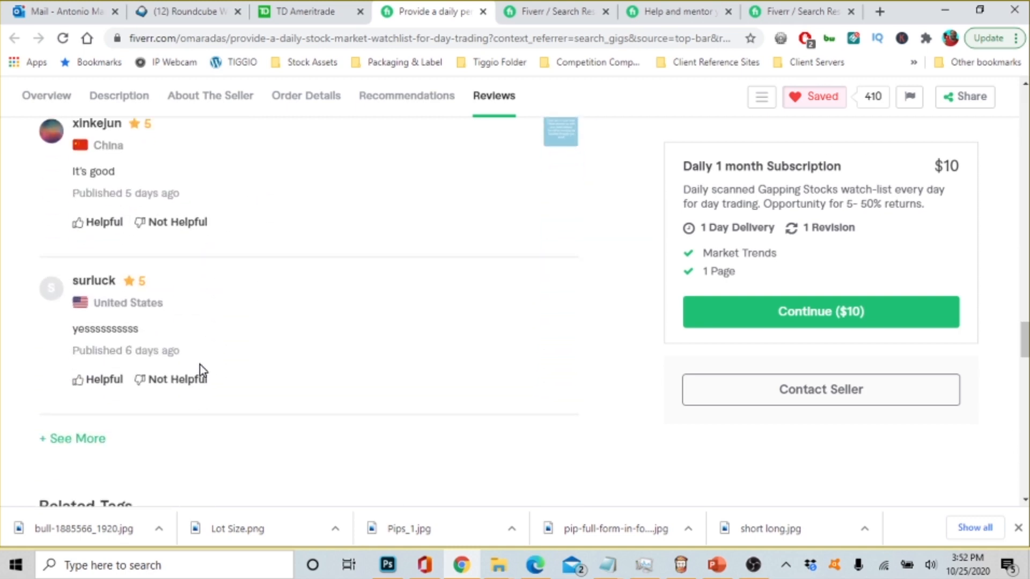
{"action": "scroll", "scroll_direction": "down", "scroll_amount": 3}
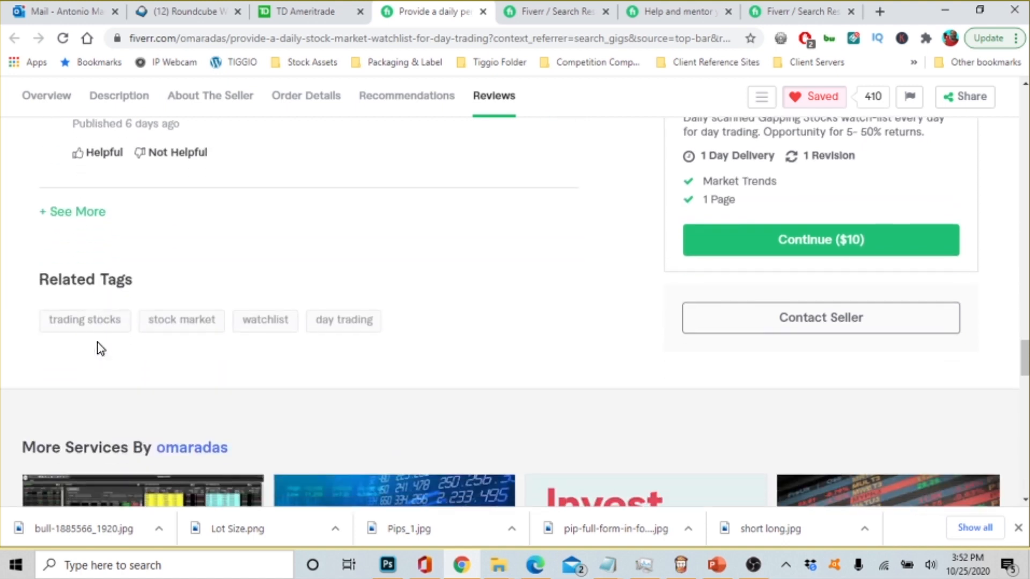
{"action": "mouse_move", "coordinate": [260, 350]}
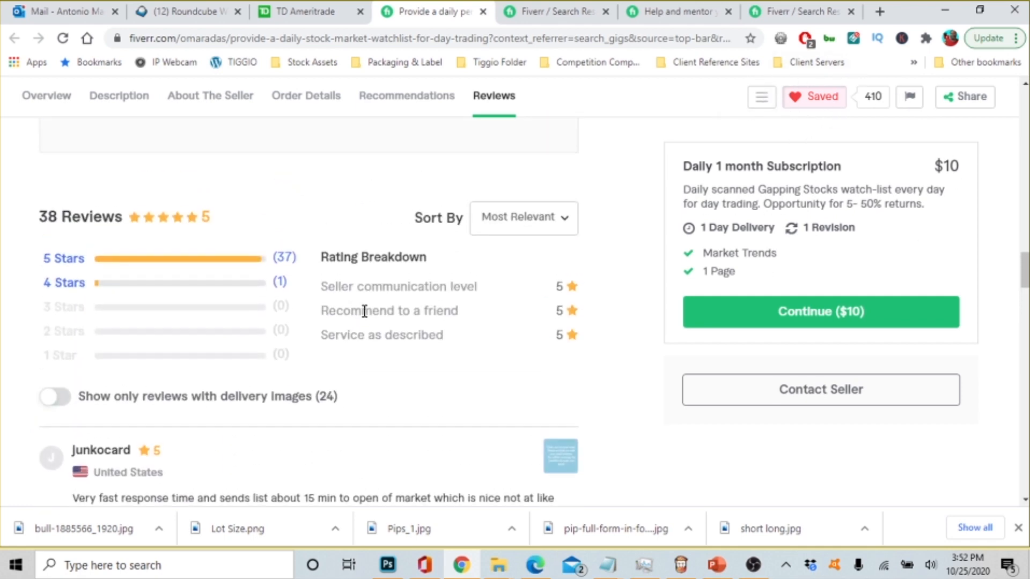
{"action": "mouse_move", "coordinate": [392, 333]}
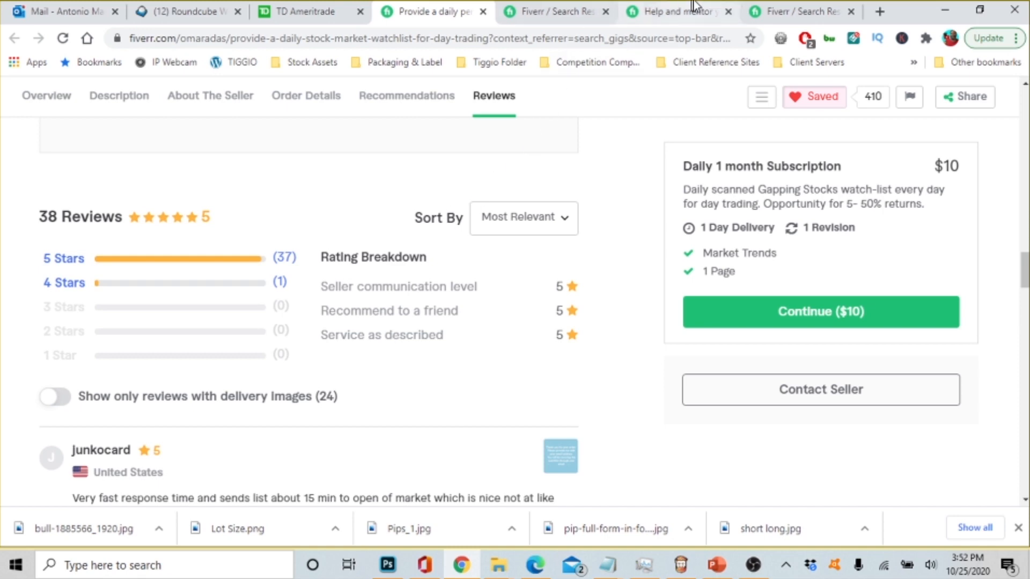
{"action": "left_click", "coordinate": [677, 11]}
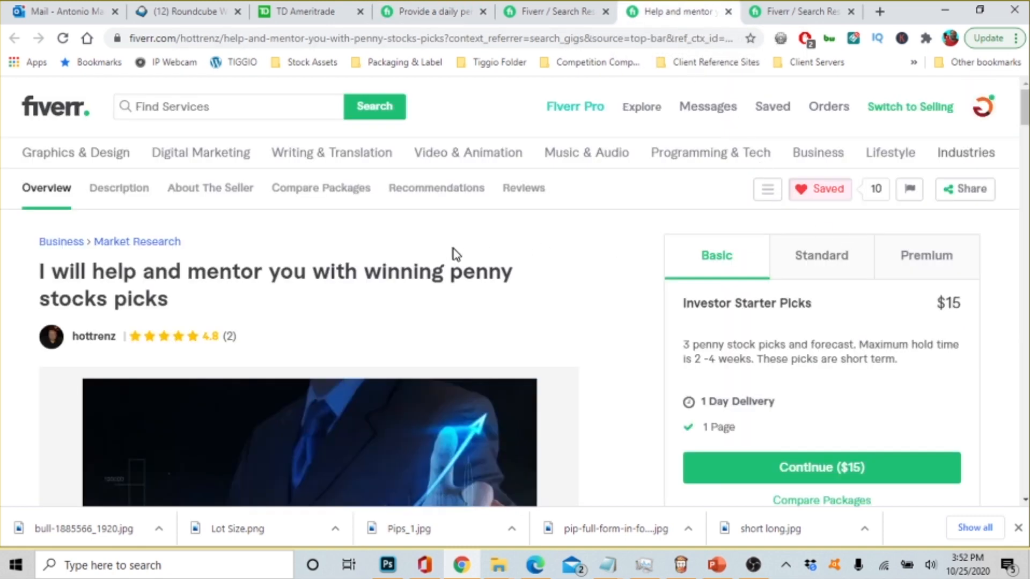
{"action": "mouse_move", "coordinate": [481, 251]}
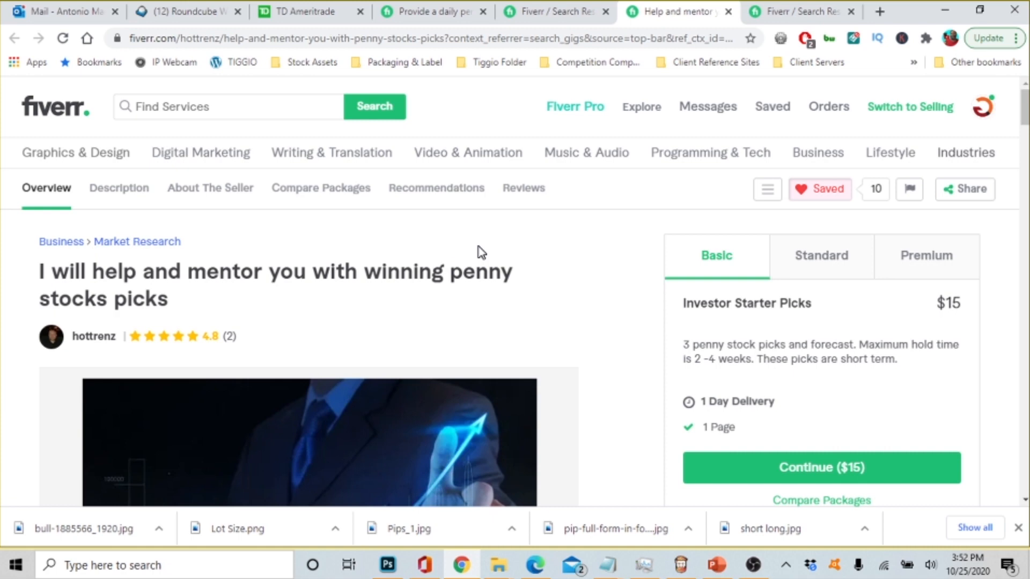
{"action": "mouse_move", "coordinate": [50, 292]}
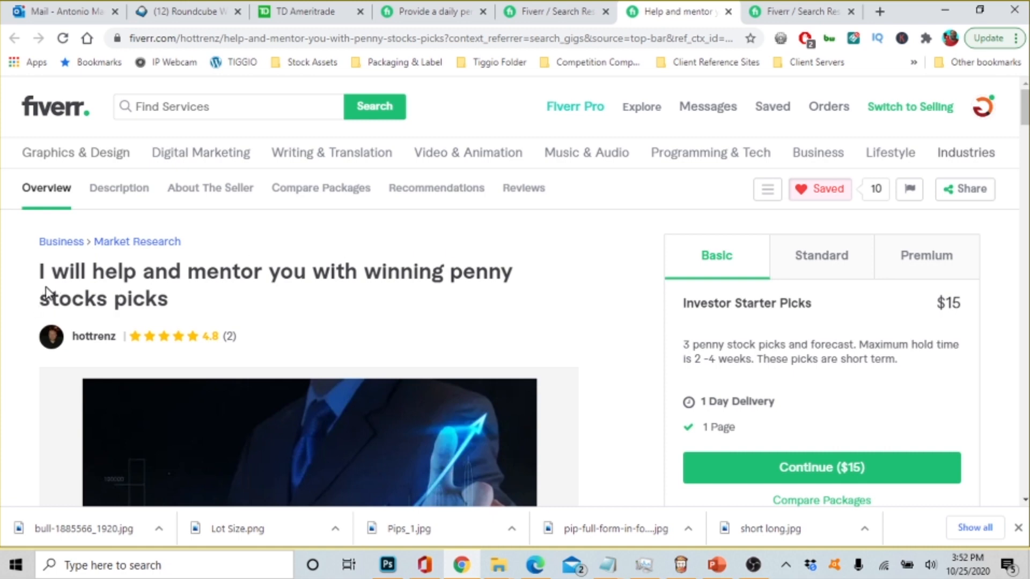
{"action": "mouse_move", "coordinate": [130, 284]}
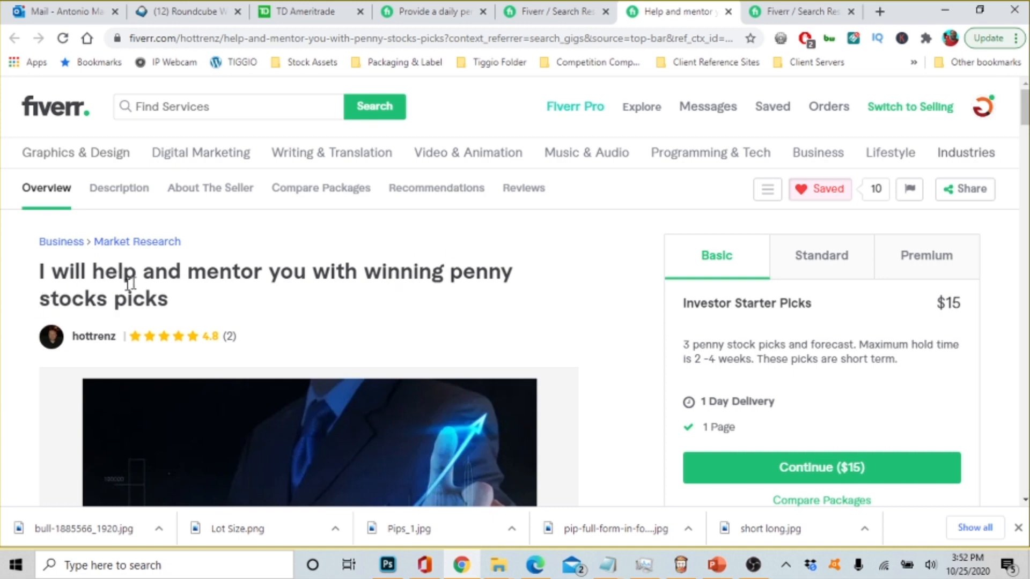
{"action": "mouse_move", "coordinate": [833, 315]}
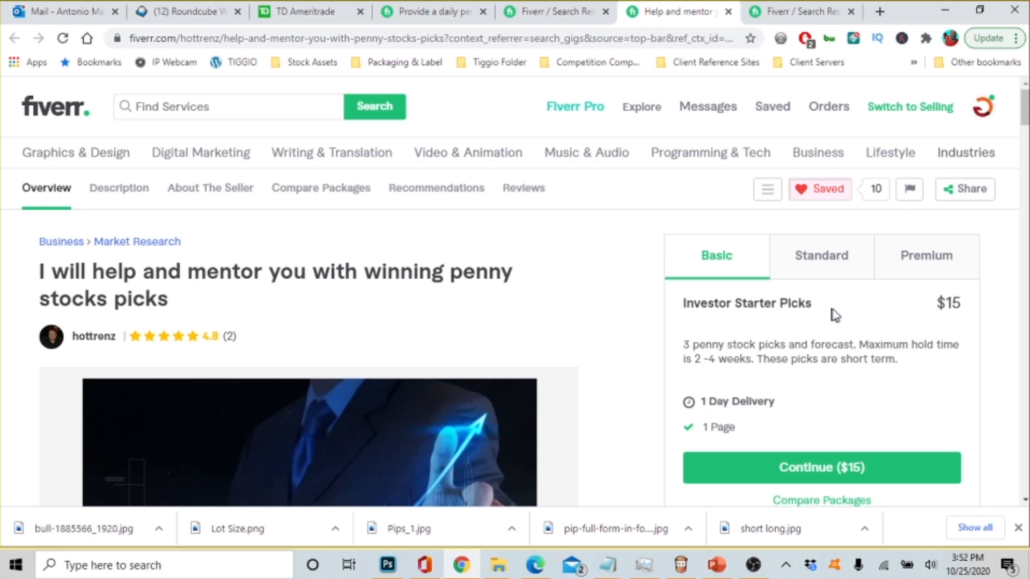
{"action": "mouse_move", "coordinate": [838, 330]}
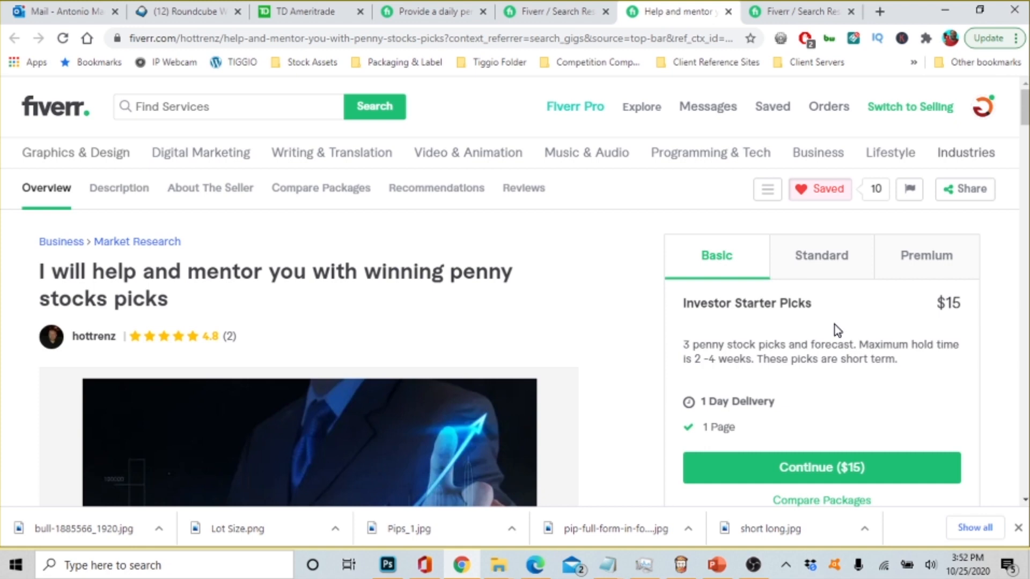
{"action": "mouse_move", "coordinate": [880, 317]}
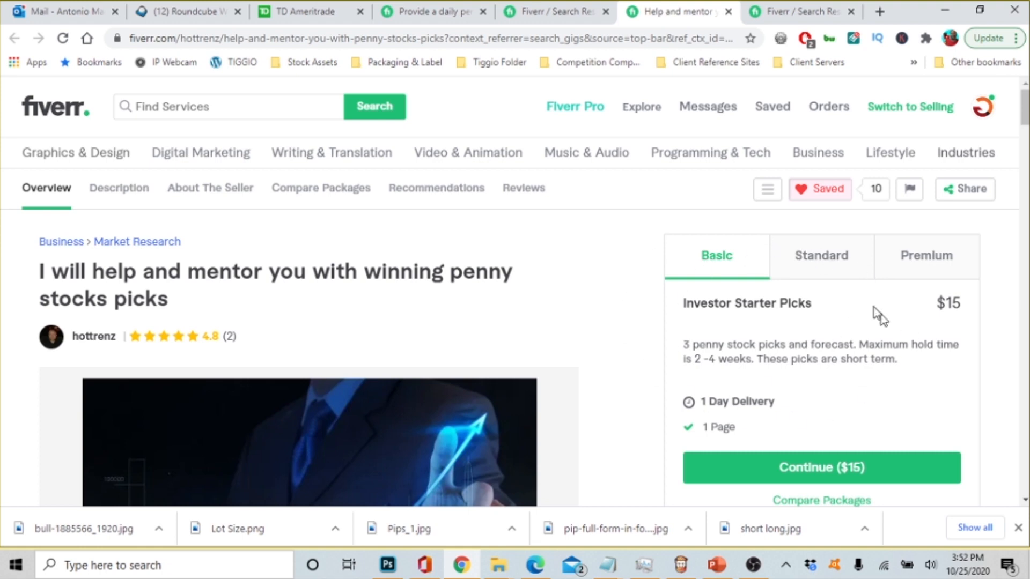
{"action": "mouse_move", "coordinate": [702, 329]}
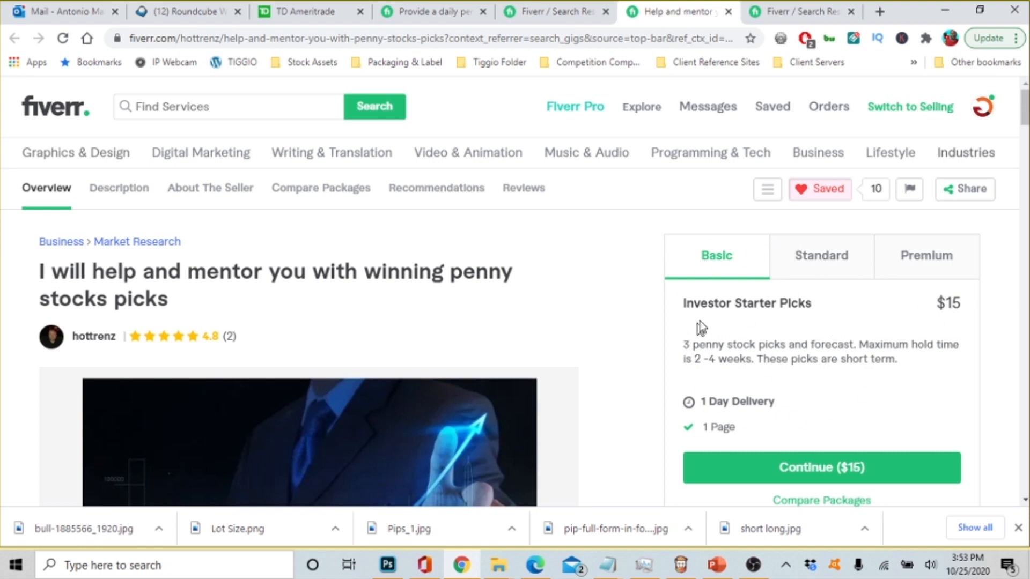
{"action": "mouse_move", "coordinate": [762, 318]}
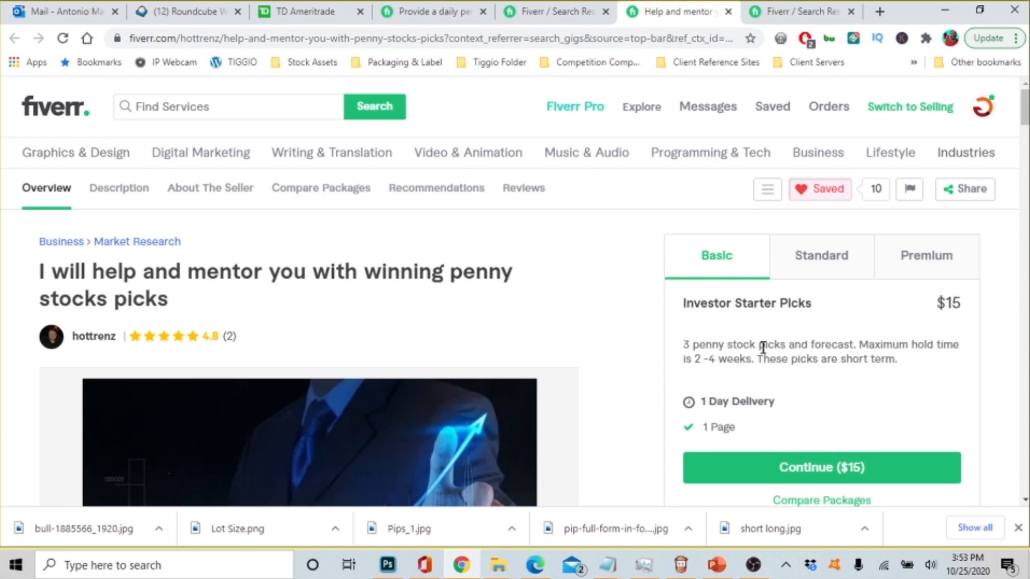
{"action": "mouse_move", "coordinate": [920, 344]}
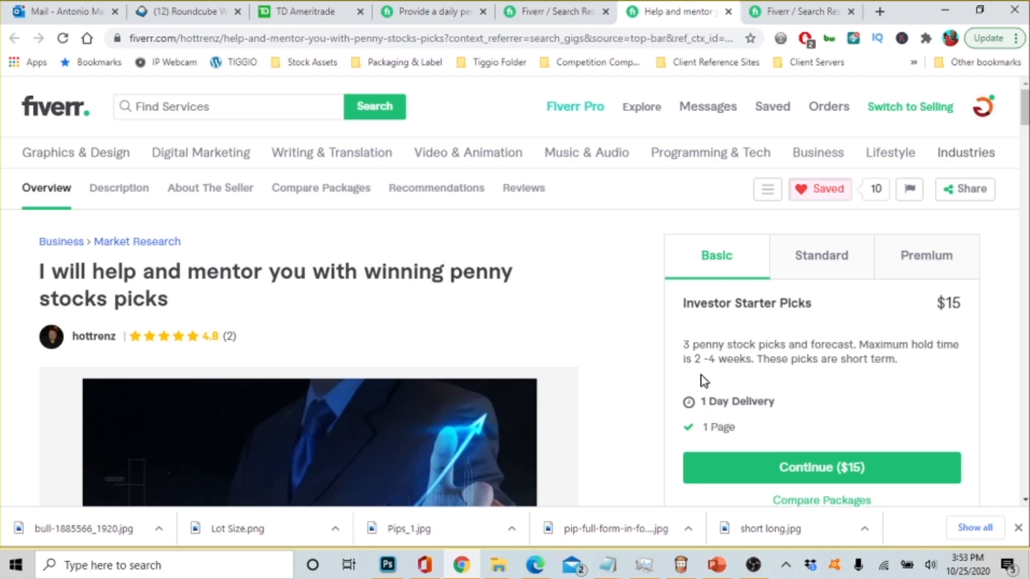
{"action": "mouse_move", "coordinate": [813, 365]}
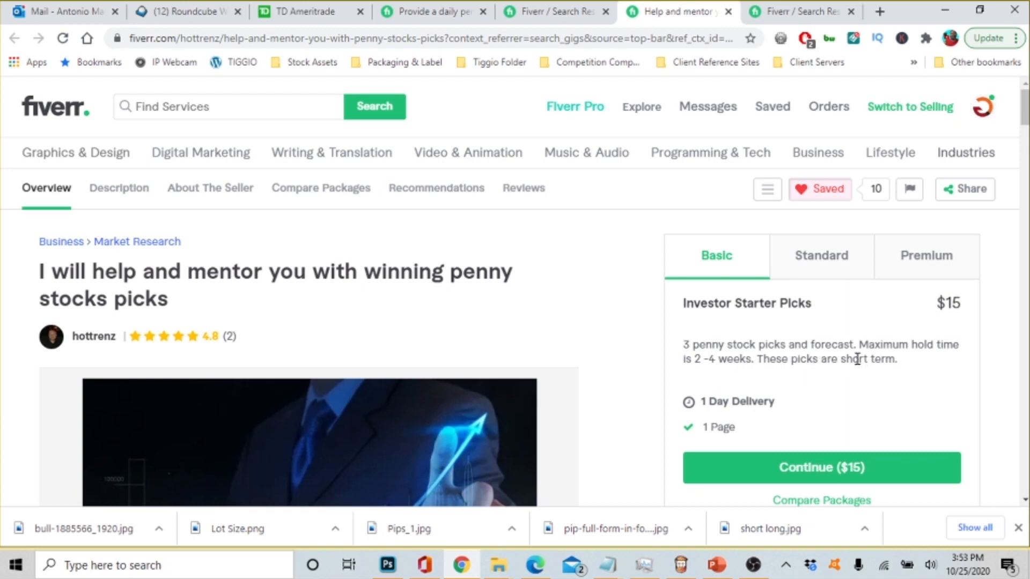
{"action": "mouse_move", "coordinate": [879, 386]}
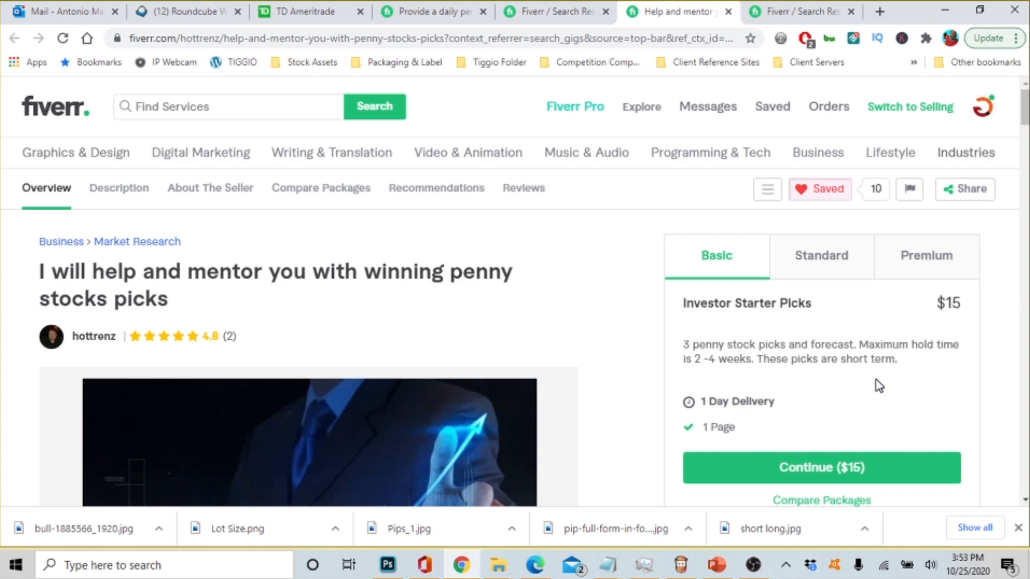
{"action": "mouse_move", "coordinate": [882, 375]}
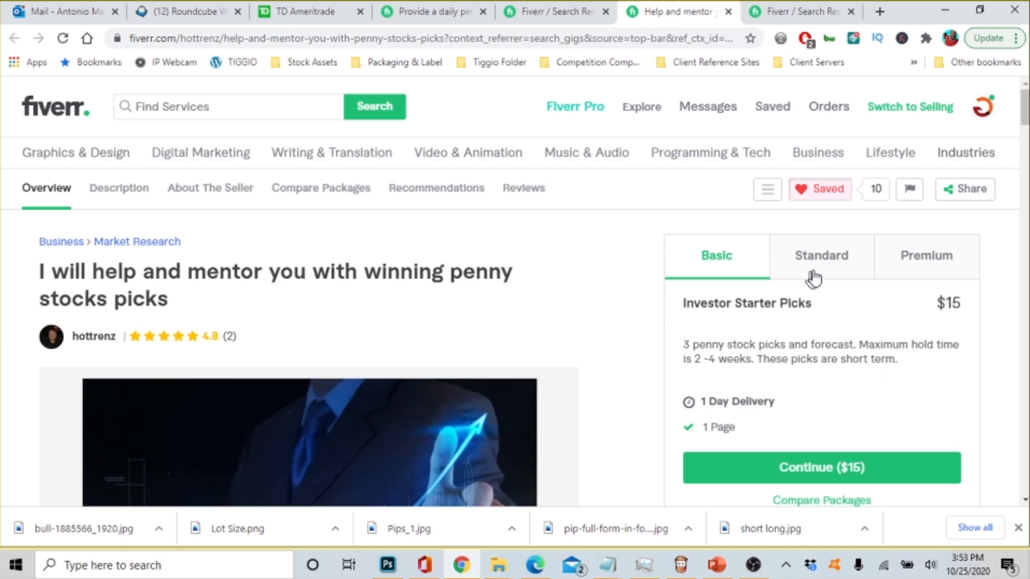
View the $30 five-pick Standard package, then the $50 Investor 5 Package with seven picks
{"action": "left_click", "coordinate": [821, 255]}
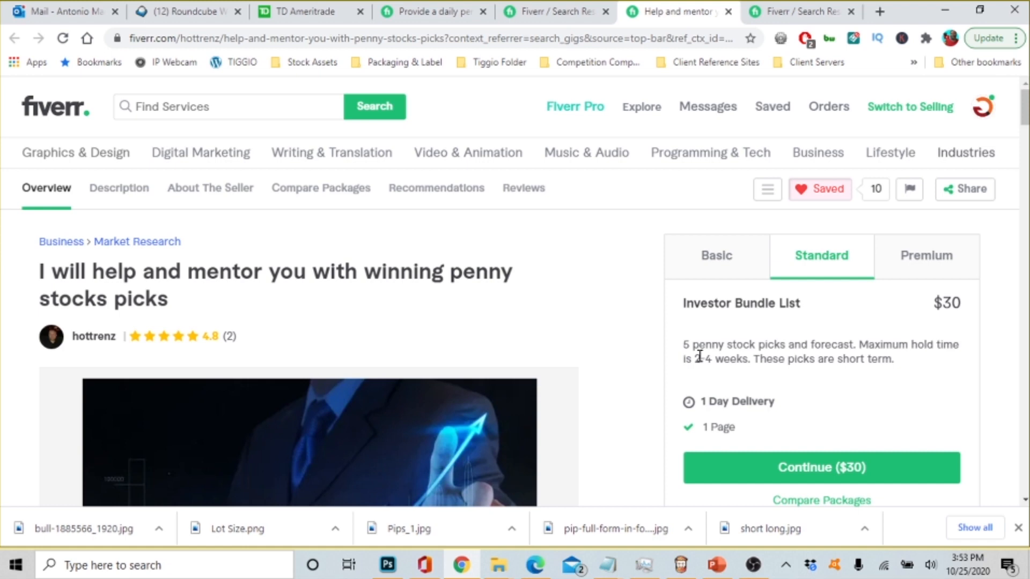
{"action": "mouse_move", "coordinate": [835, 350]}
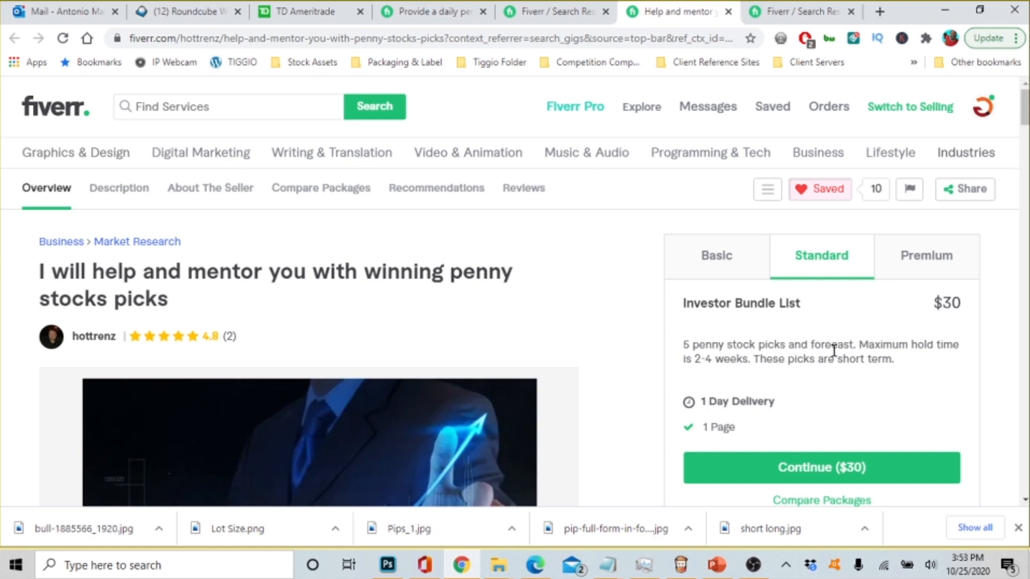
{"action": "mouse_move", "coordinate": [693, 380]}
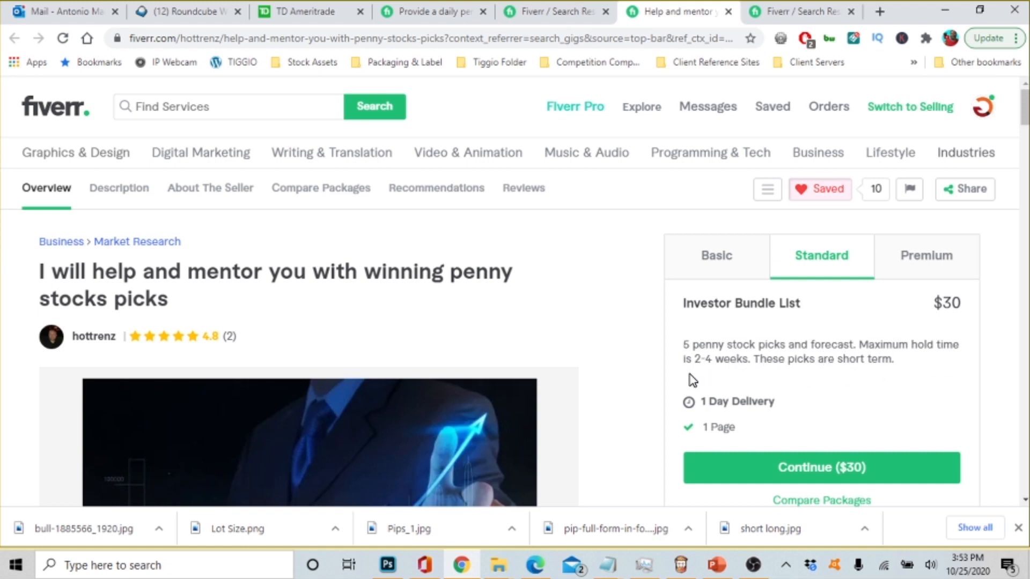
{"action": "mouse_move", "coordinate": [824, 375]}
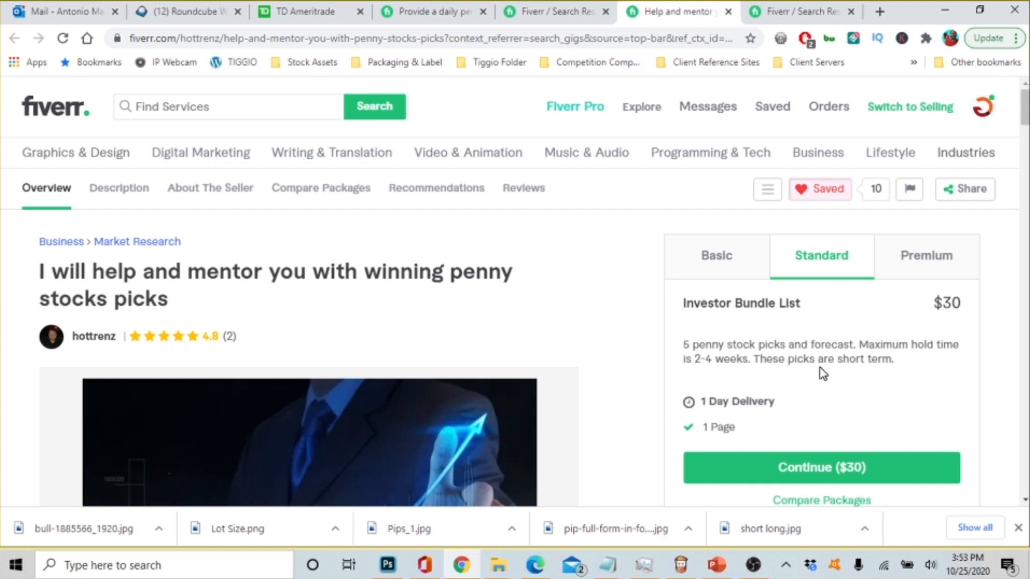
{"action": "left_click", "coordinate": [926, 255]}
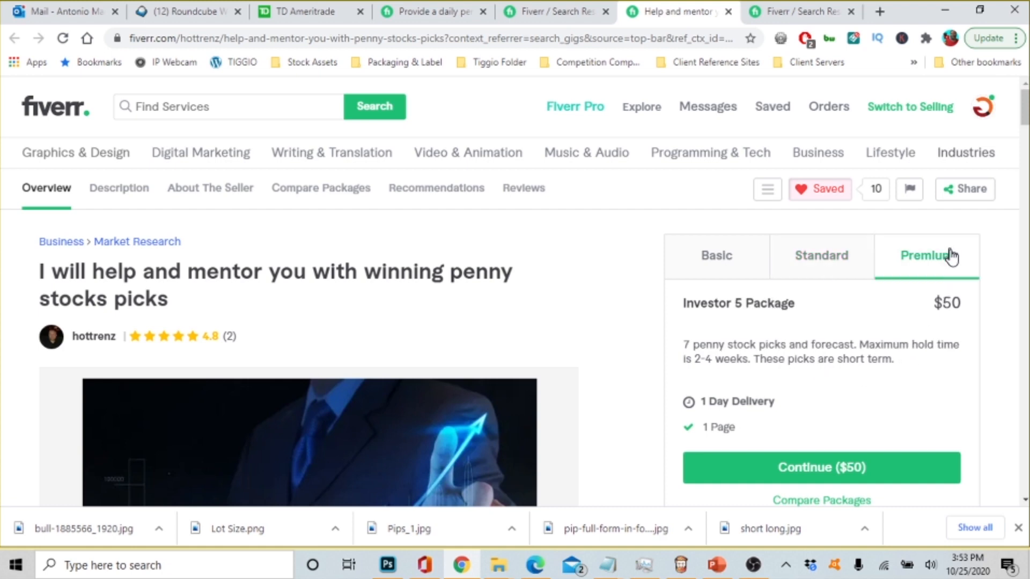
{"action": "mouse_move", "coordinate": [699, 356]}
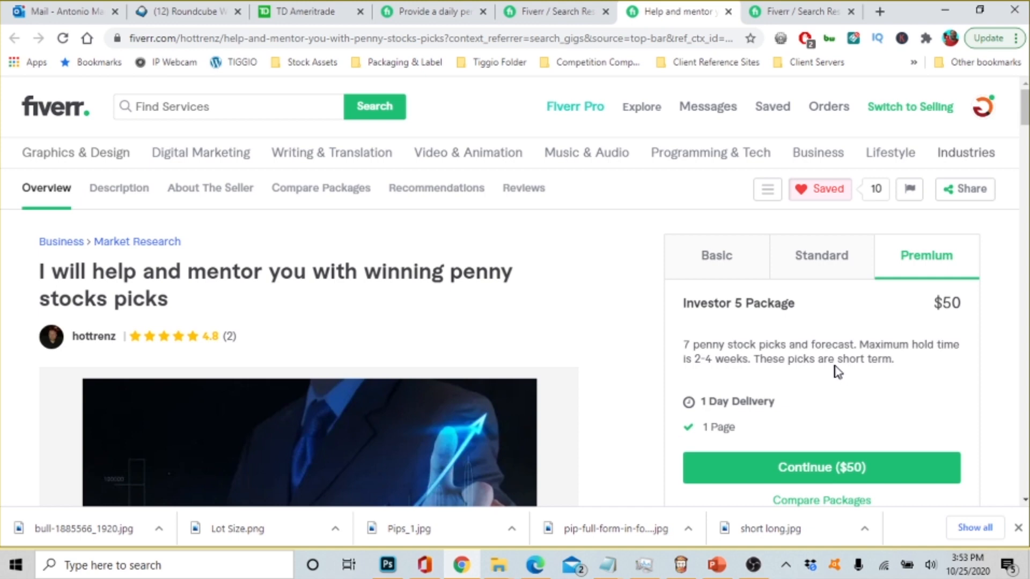
{"action": "mouse_move", "coordinate": [887, 373]}
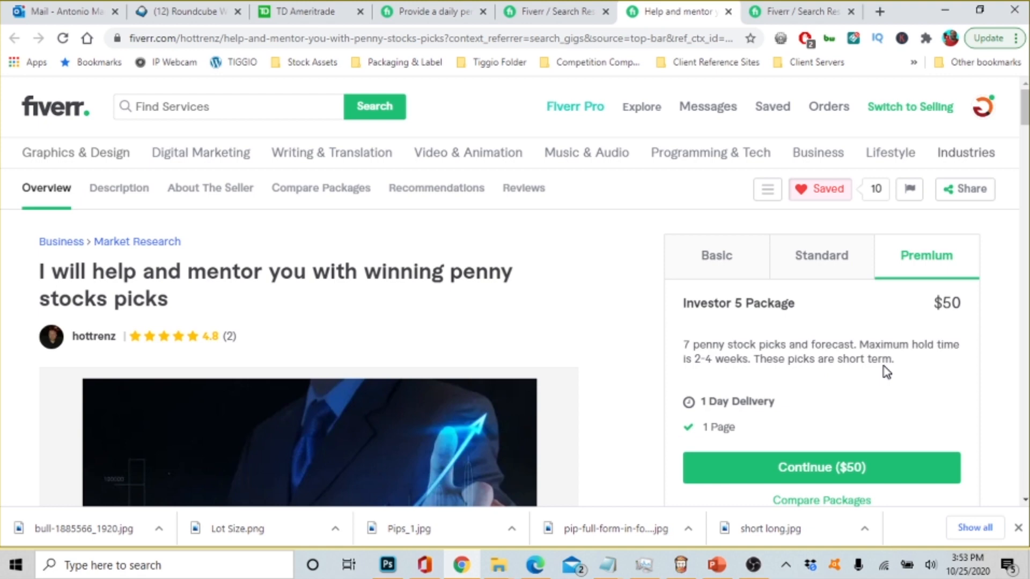
{"action": "mouse_move", "coordinate": [622, 303]}
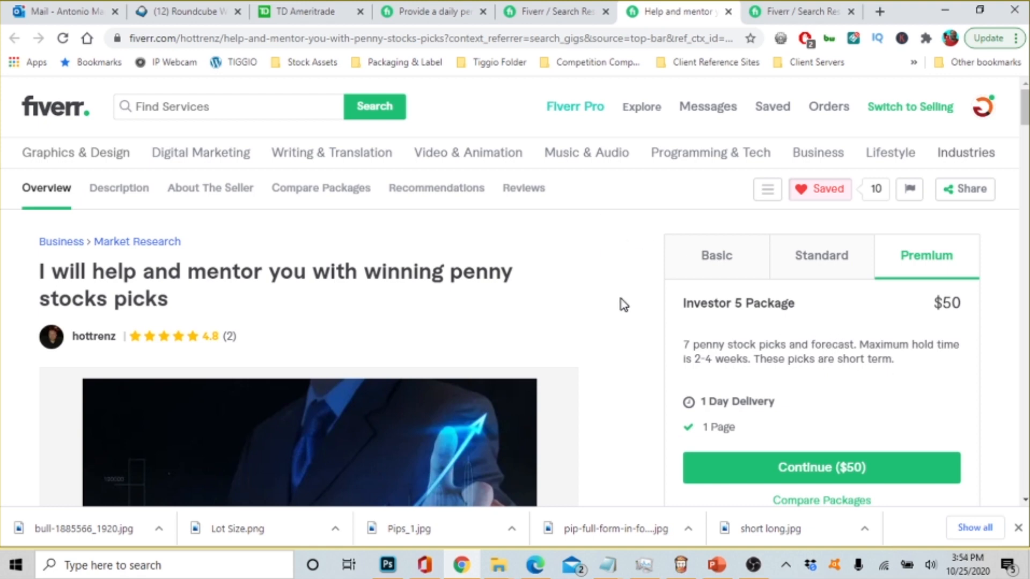
{"action": "mouse_move", "coordinate": [627, 307]}
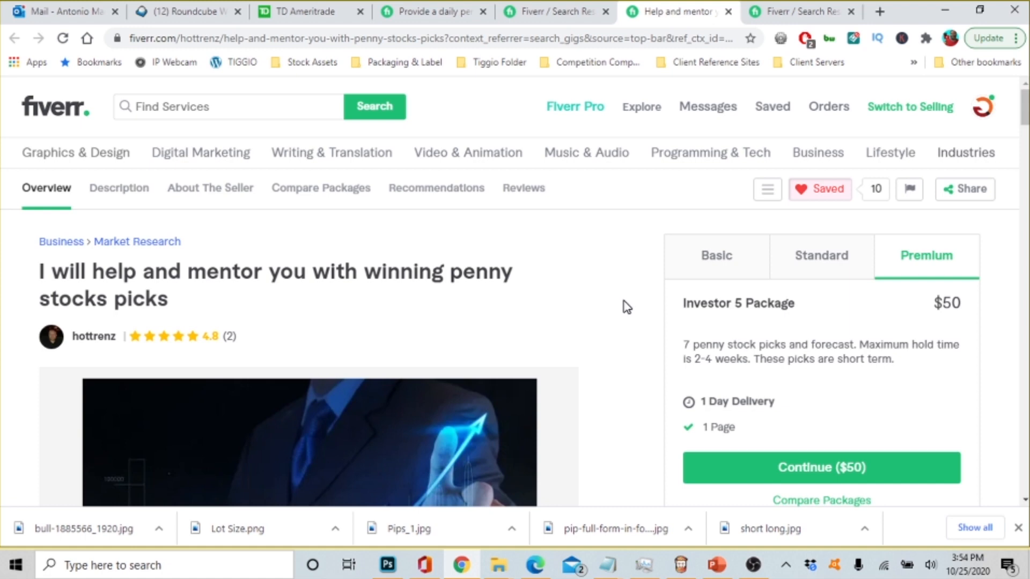
{"action": "mouse_move", "coordinate": [652, 329]}
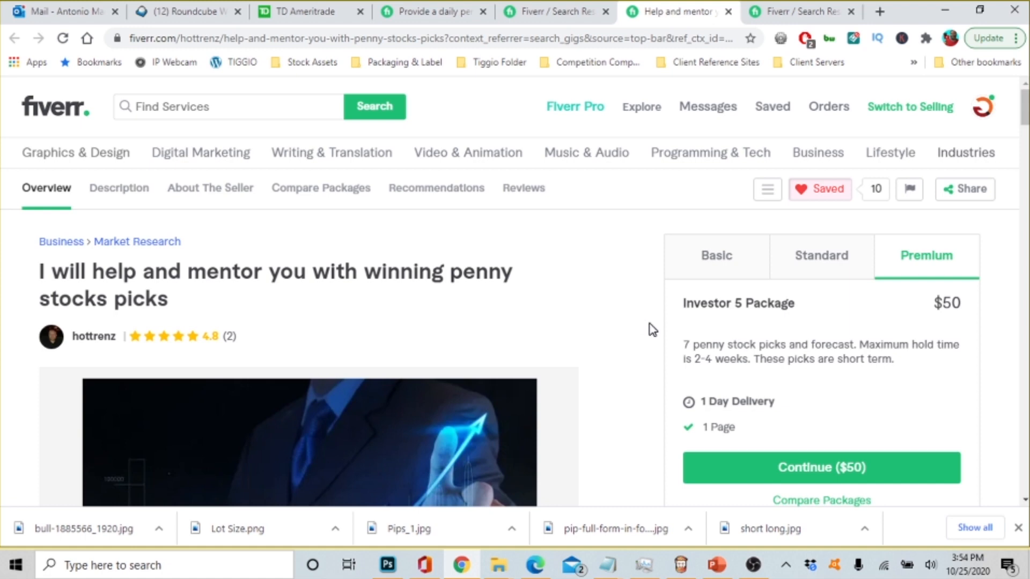
{"action": "mouse_move", "coordinate": [788, 392]}
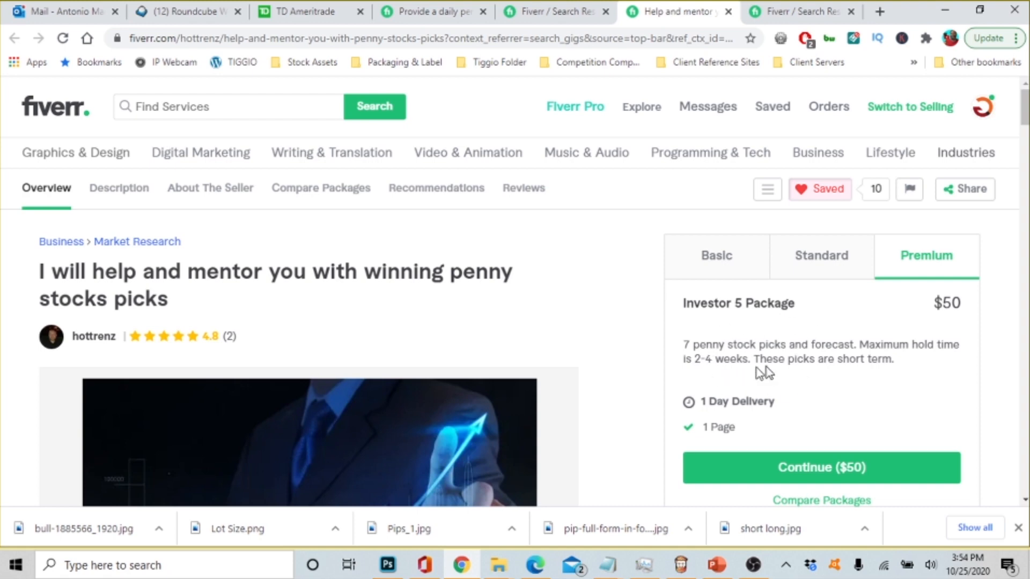
{"action": "mouse_move", "coordinate": [1025, 327]}
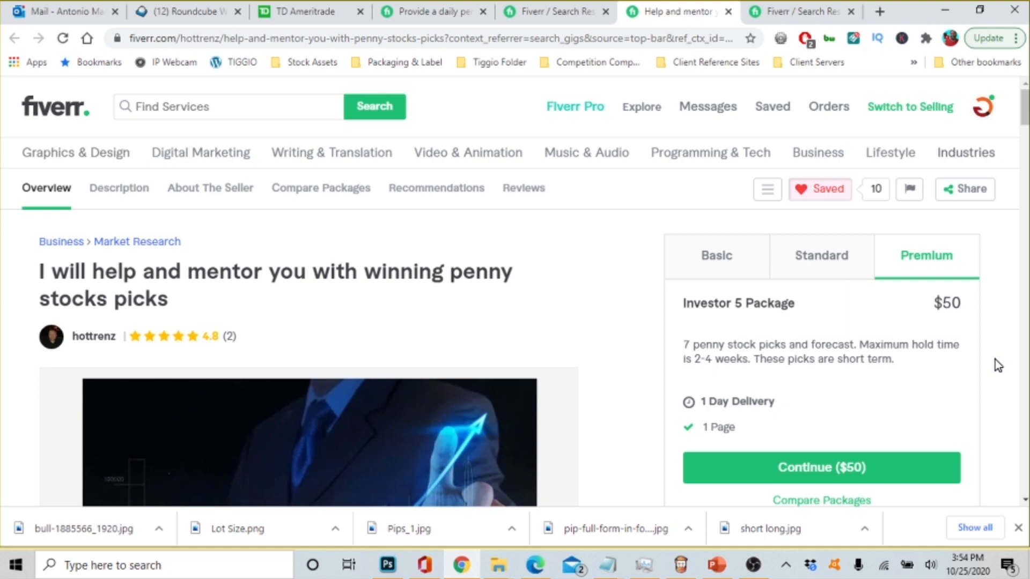
{"action": "mouse_move", "coordinate": [674, 315]}
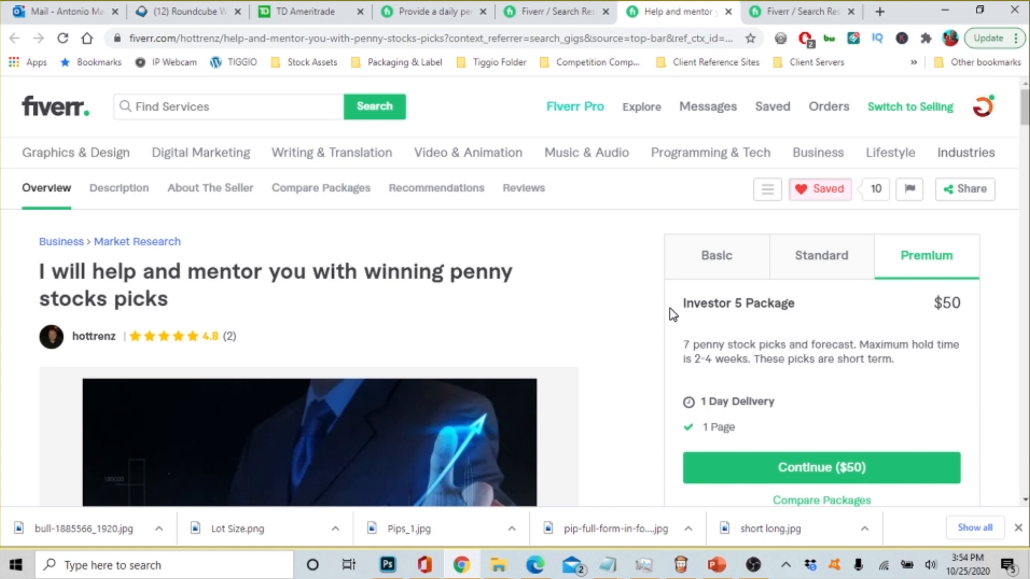
{"action": "mouse_move", "coordinate": [668, 316]}
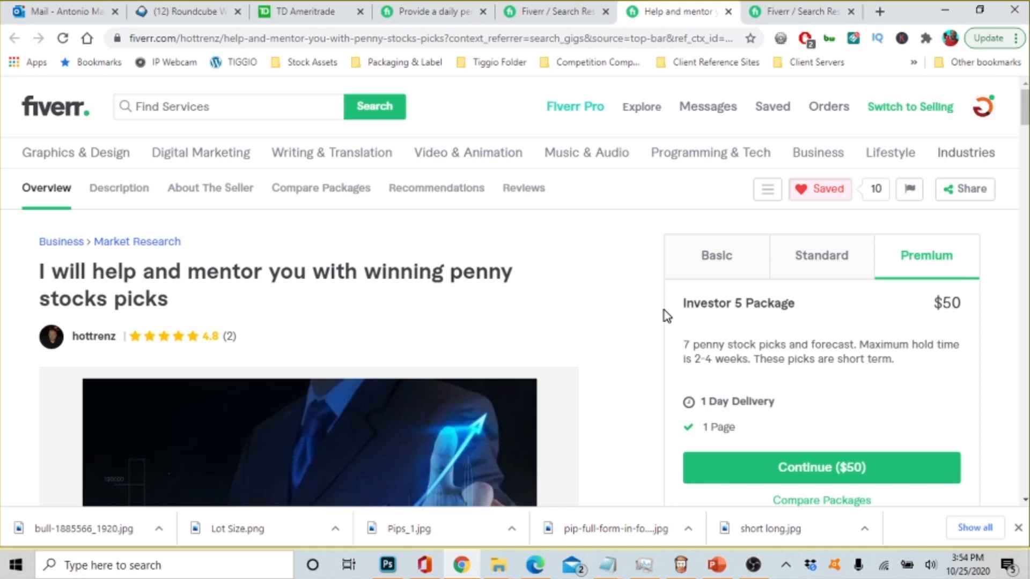
{"action": "mouse_move", "coordinate": [646, 315]}
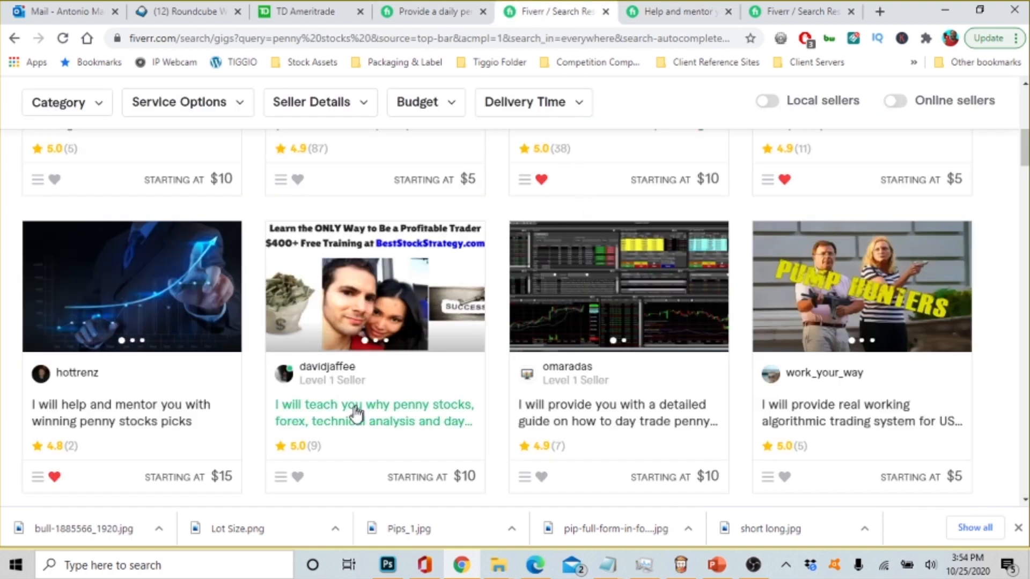
{"action": "mouse_move", "coordinate": [826, 446]}
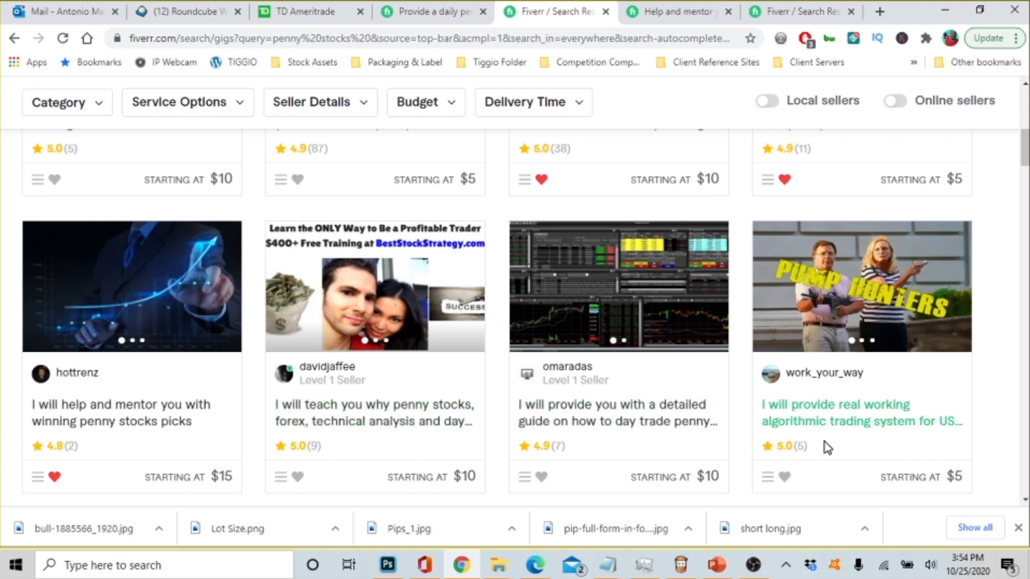
Scroll the search results past the smitrading scalping course and open azadjamal's $20 top 5 NASDAQ IT penny stocks gig
{"action": "scroll", "scroll_direction": "down", "scroll_amount": 3}
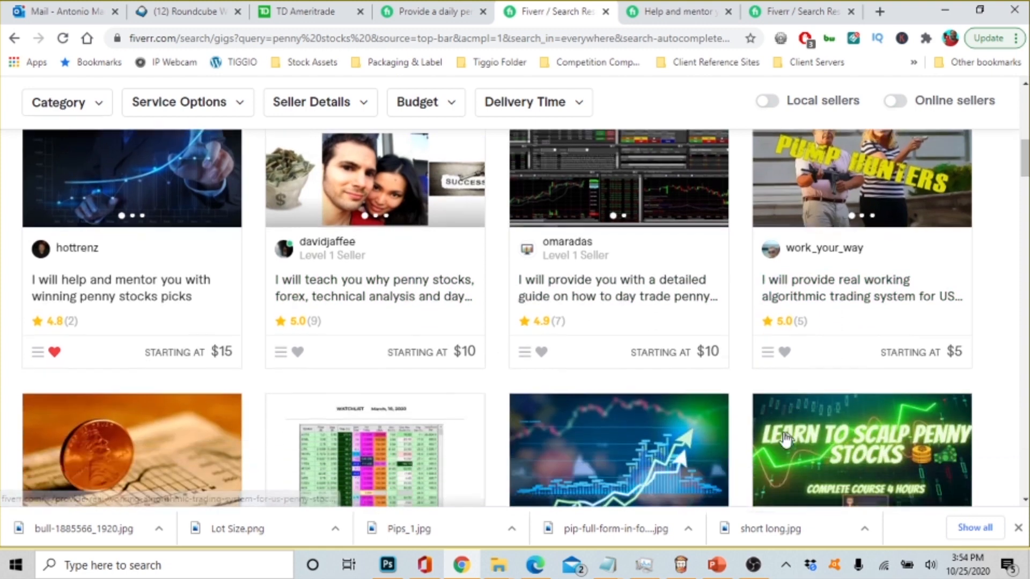
{"action": "scroll", "scroll_direction": "down", "scroll_amount": 3}
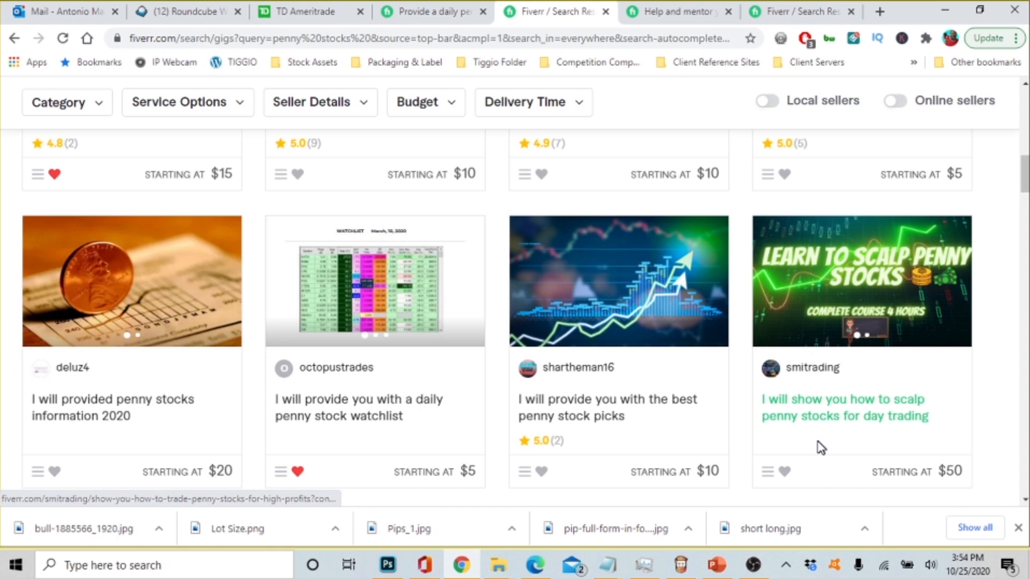
{"action": "mouse_move", "coordinate": [978, 479]}
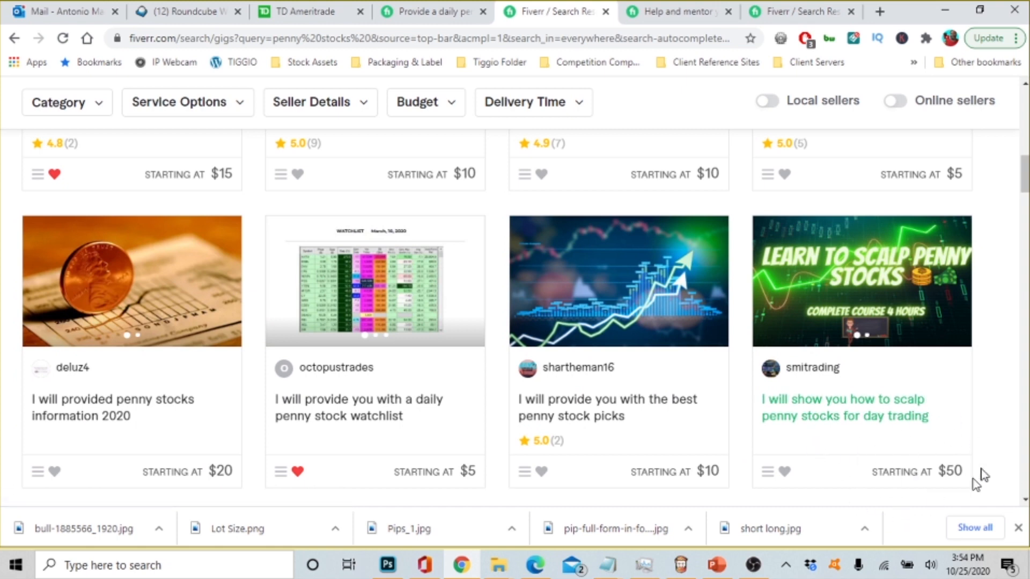
{"action": "mouse_move", "coordinate": [779, 463]}
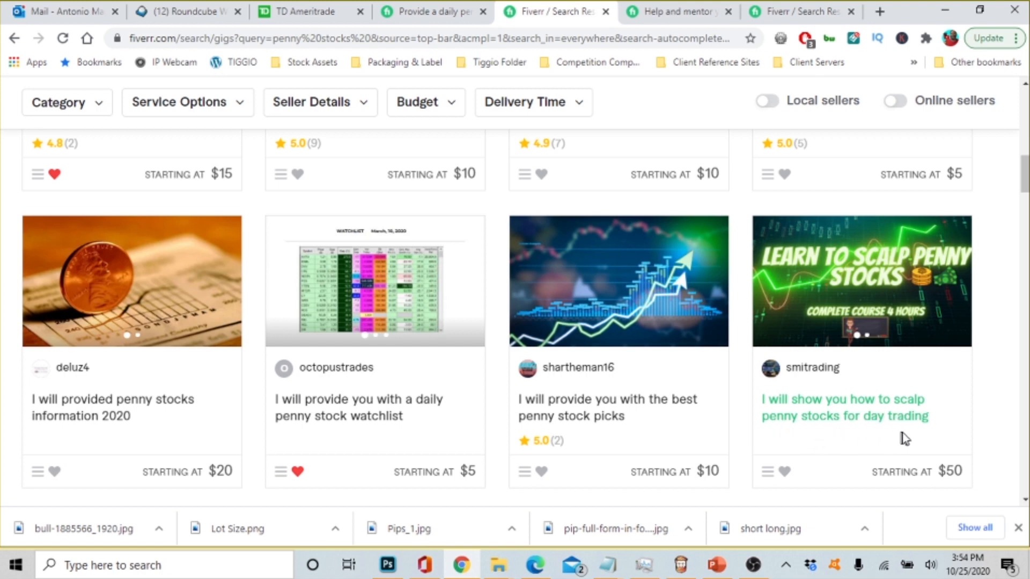
{"action": "mouse_move", "coordinate": [868, 441]}
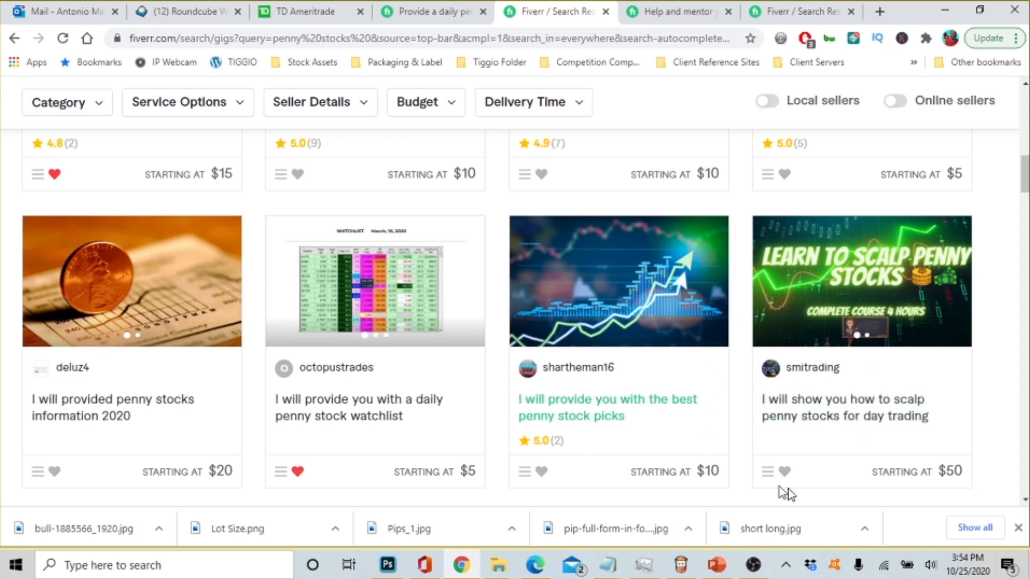
{"action": "mouse_move", "coordinate": [844, 408]}
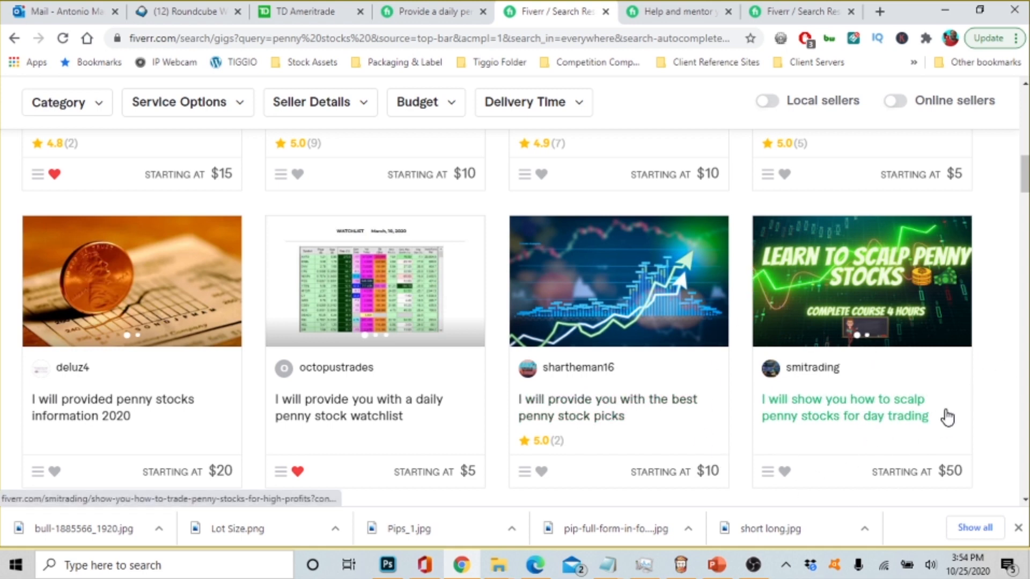
{"action": "scroll", "scroll_direction": "down", "scroll_amount": 3}
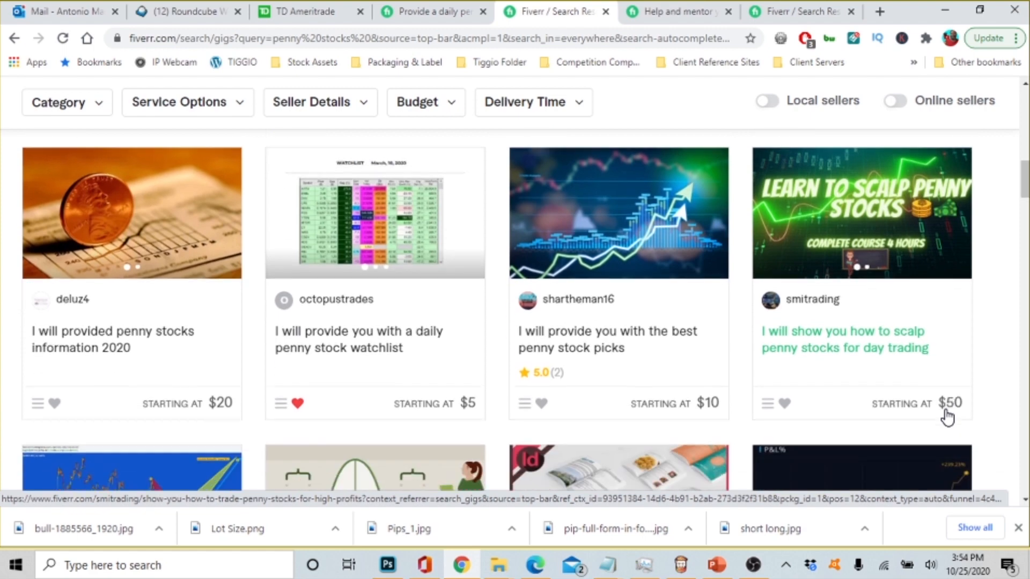
{"action": "scroll", "scroll_direction": "down", "scroll_amount": 3}
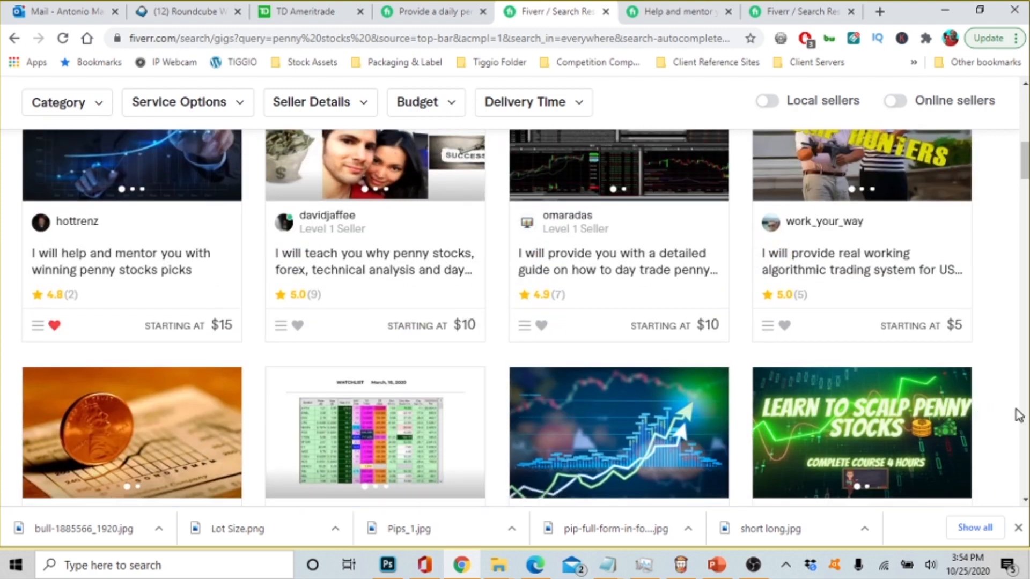
{"action": "scroll", "scroll_direction": "down", "scroll_amount": 3}
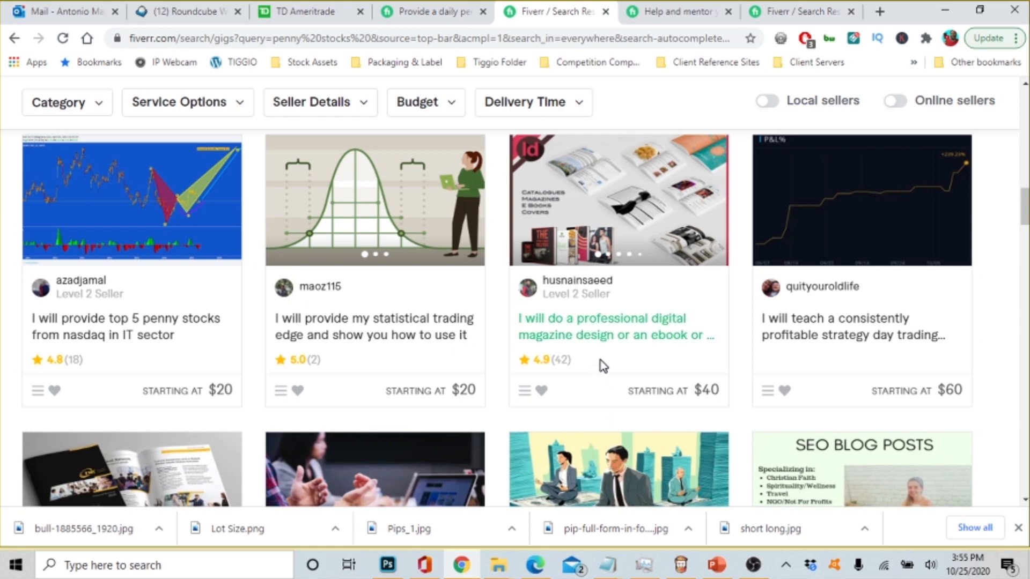
{"action": "mouse_move", "coordinate": [591, 335]}
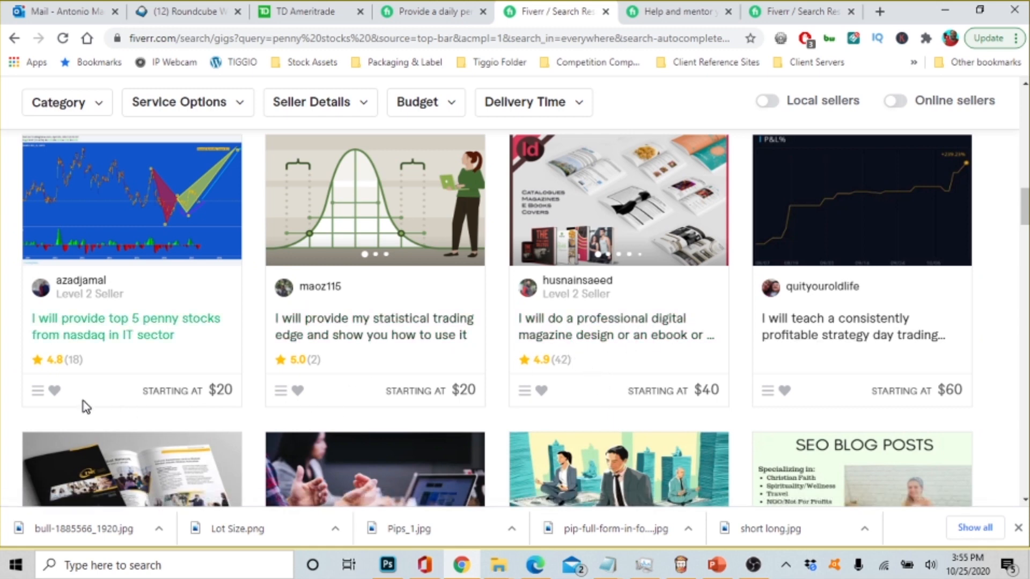
{"action": "mouse_move", "coordinate": [113, 404]}
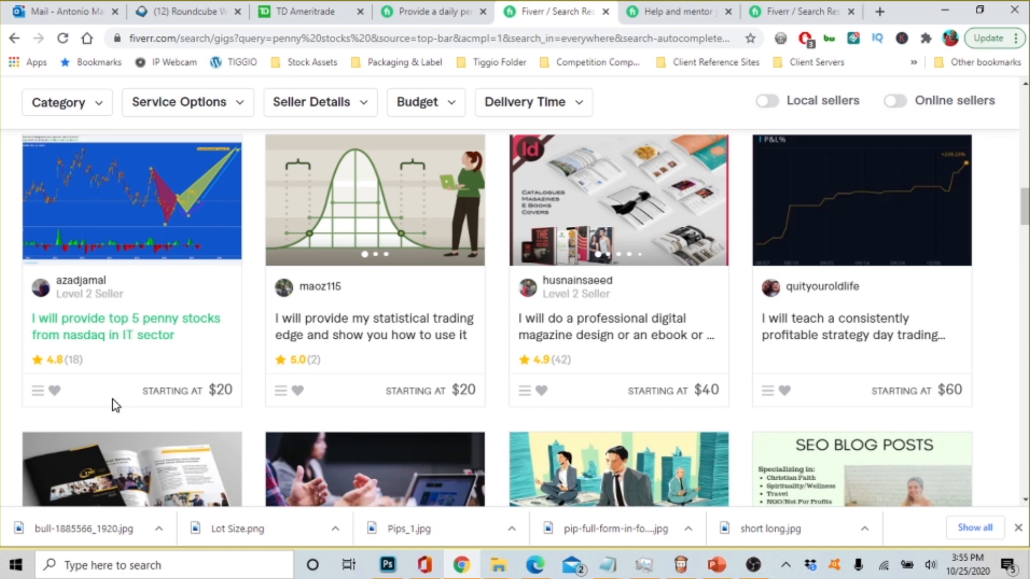
{"action": "mouse_move", "coordinate": [111, 366]}
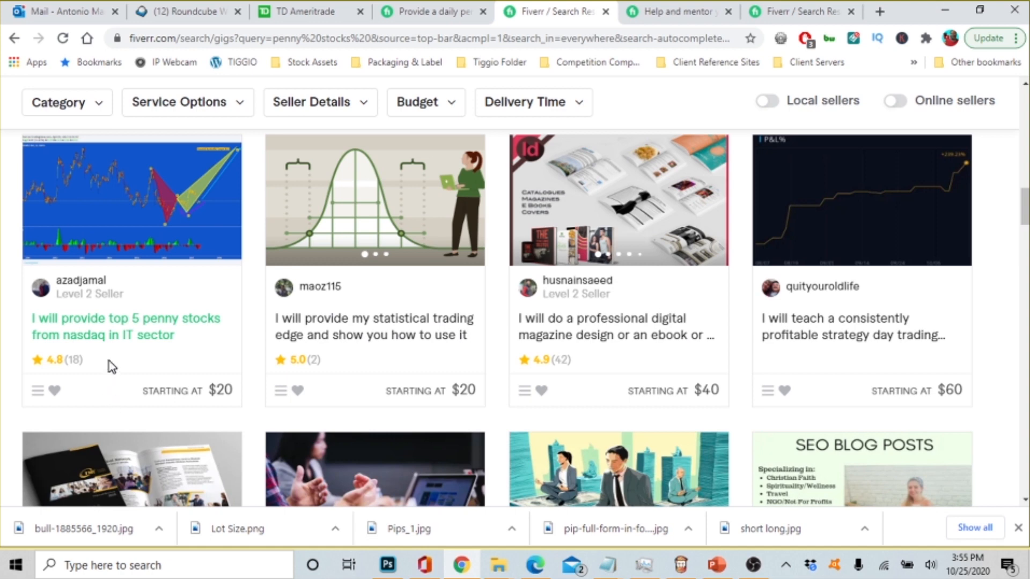
{"action": "mouse_move", "coordinate": [96, 369]}
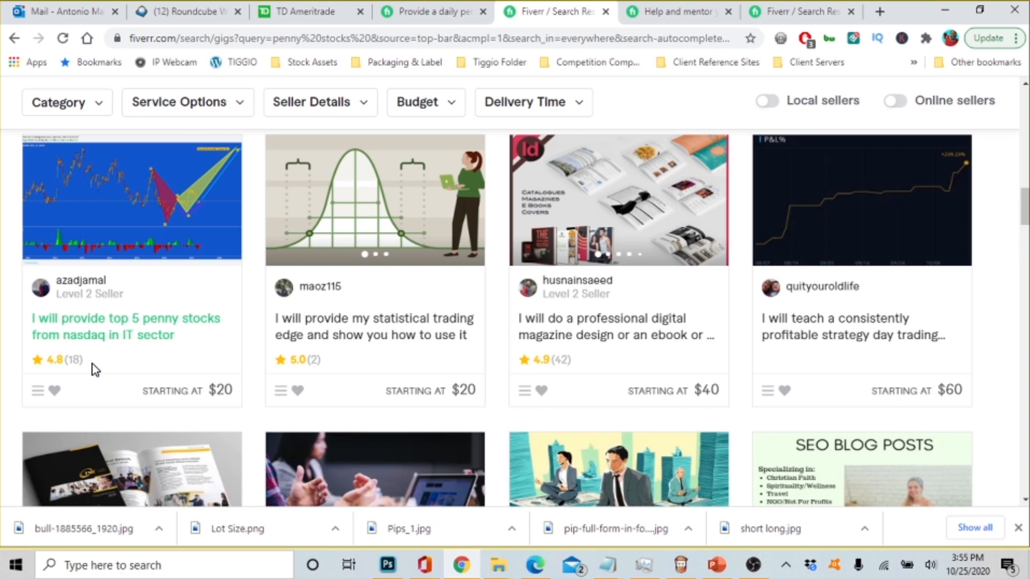
{"action": "mouse_move", "coordinate": [68, 380]}
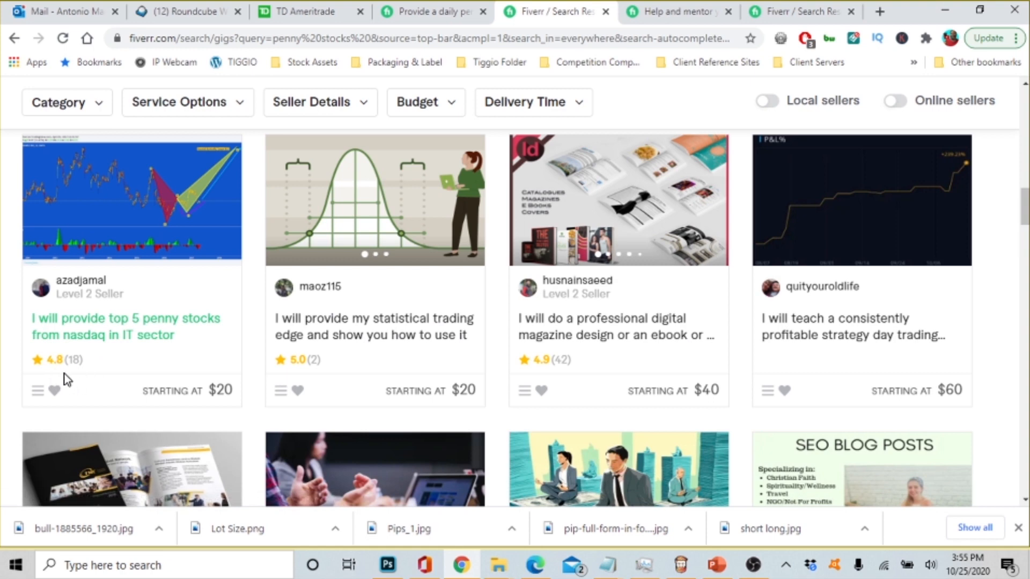
{"action": "mouse_move", "coordinate": [62, 377]}
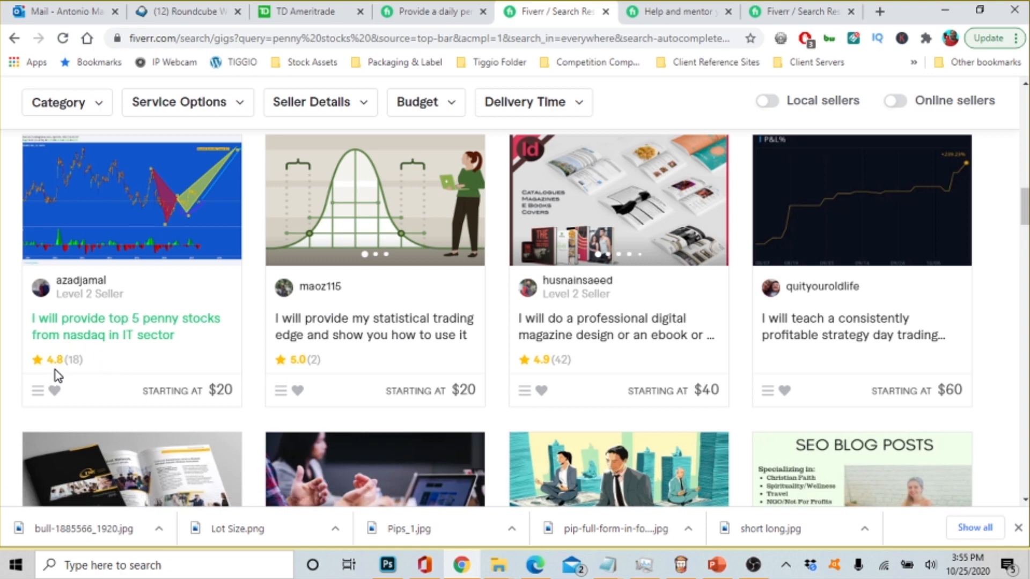
{"action": "left_click", "coordinate": [125, 318]}
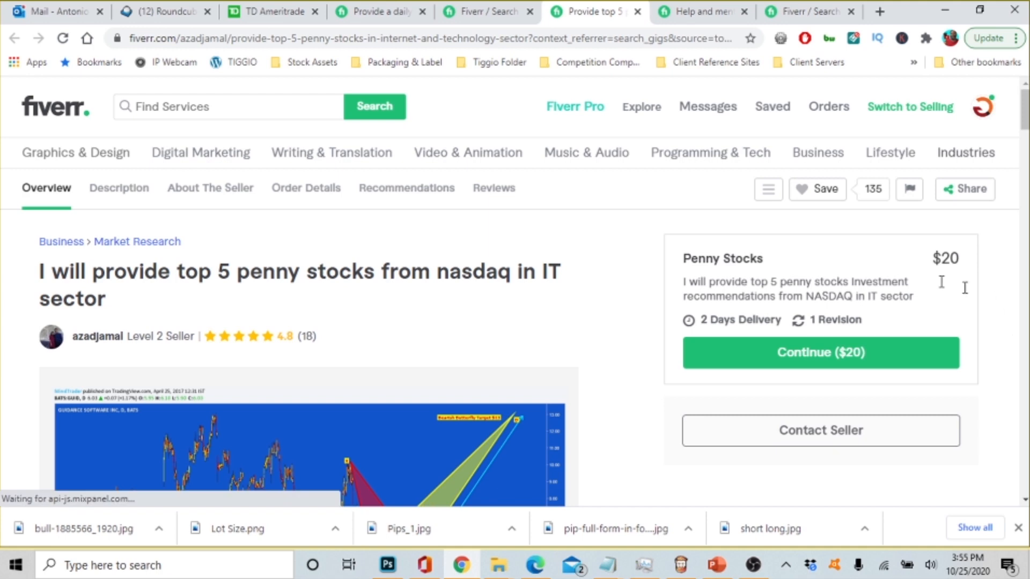
{"action": "mouse_move", "coordinate": [730, 330]}
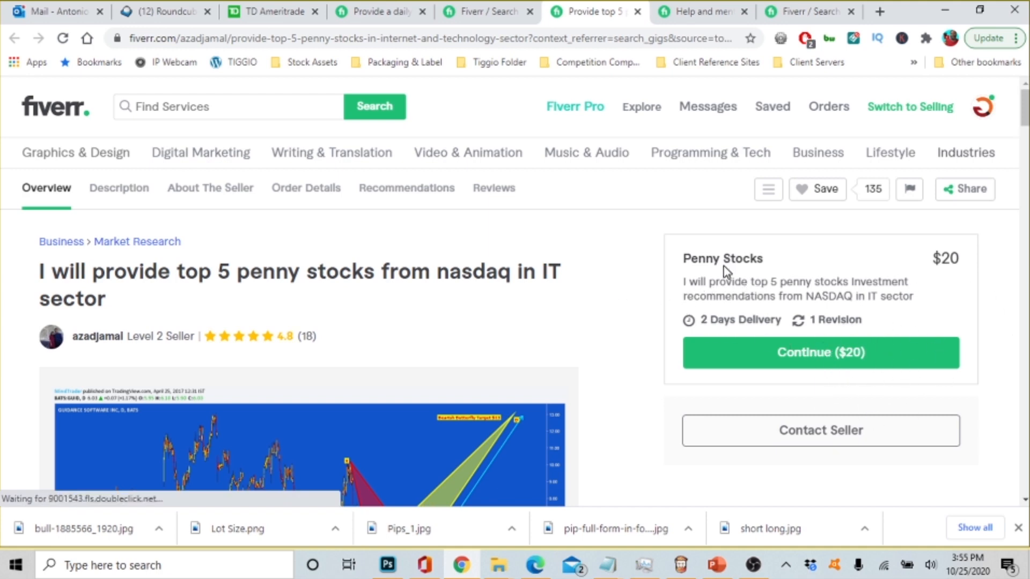
Read the NASDAQ penny stocks gig description and the seller's India-based 4.9-rated profile, ending at the 18-review breakdown
{"action": "scroll", "scroll_direction": "down", "scroll_amount": 3}
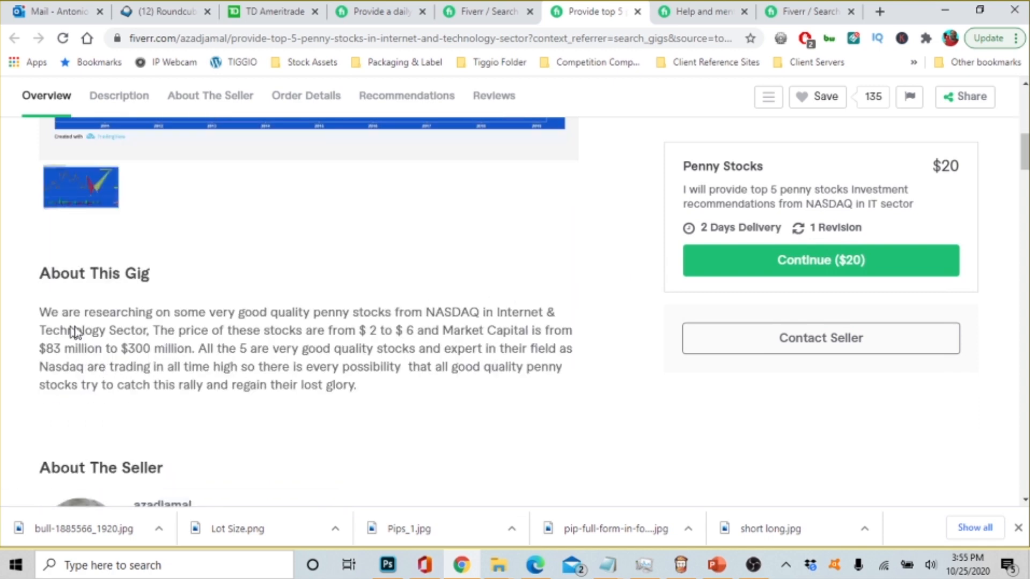
{"action": "mouse_move", "coordinate": [218, 331]}
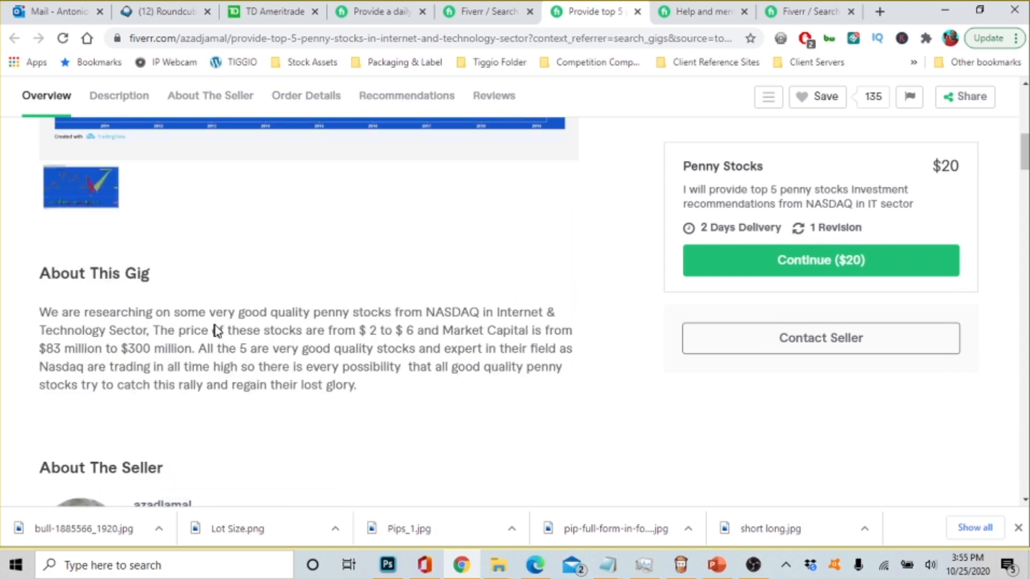
{"action": "mouse_move", "coordinate": [461, 320]}
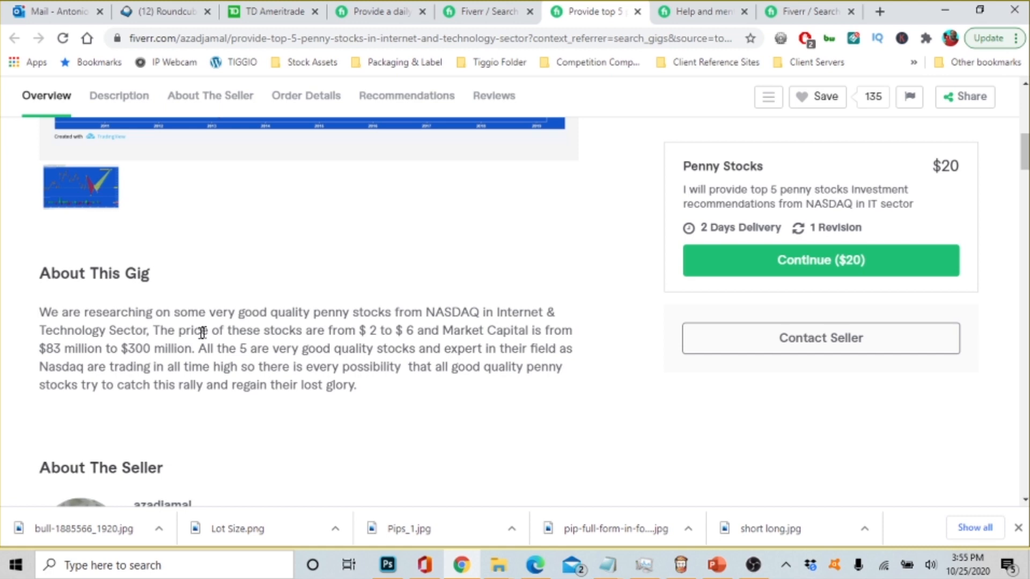
{"action": "mouse_move", "coordinate": [372, 332]}
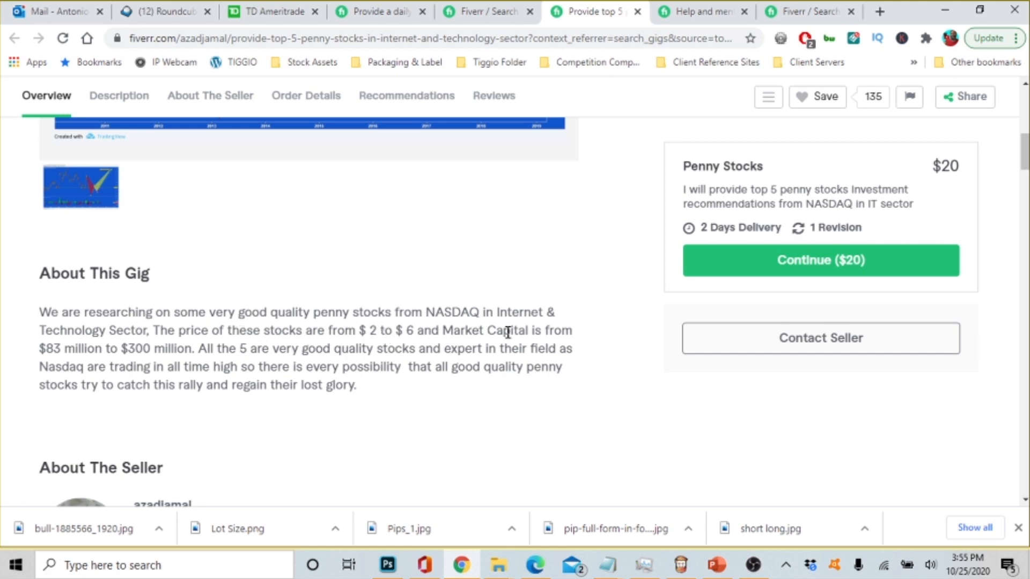
{"action": "mouse_move", "coordinate": [131, 365]}
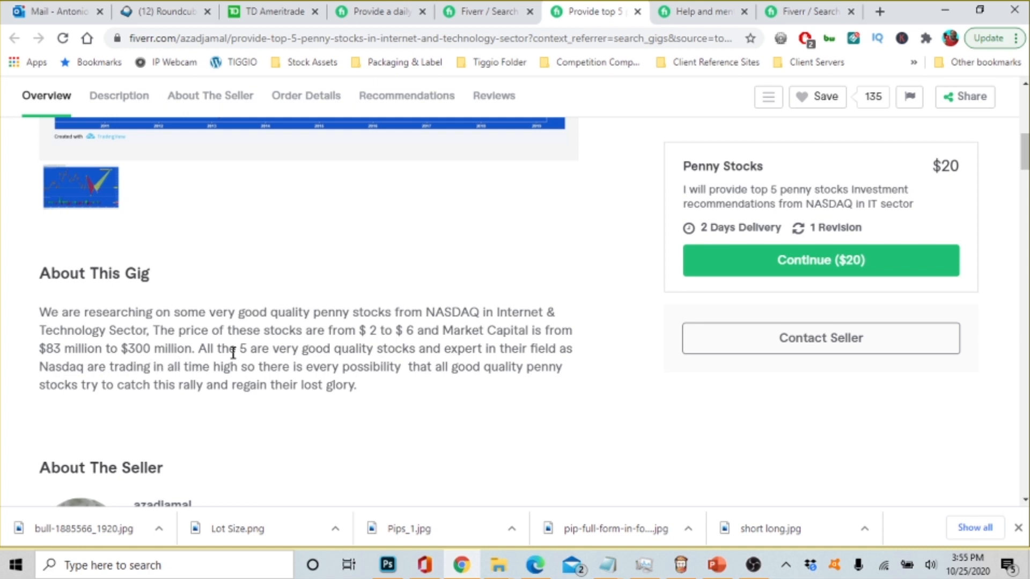
{"action": "mouse_move", "coordinate": [281, 348]}
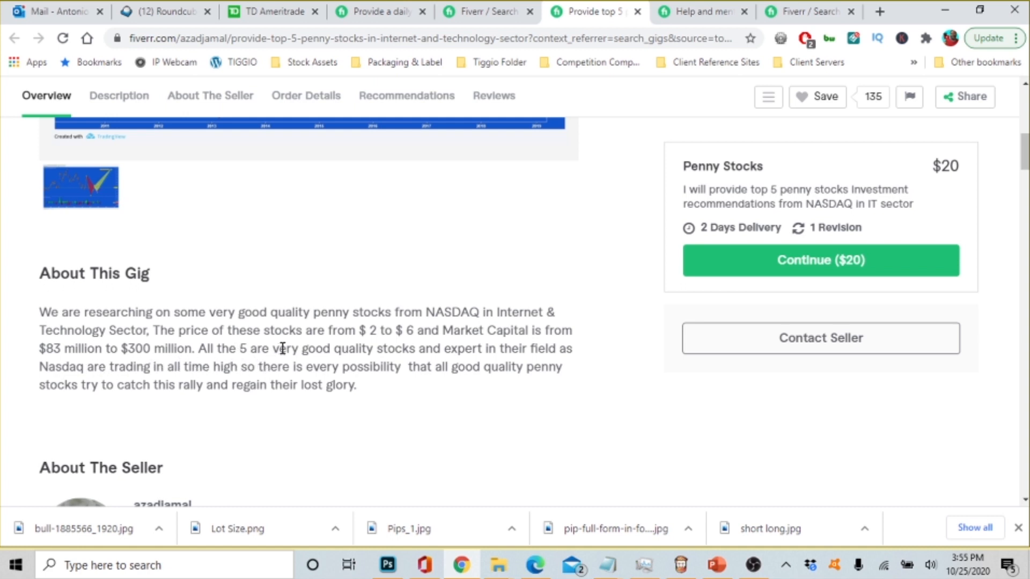
{"action": "mouse_move", "coordinate": [481, 355]}
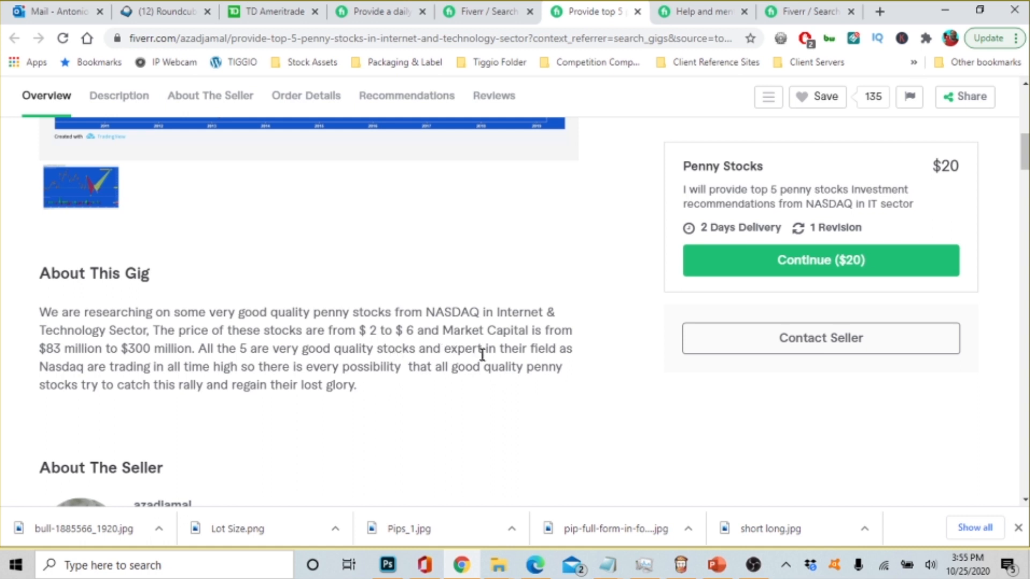
{"action": "mouse_move", "coordinate": [131, 386]}
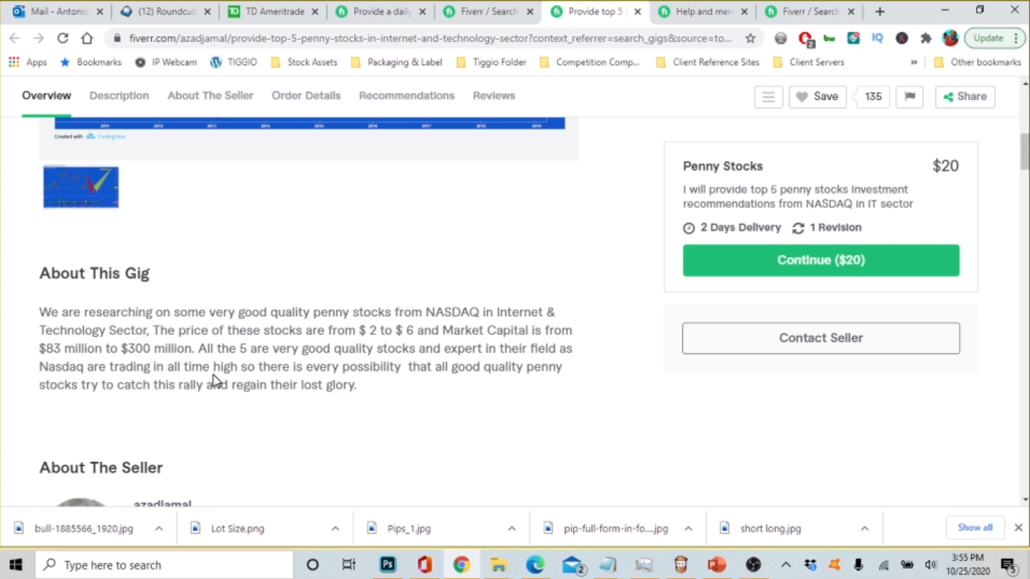
{"action": "mouse_move", "coordinate": [272, 381]}
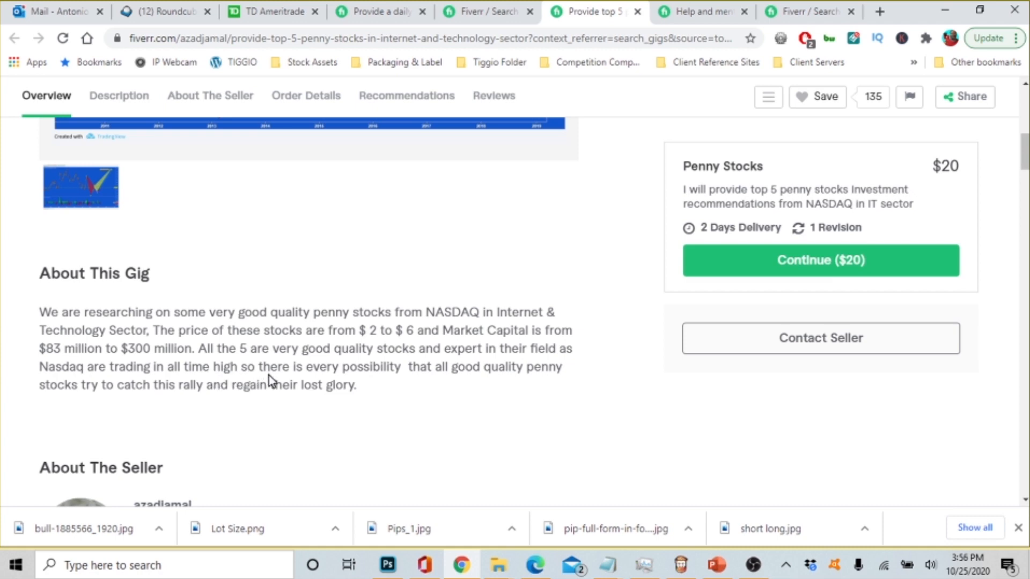
{"action": "mouse_move", "coordinate": [483, 368]}
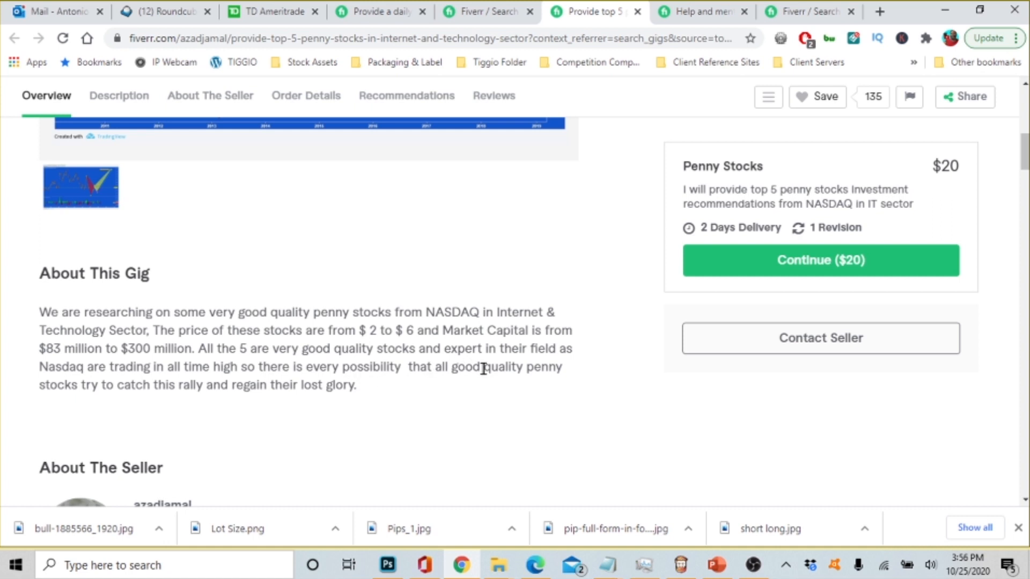
{"action": "mouse_move", "coordinate": [120, 413]}
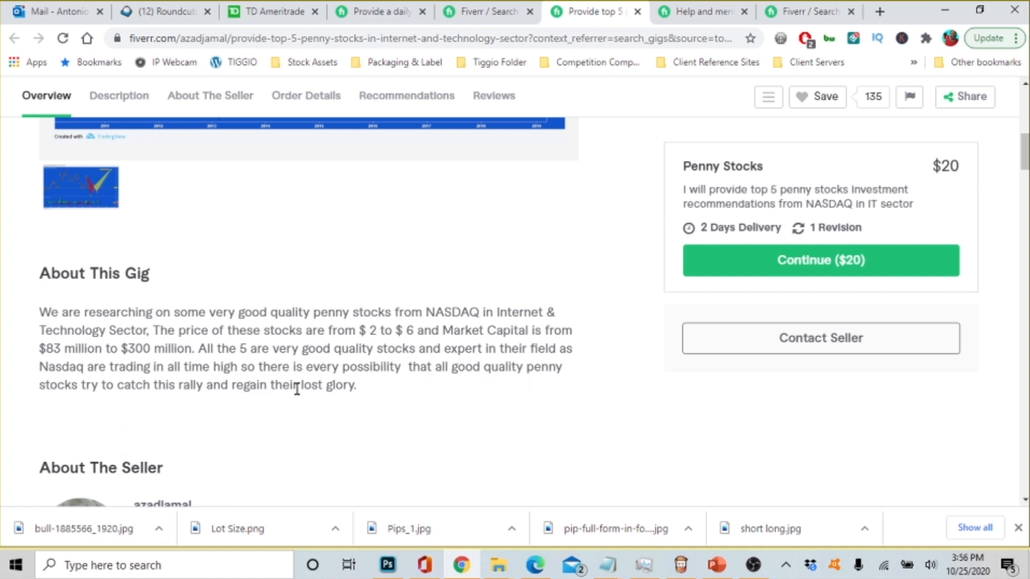
{"action": "left_click", "coordinate": [119, 95]}
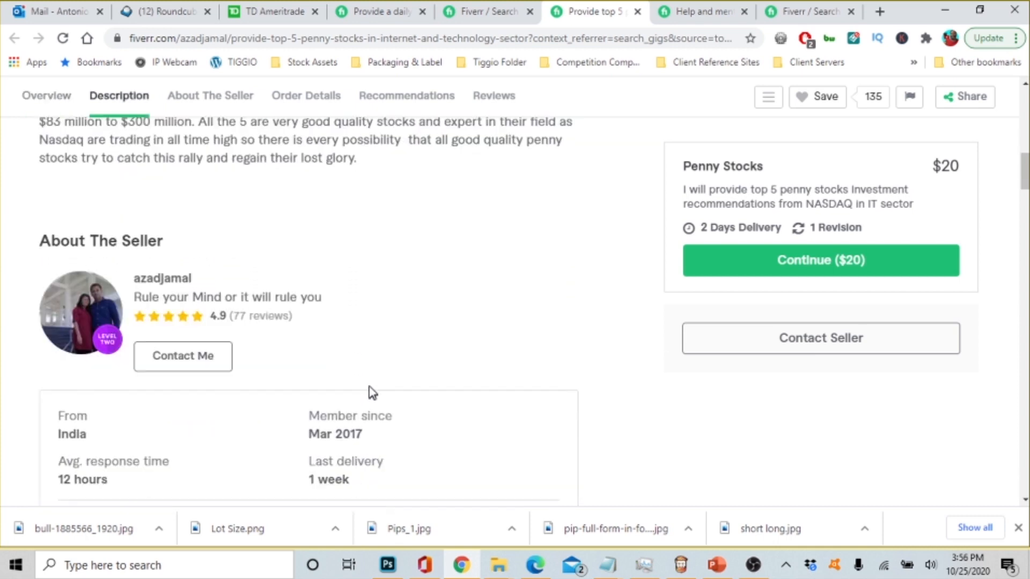
{"action": "mouse_move", "coordinate": [299, 282]}
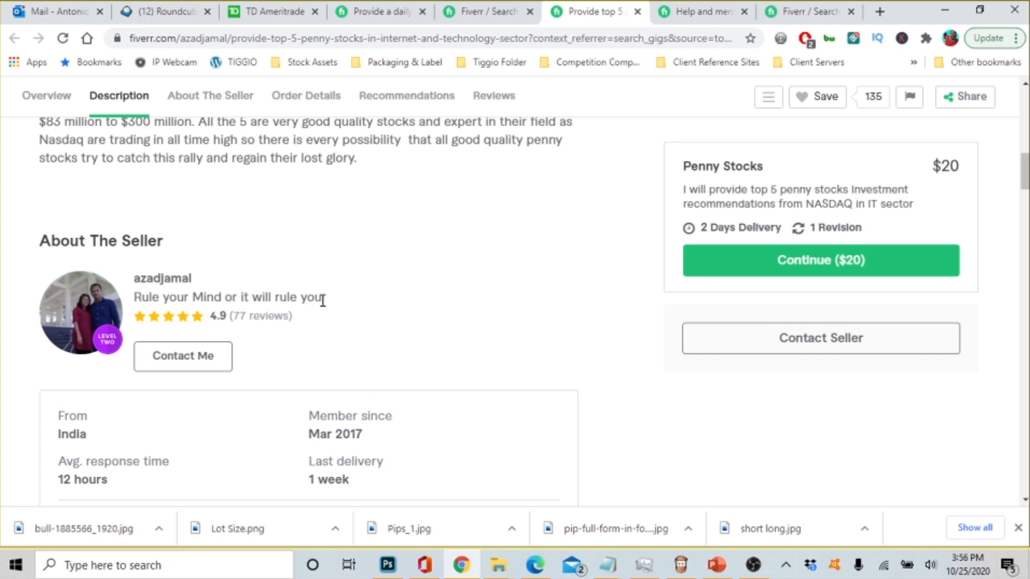
{"action": "left_click", "coordinate": [210, 96]}
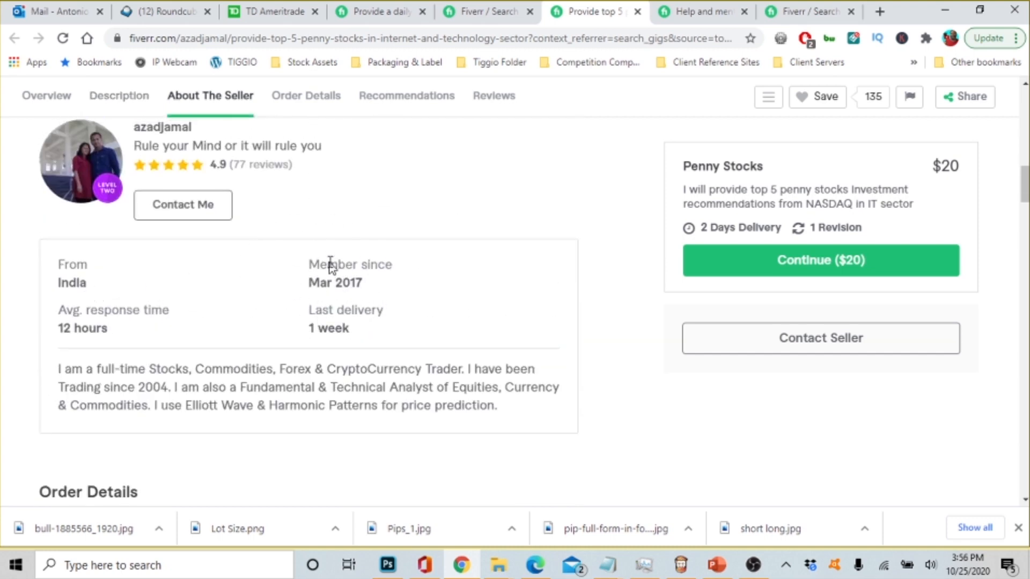
{"action": "mouse_move", "coordinate": [384, 198]}
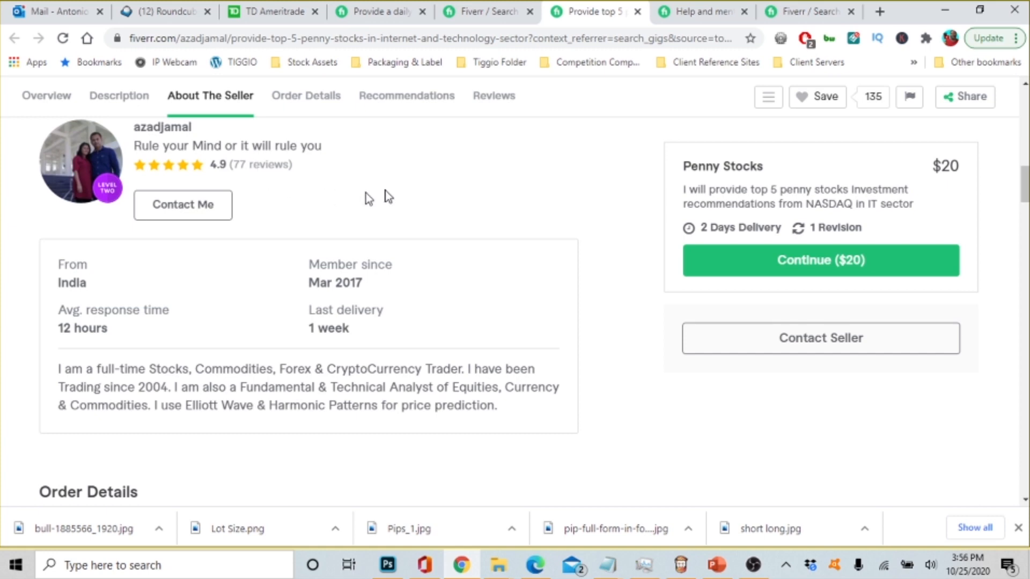
{"action": "scroll", "scroll_direction": "down", "scroll_amount": 3}
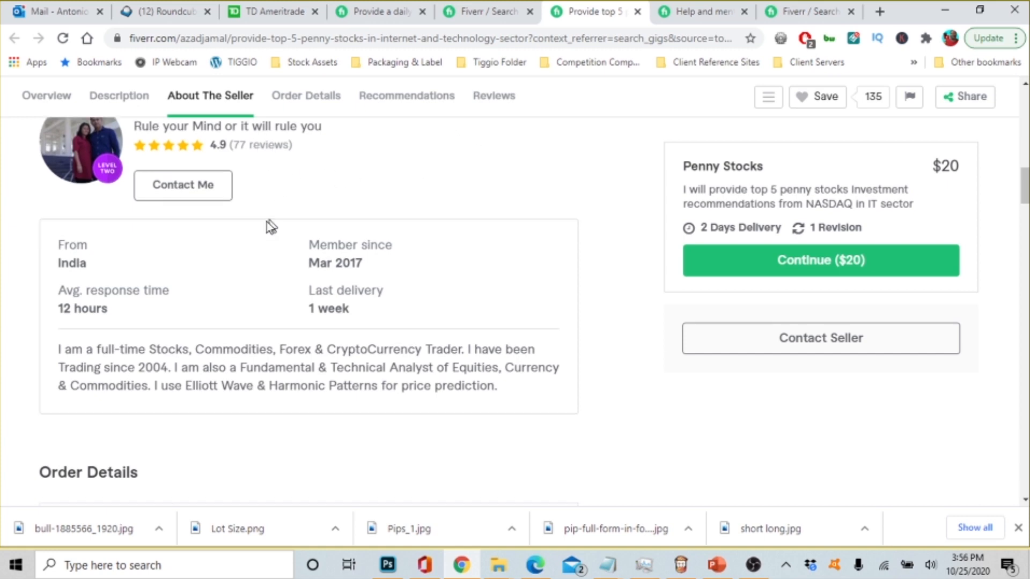
{"action": "left_click", "coordinate": [406, 96]}
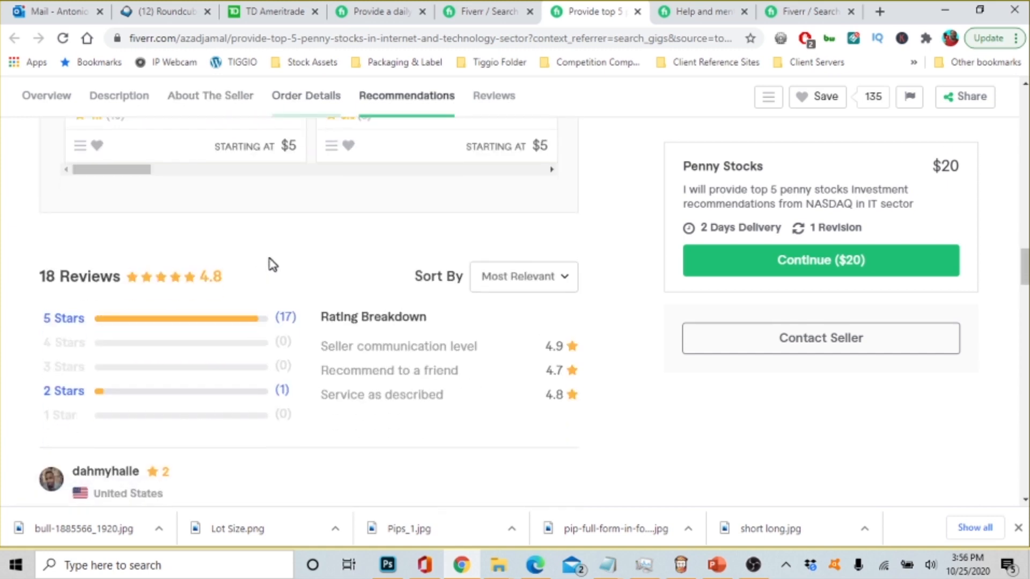
Read the gig's individual buyer reviews from the 2-star comment to the end of the list
{"action": "left_click", "coordinate": [494, 96]}
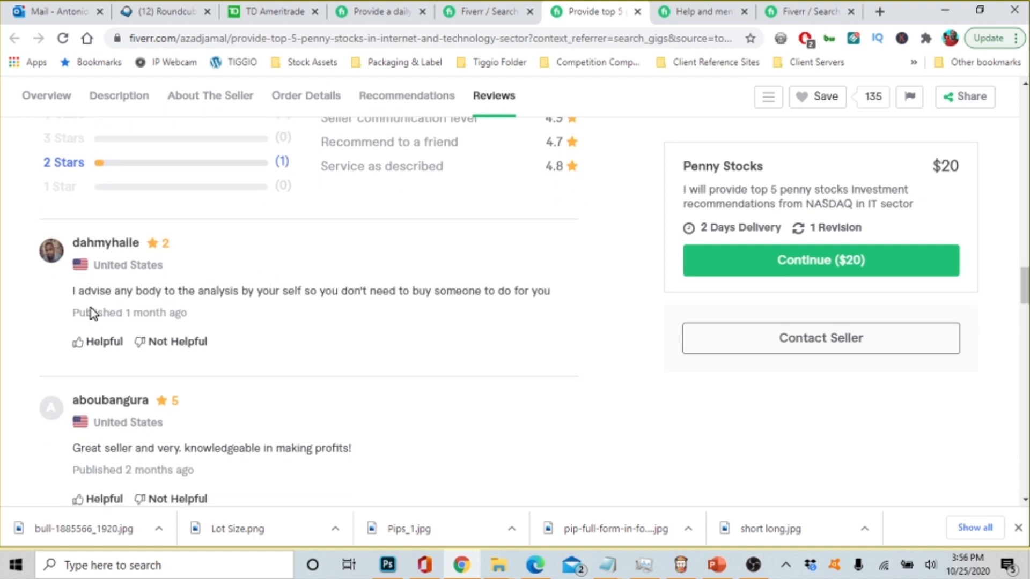
{"action": "mouse_move", "coordinate": [325, 306]}
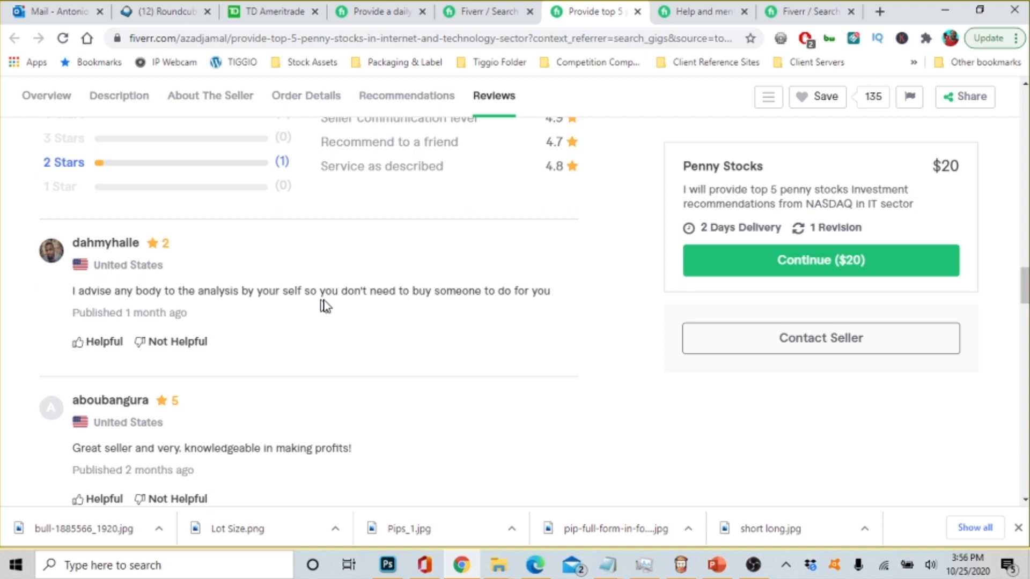
{"action": "mouse_move", "coordinate": [514, 310]}
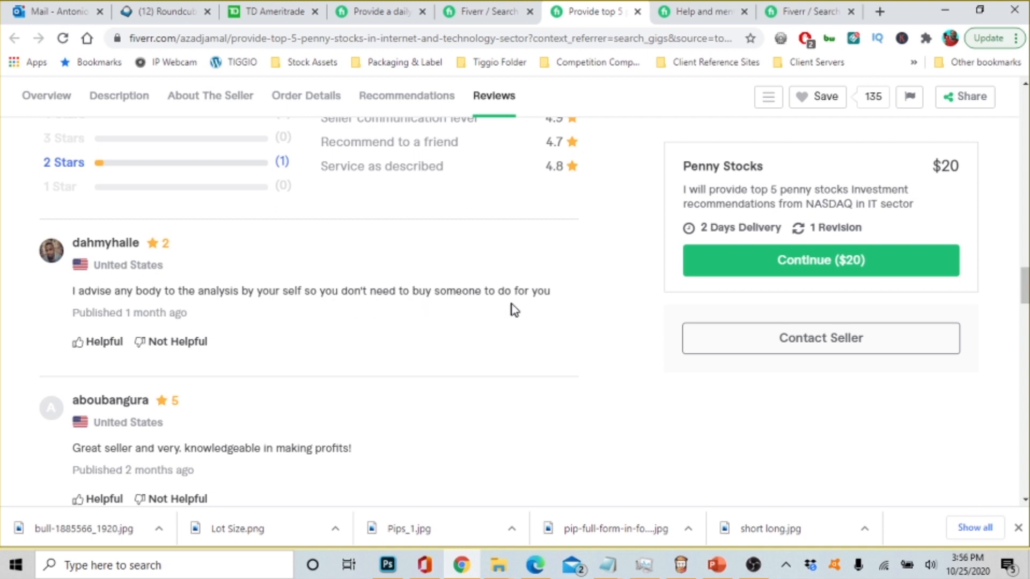
{"action": "mouse_move", "coordinate": [378, 319]}
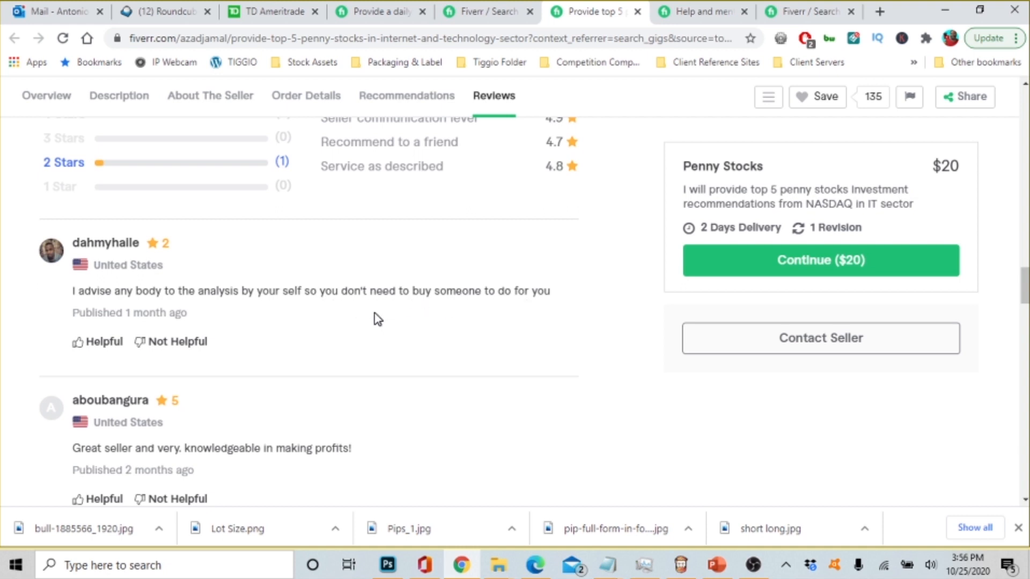
{"action": "mouse_move", "coordinate": [250, 281]}
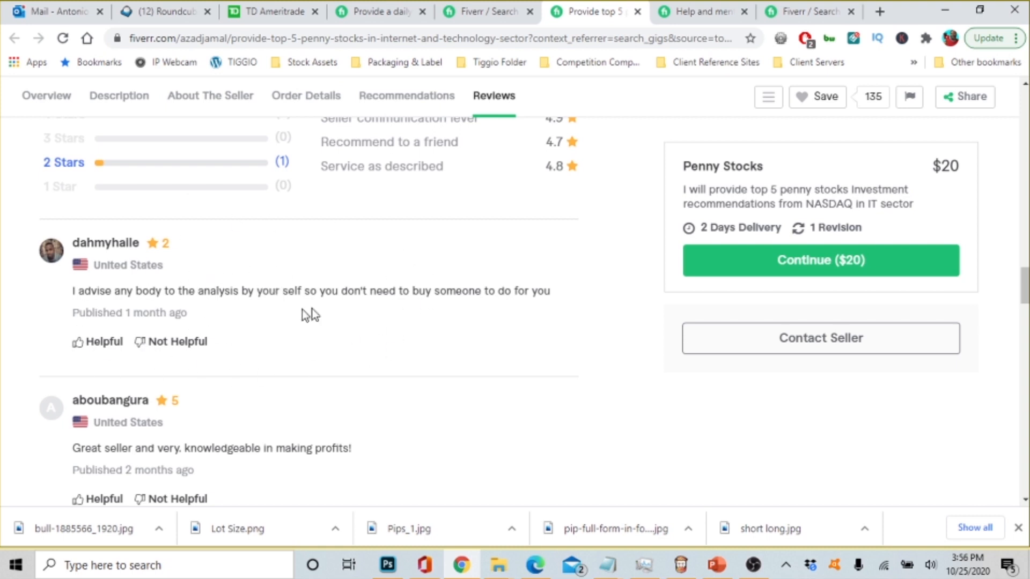
{"action": "mouse_move", "coordinate": [393, 367]}
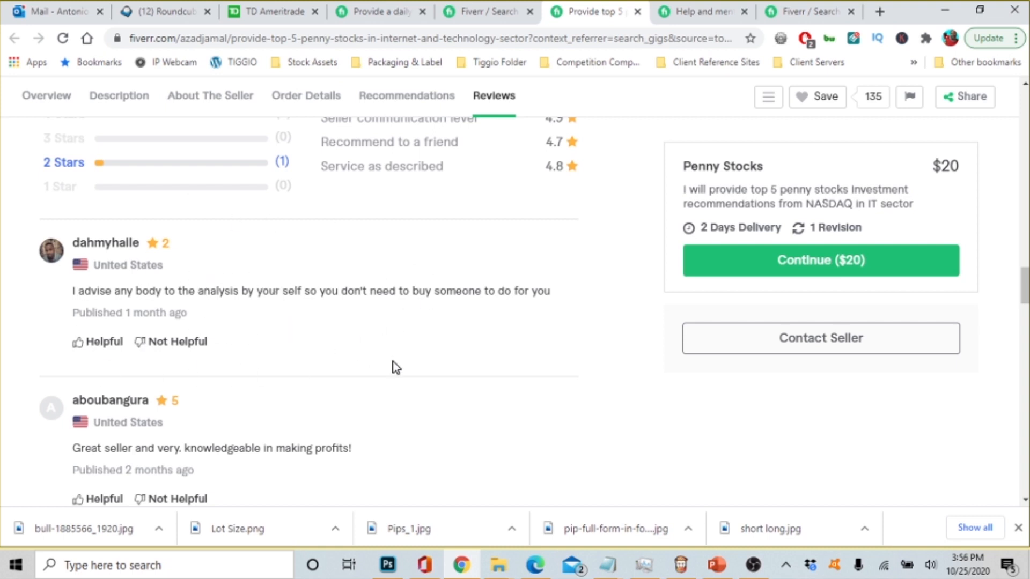
{"action": "scroll", "scroll_direction": "down", "scroll_amount": 3}
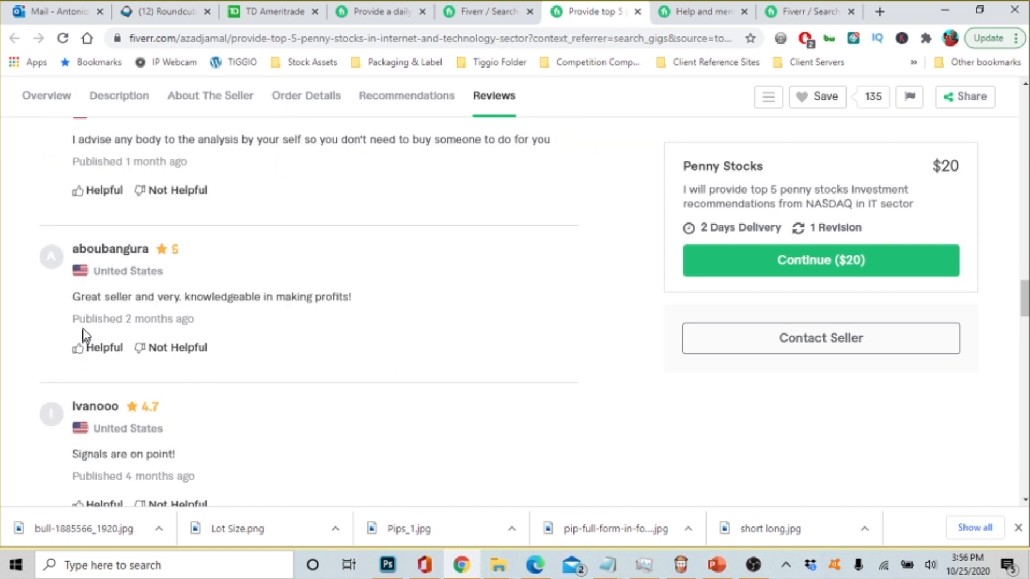
{"action": "mouse_move", "coordinate": [257, 322]}
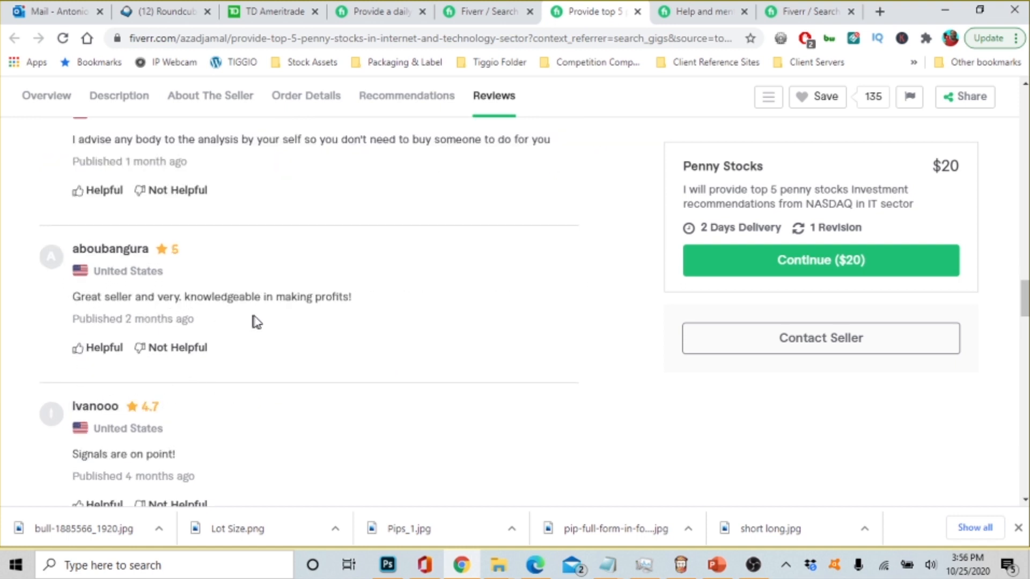
{"action": "scroll", "scroll_direction": "down", "scroll_amount": 3}
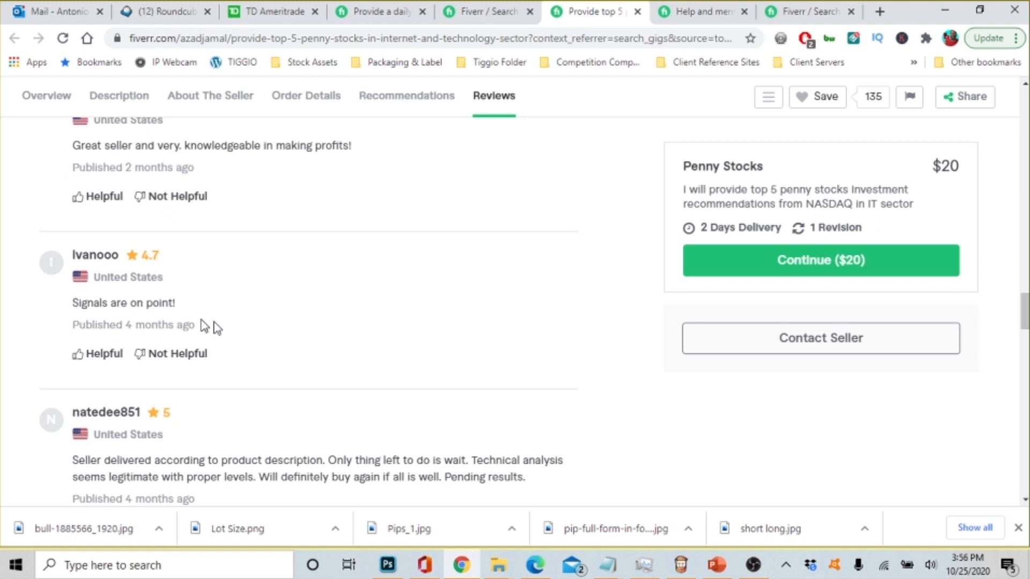
{"action": "mouse_move", "coordinate": [294, 334]}
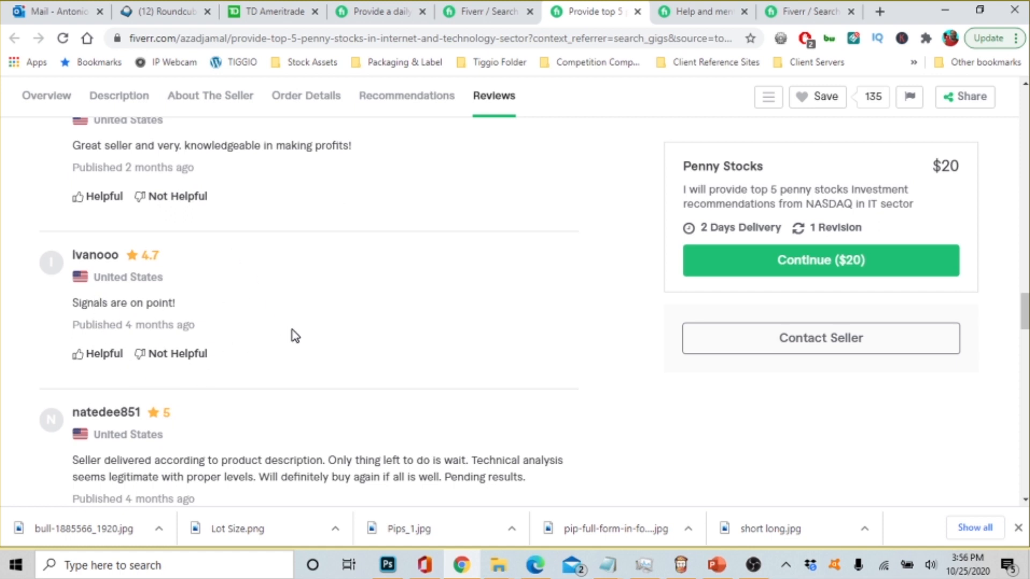
{"action": "scroll", "scroll_direction": "down", "scroll_amount": 3}
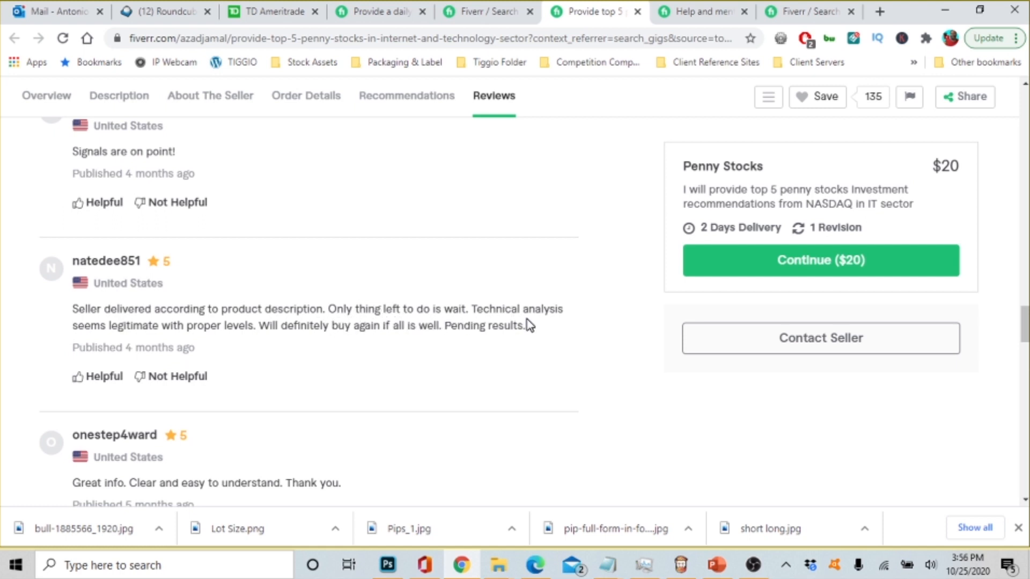
{"action": "mouse_move", "coordinate": [182, 346]}
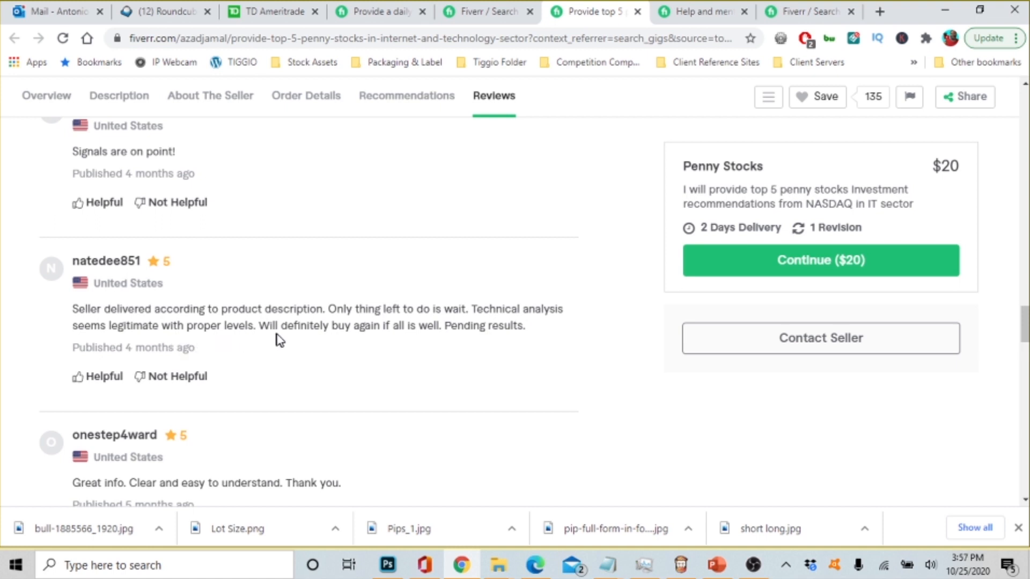
{"action": "mouse_move", "coordinate": [405, 342]}
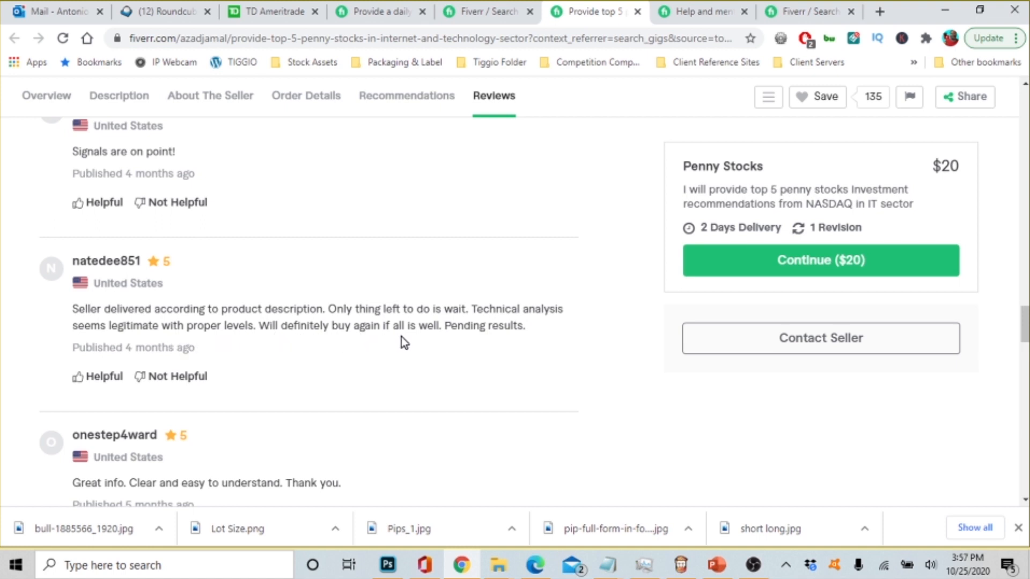
{"action": "scroll", "scroll_direction": "down", "scroll_amount": 3}
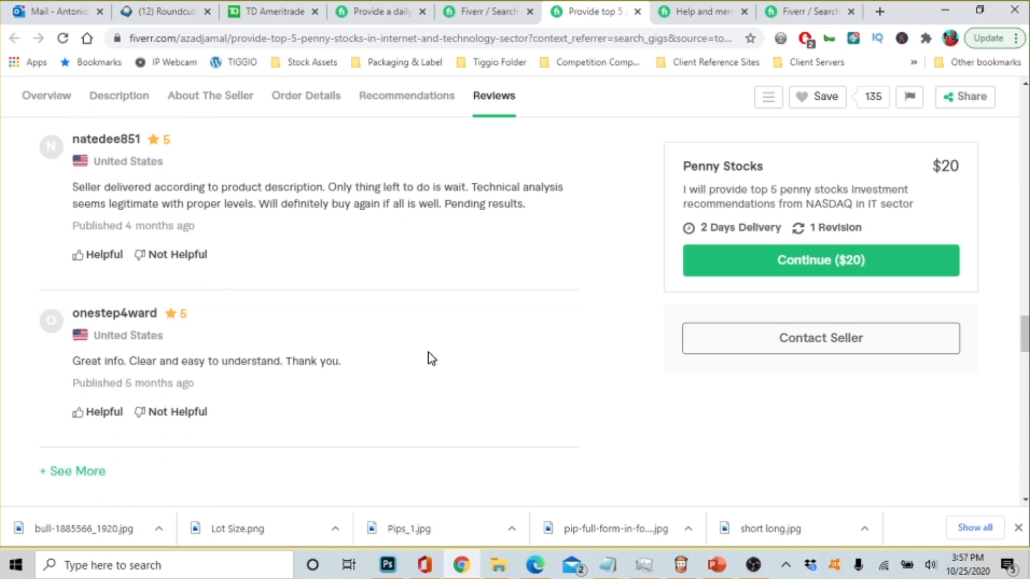
{"action": "scroll", "scroll_direction": "down", "scroll_amount": 3}
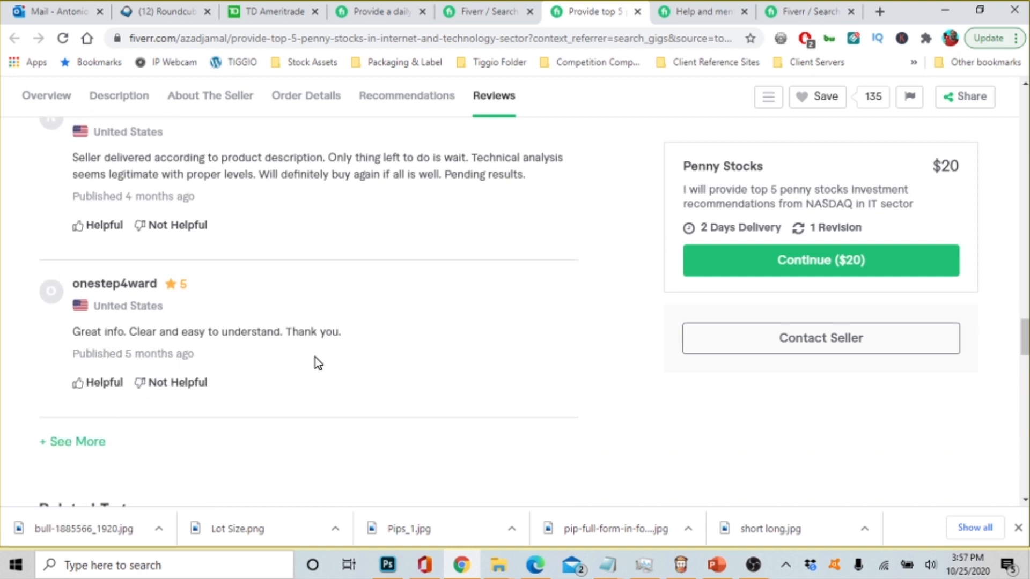
{"action": "scroll", "scroll_direction": "down", "scroll_amount": 3}
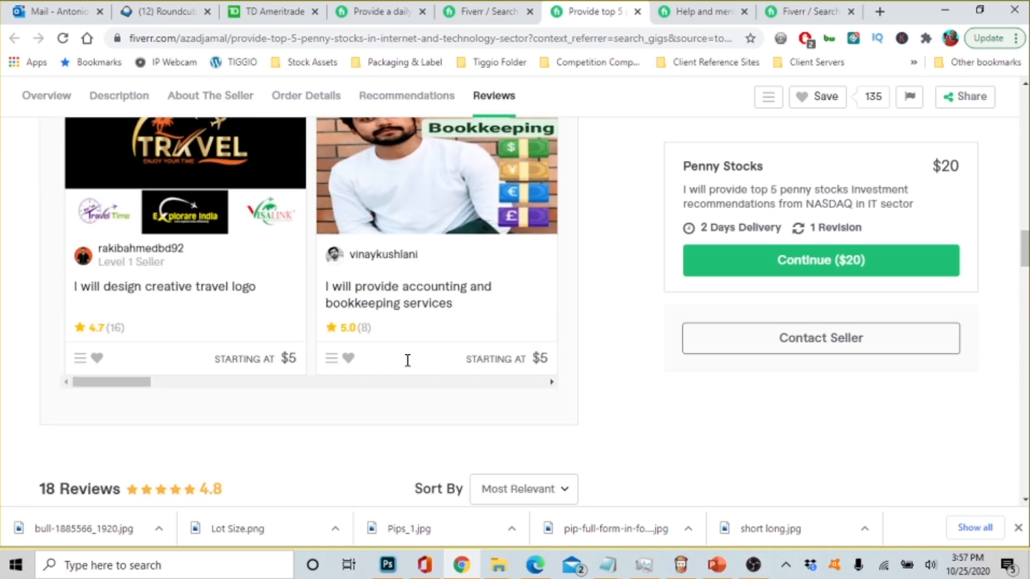
Check the gig's order details and seller profile, then return to the overview with the $20 offer
{"action": "left_click", "coordinate": [305, 95]}
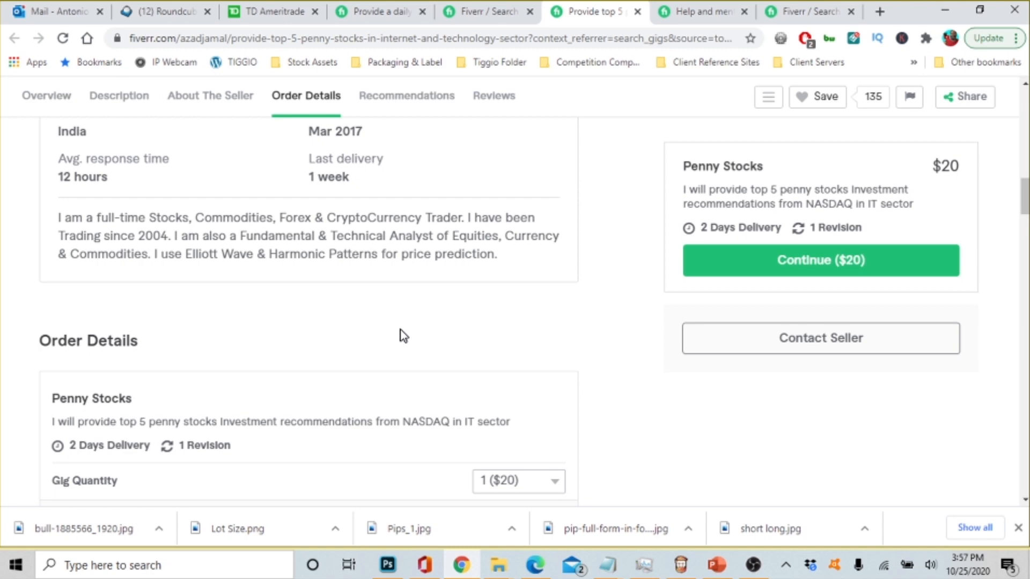
{"action": "left_click", "coordinate": [211, 95]}
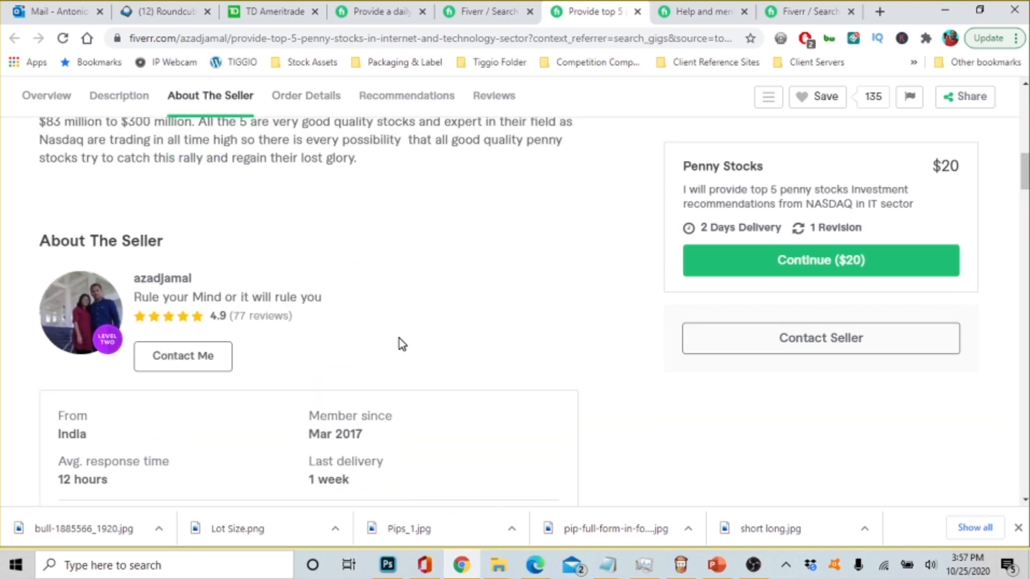
{"action": "mouse_move", "coordinate": [375, 340]}
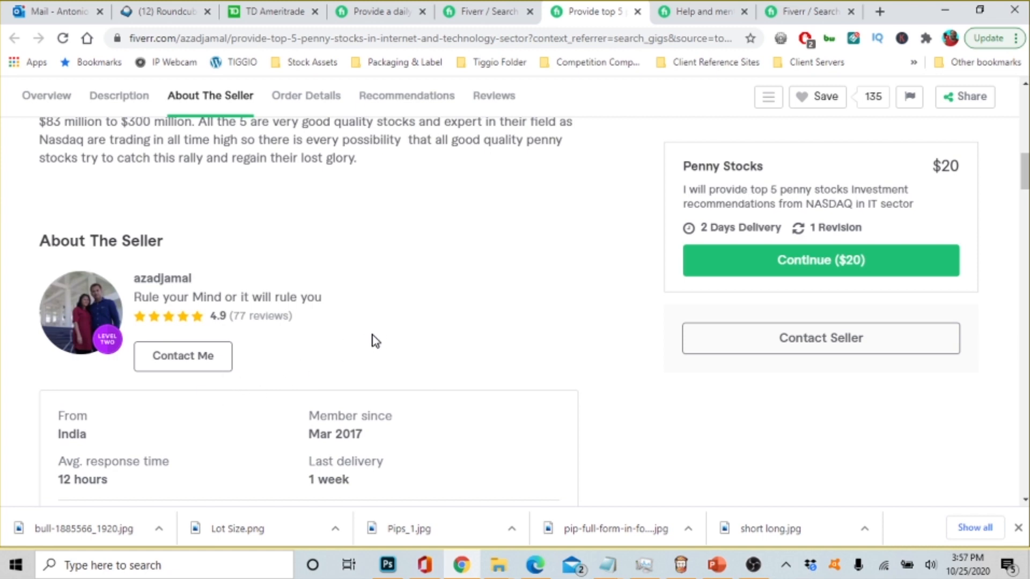
{"action": "left_click", "coordinate": [120, 96]}
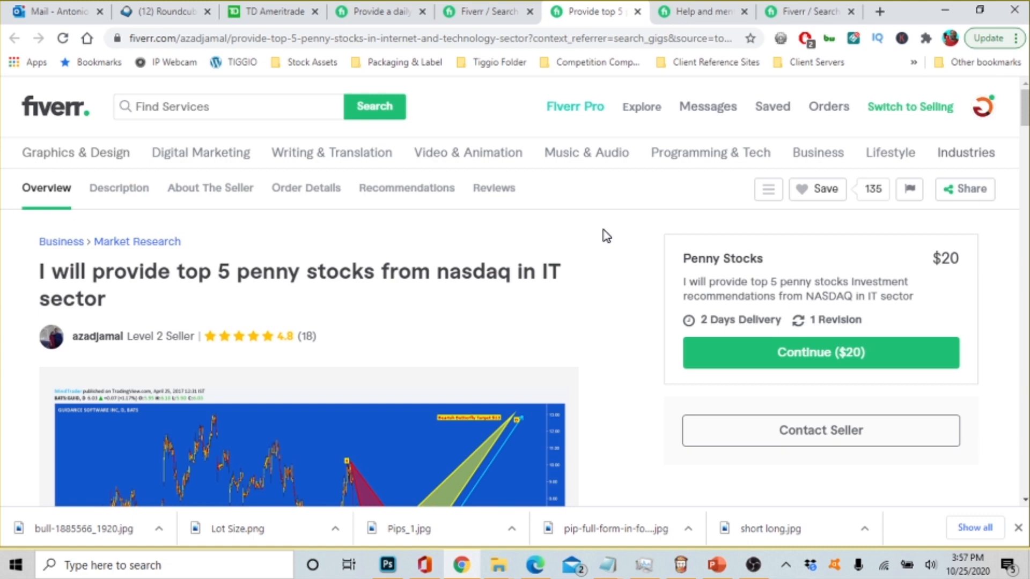
{"action": "mouse_move", "coordinate": [604, 299]}
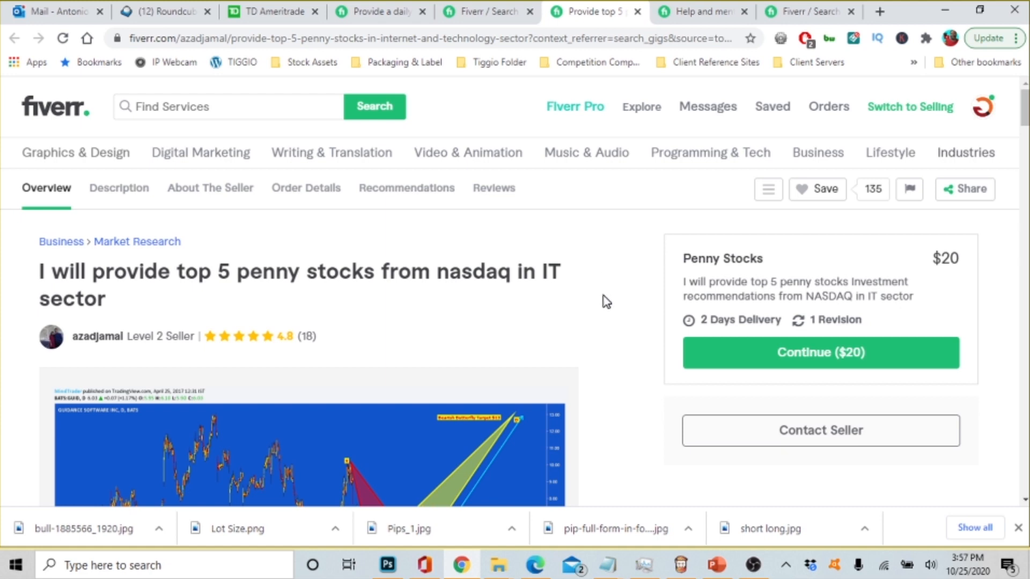
{"action": "mouse_move", "coordinate": [593, 297]}
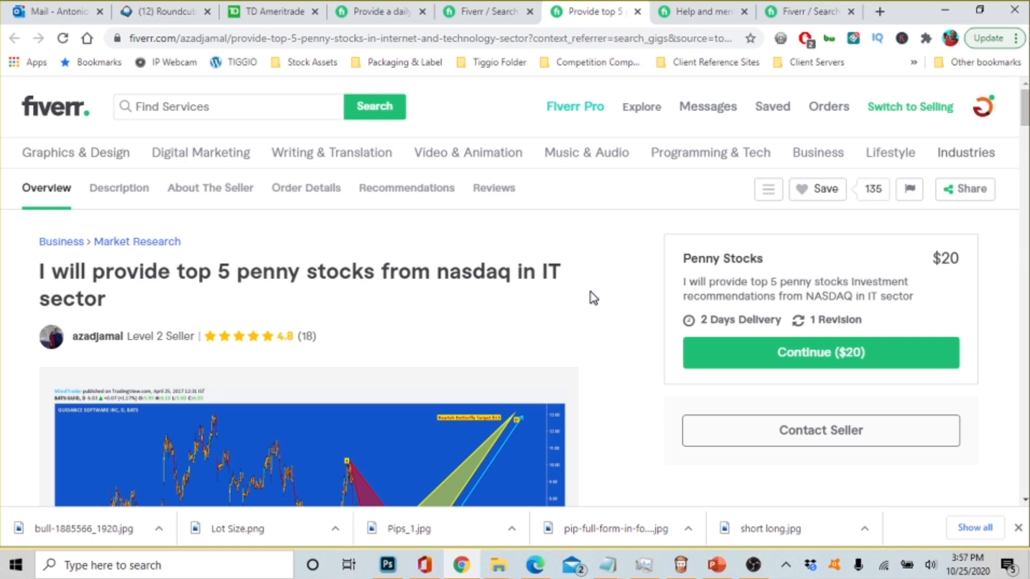
{"action": "mouse_move", "coordinate": [595, 309]}
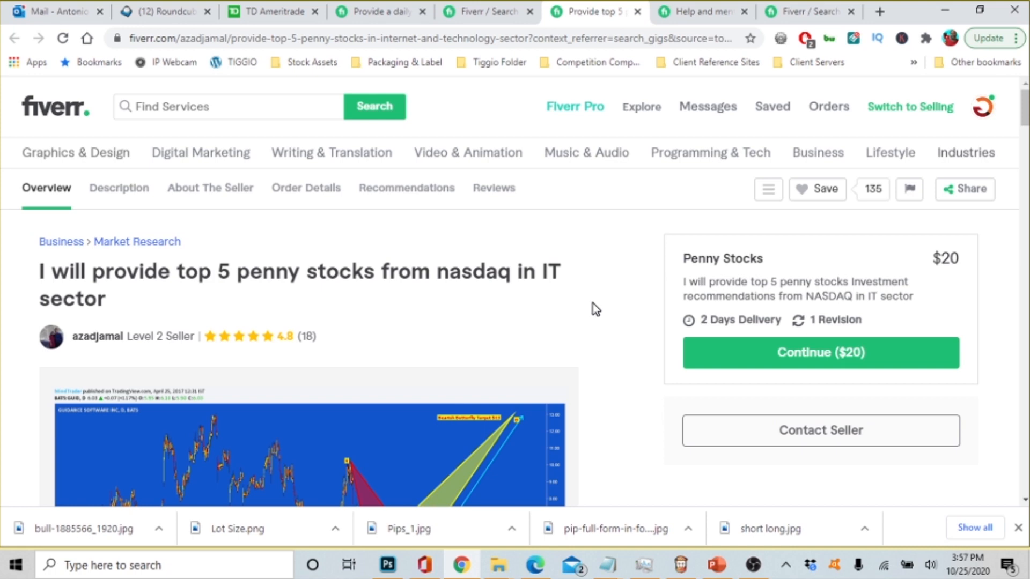
{"action": "mouse_move", "coordinate": [616, 303]}
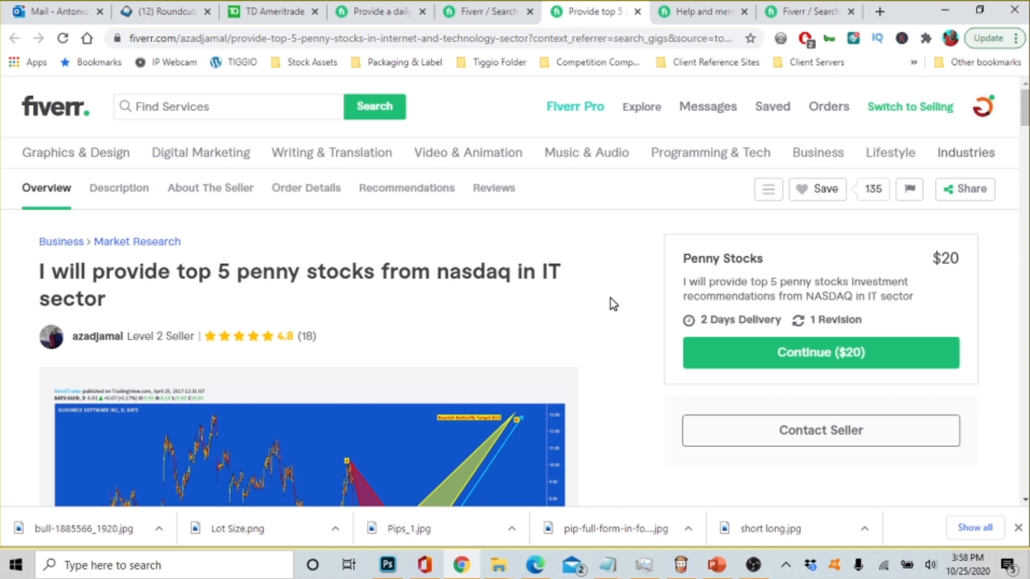
{"action": "mouse_move", "coordinate": [592, 271]}
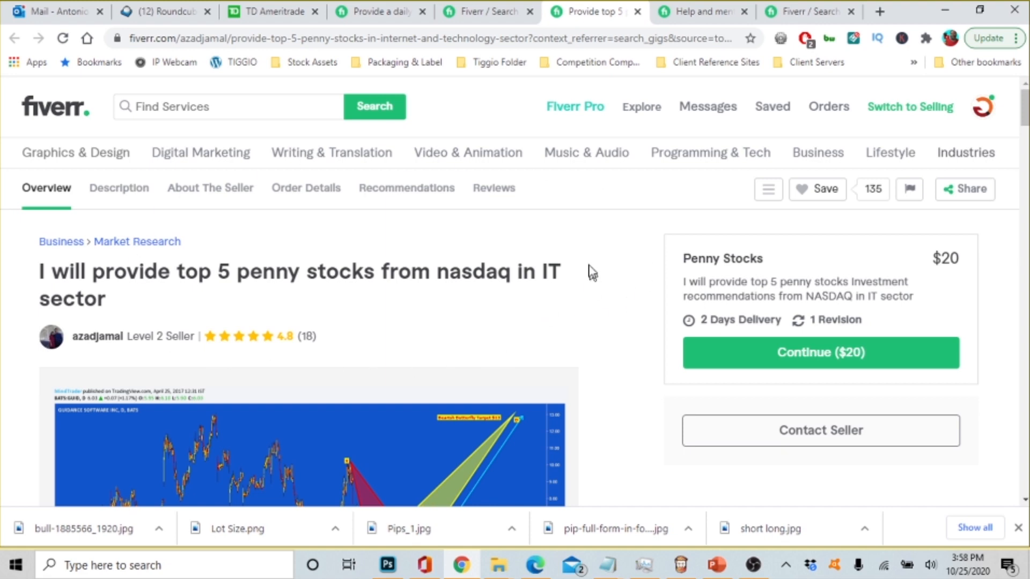
{"action": "mouse_move", "coordinate": [563, 374]}
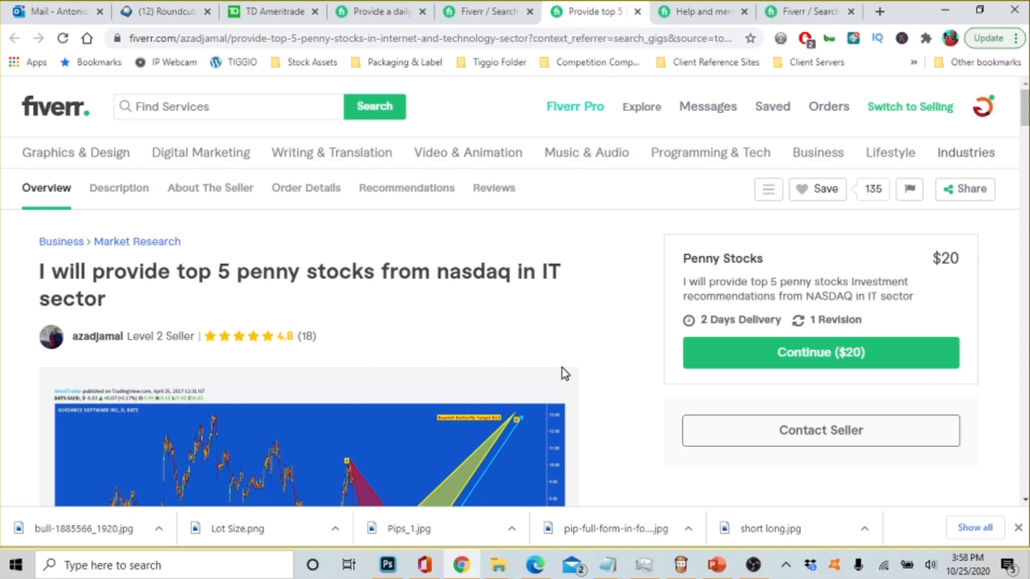